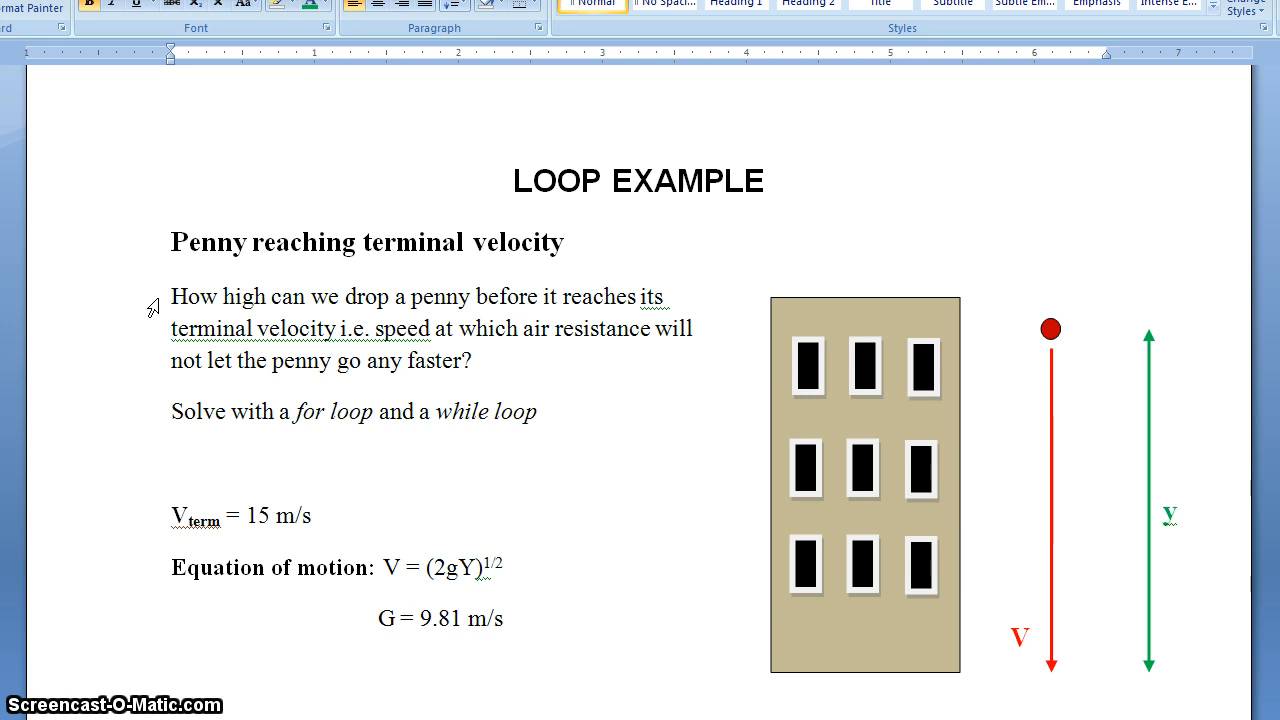
- Start a blank script and save it as penny_for.m in the Lab_4 folder
left_click(385, 242)
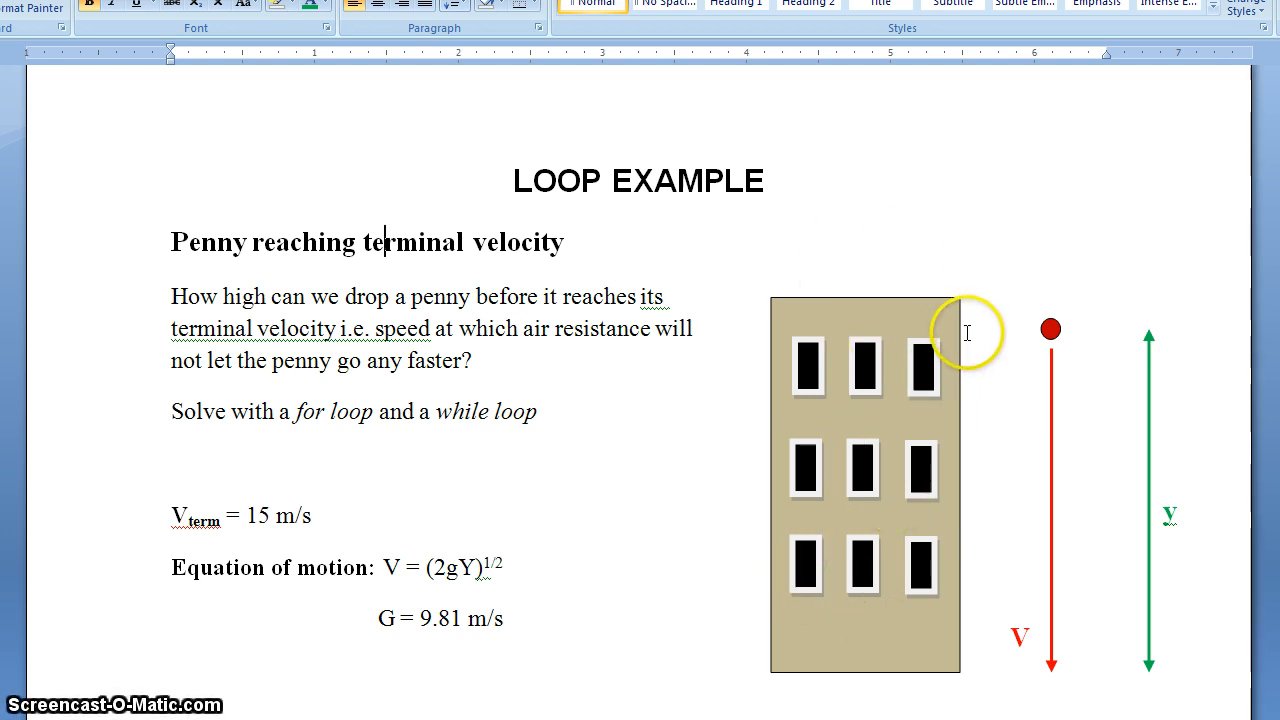
mouse_move(1013, 423)
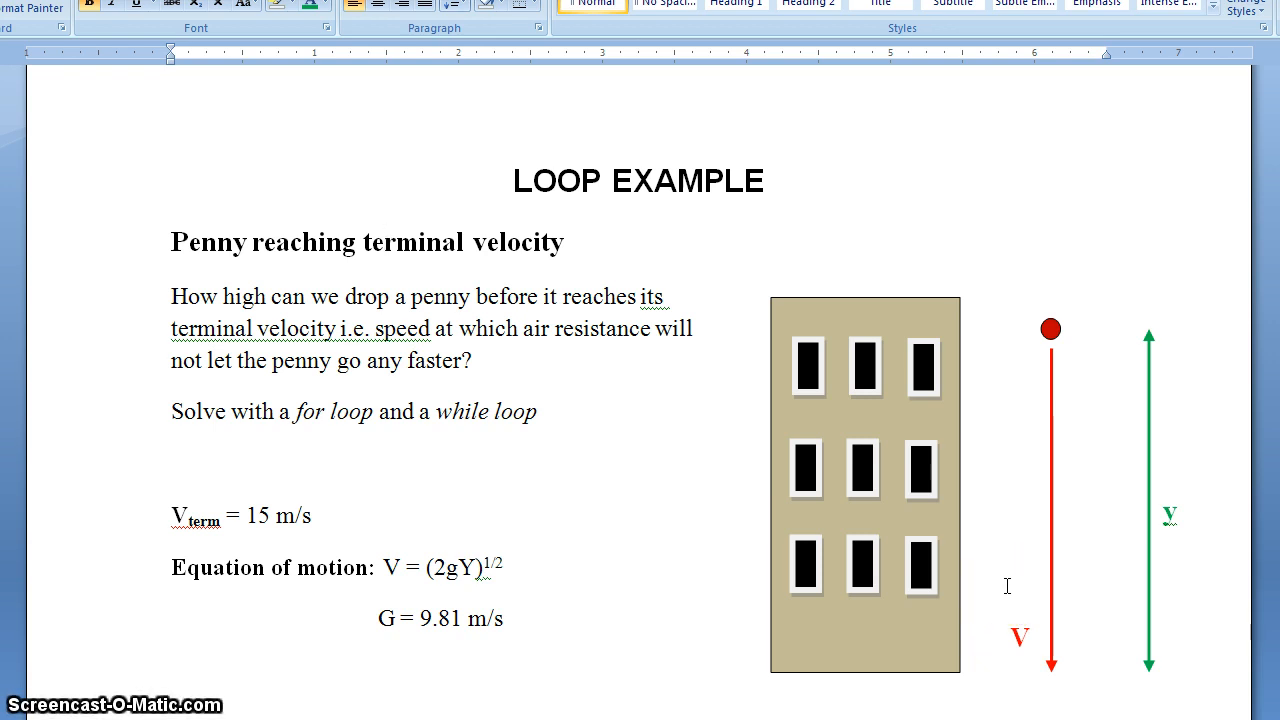
left_click(365, 461)
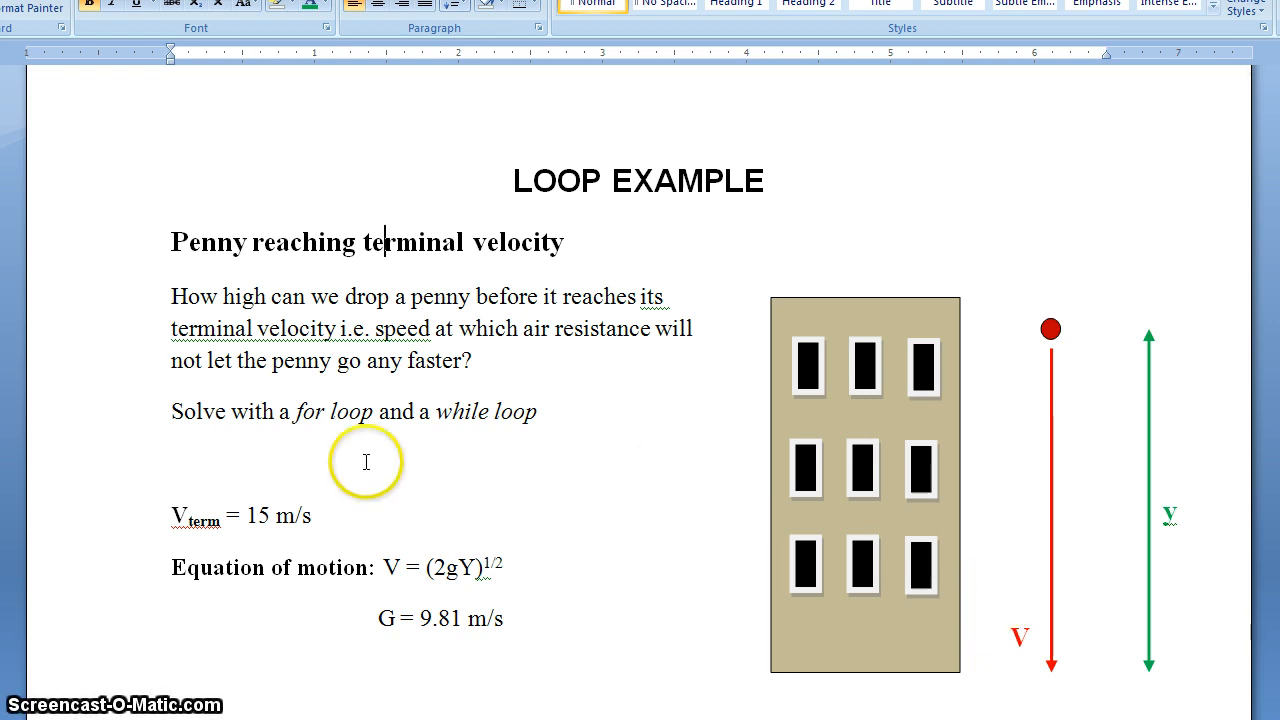
mouse_move(170, 508)
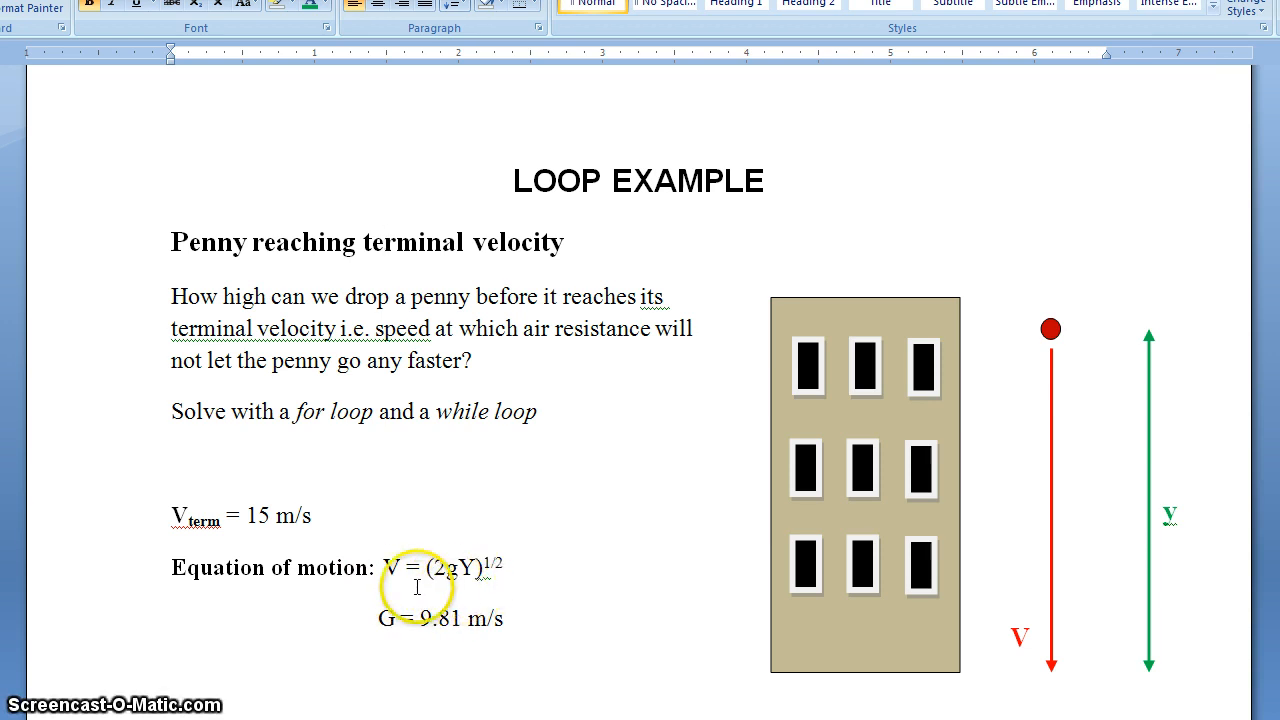
mouse_move(313, 602)
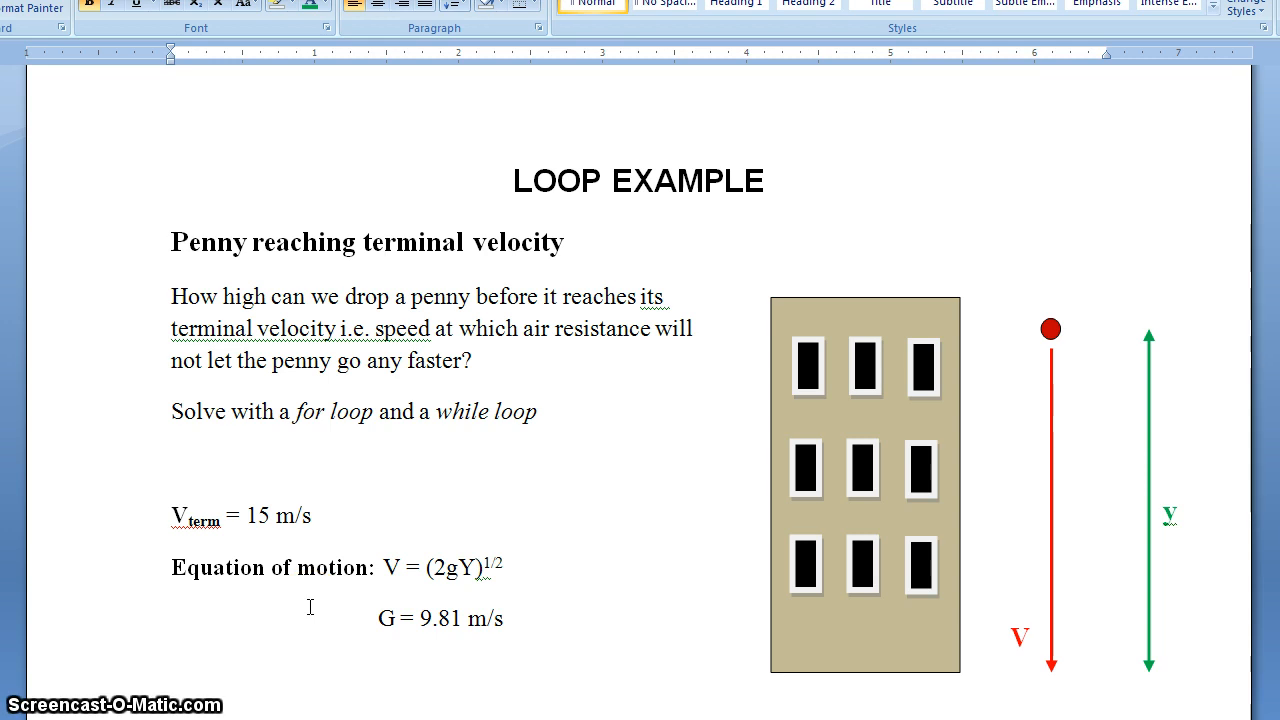
left_click(385, 242)
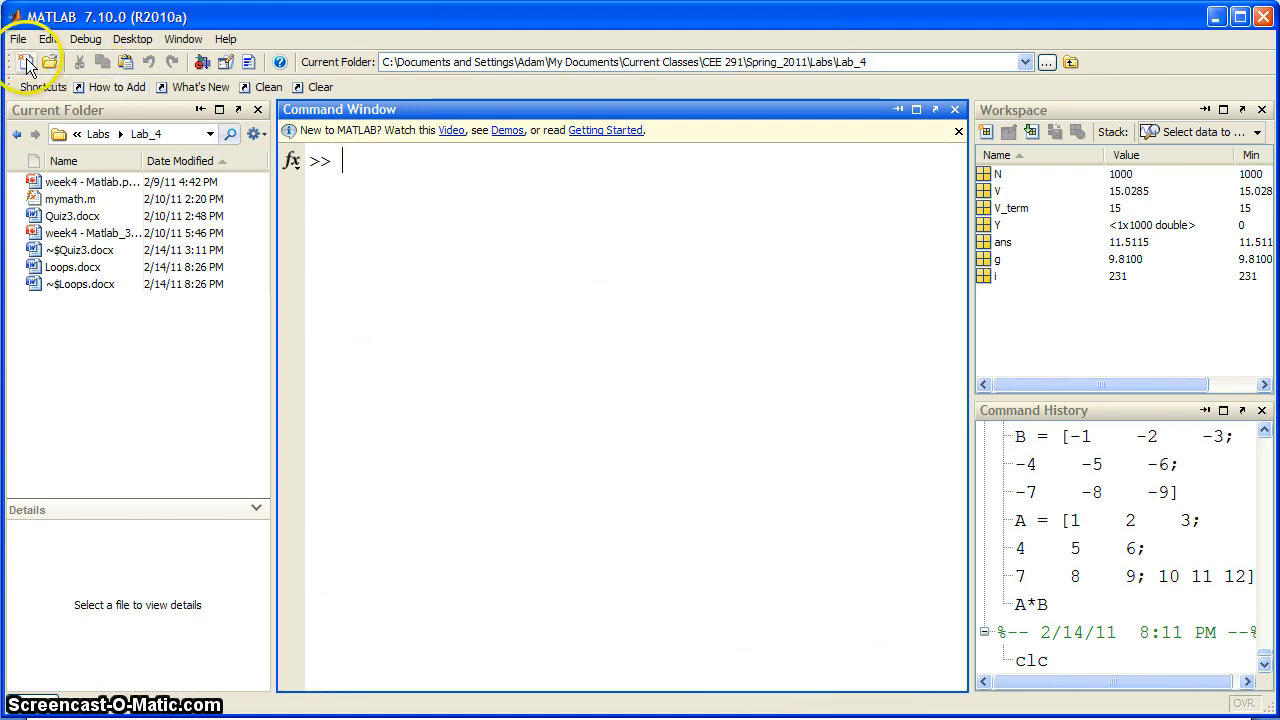
left_click(28, 62)
type("penn")
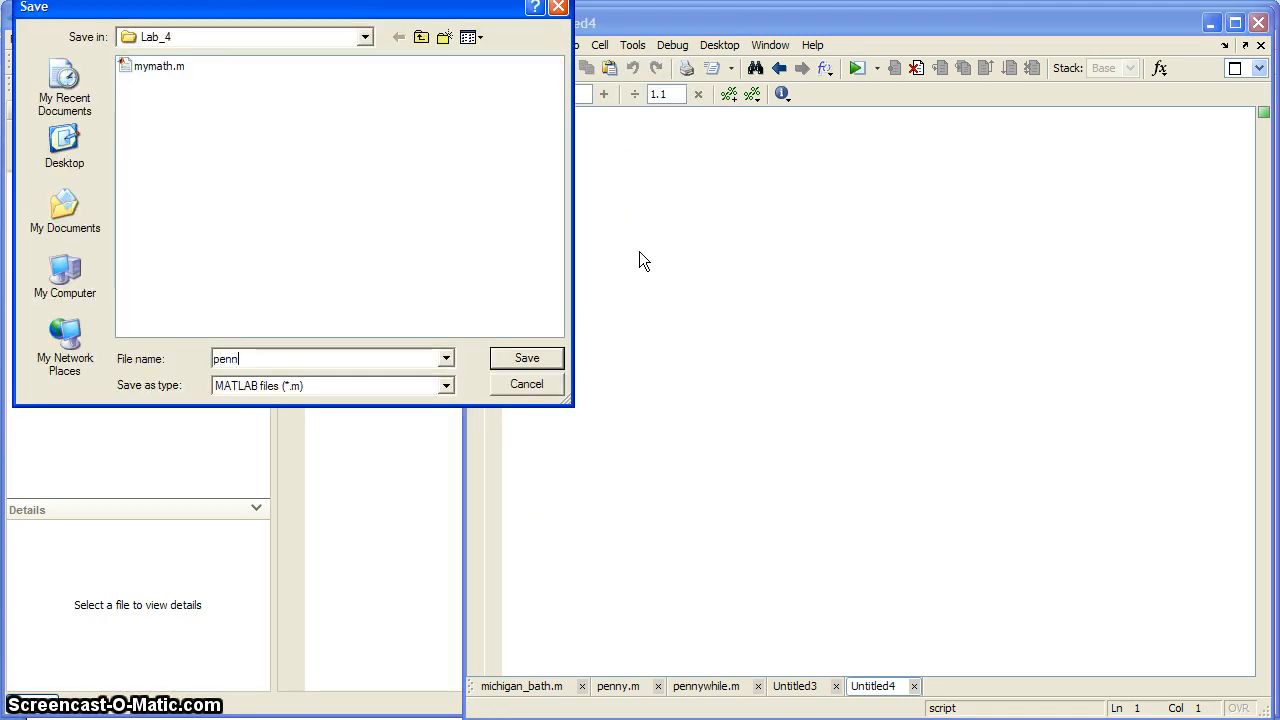
left_click(526, 358)
type("%%")
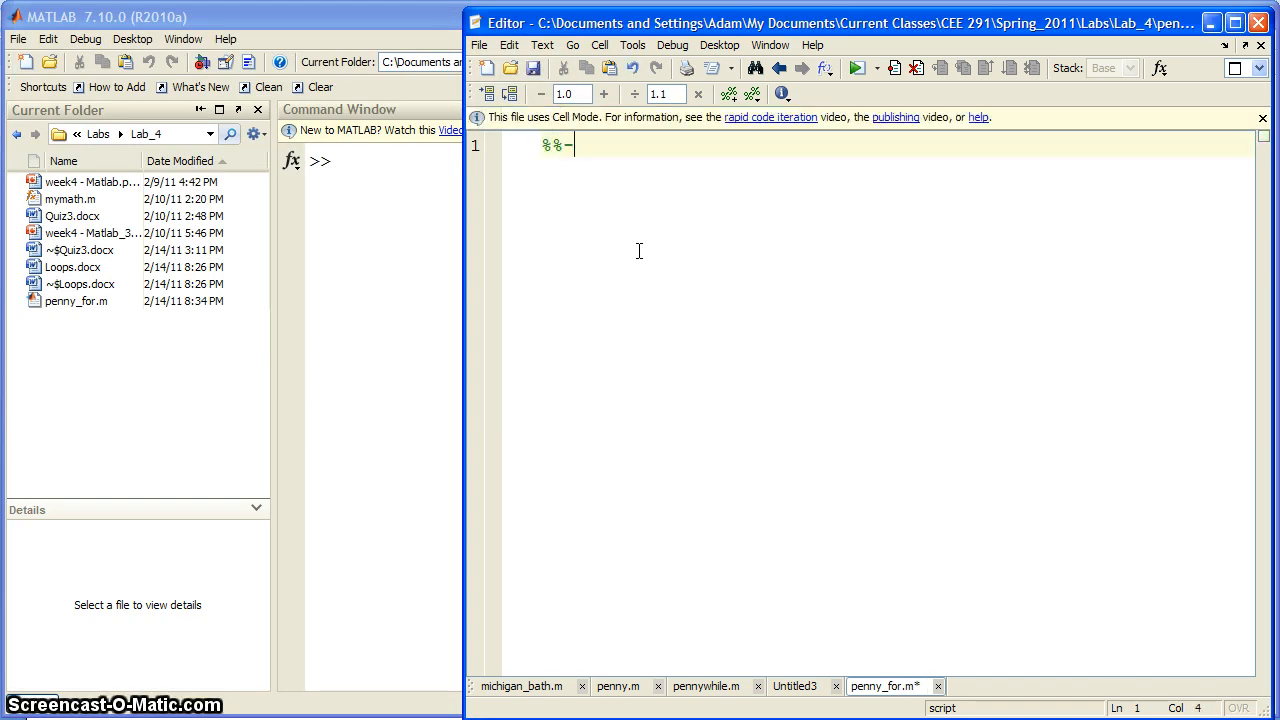
- Add the cell title '%% Solving Terminal Velocity with for loop'
type("-")
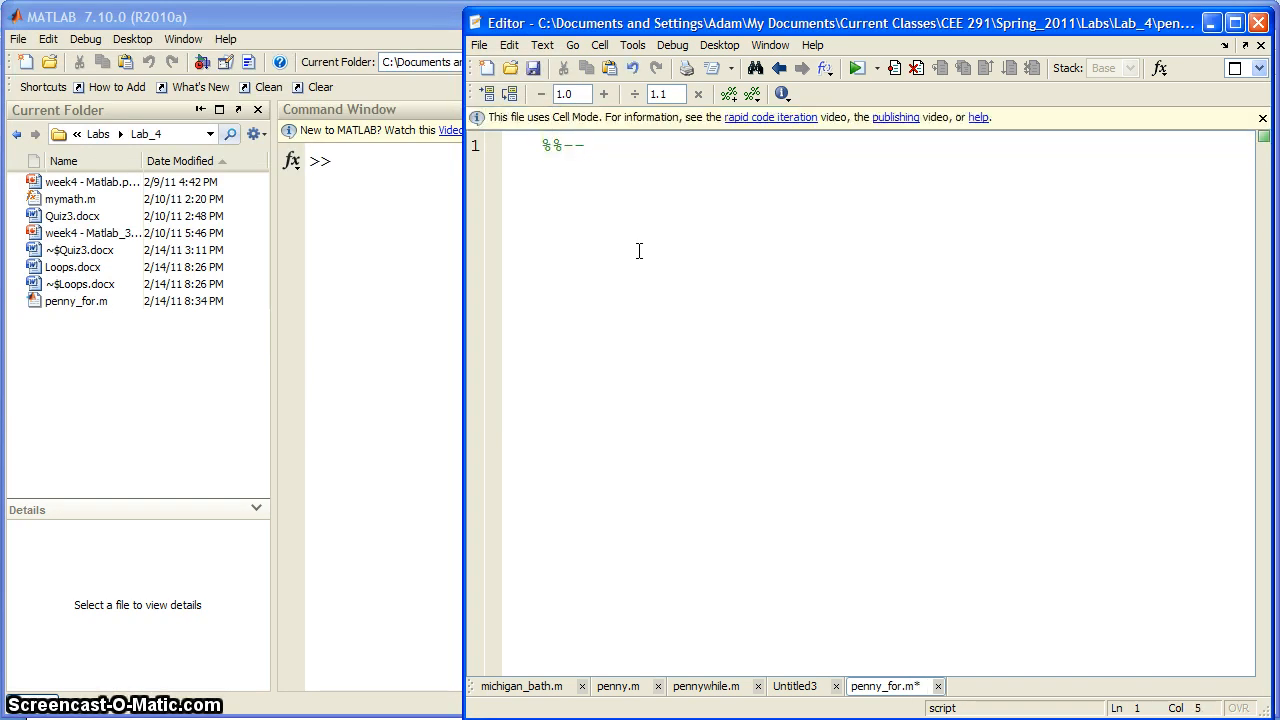
type("Solving")
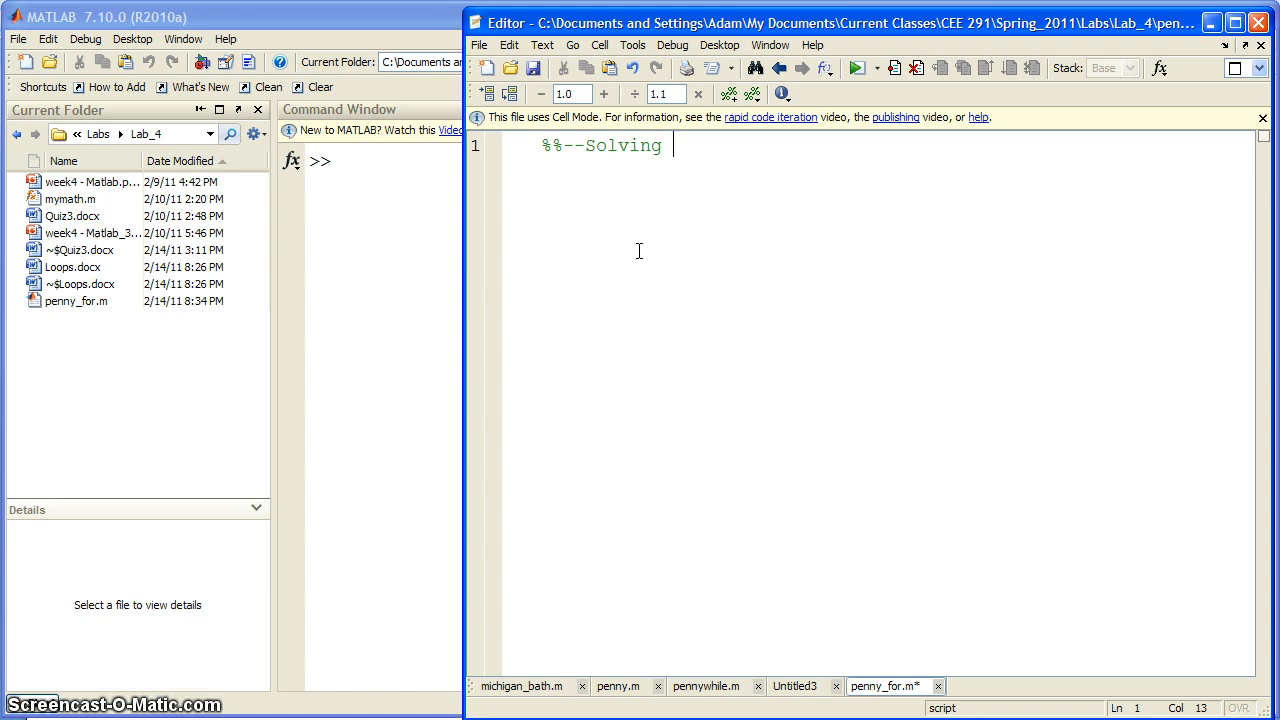
type("Terminal Vel")
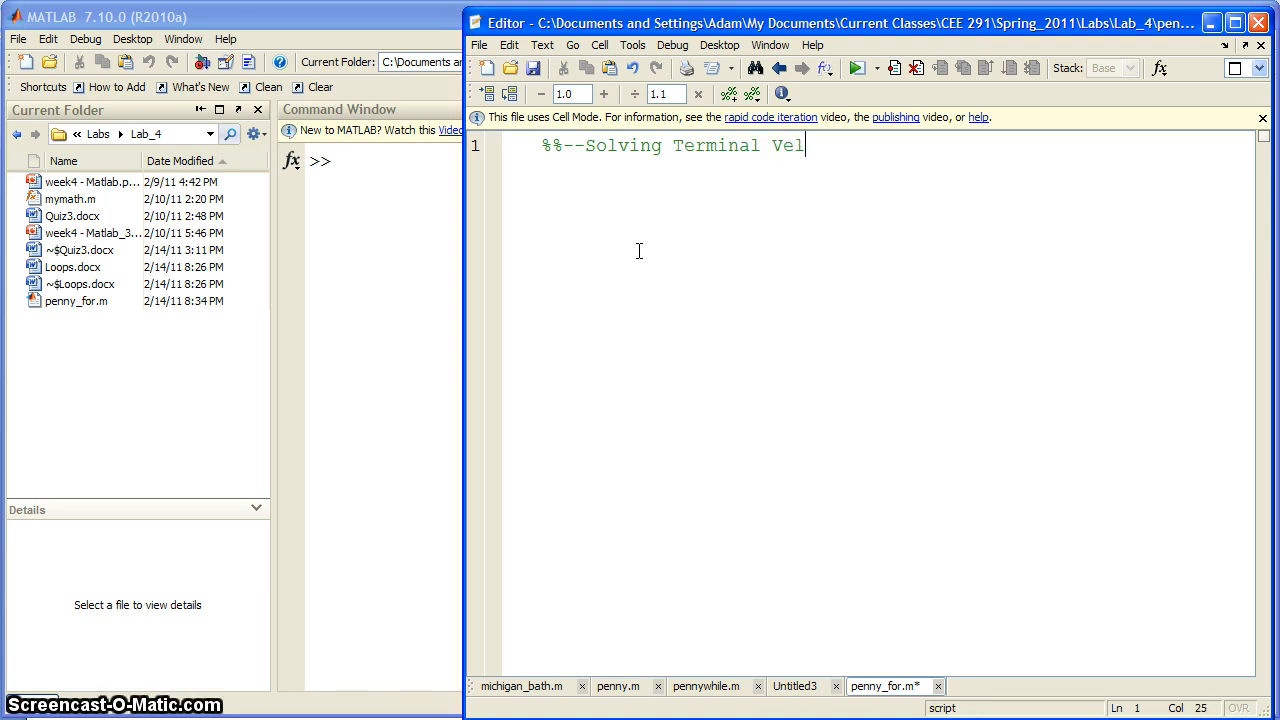
type("ocity with for loop")
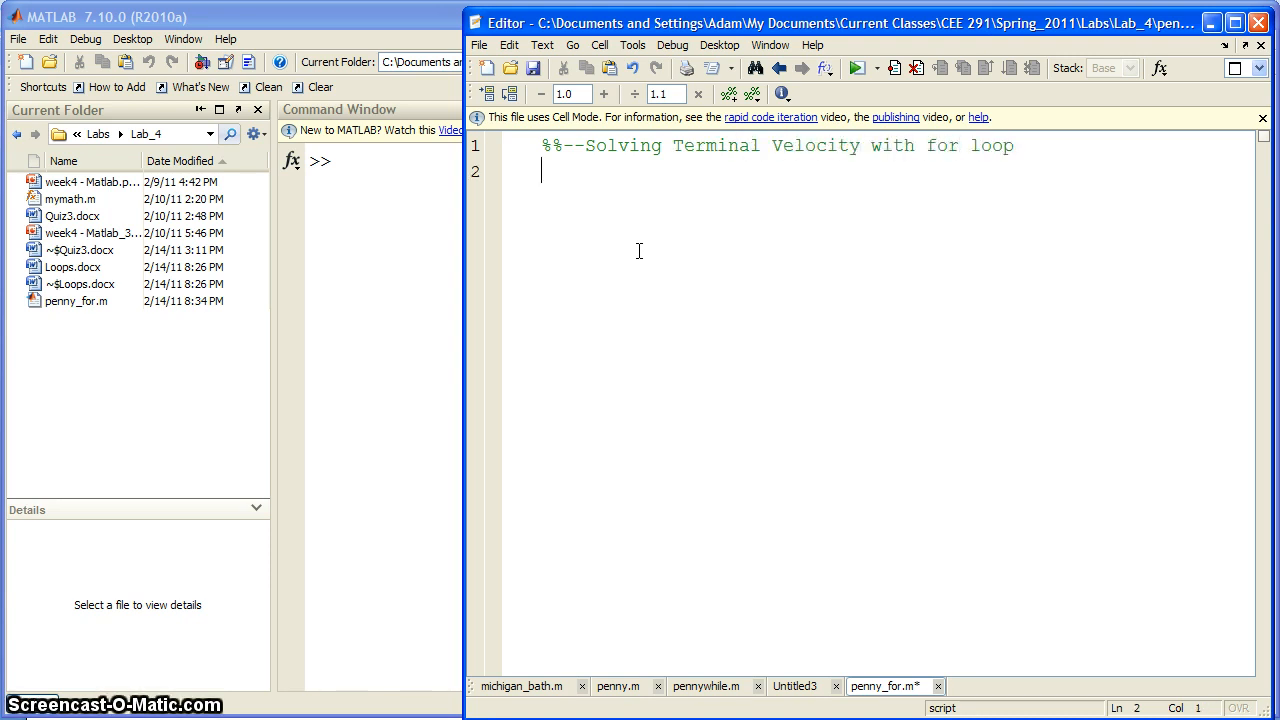
key("enter")
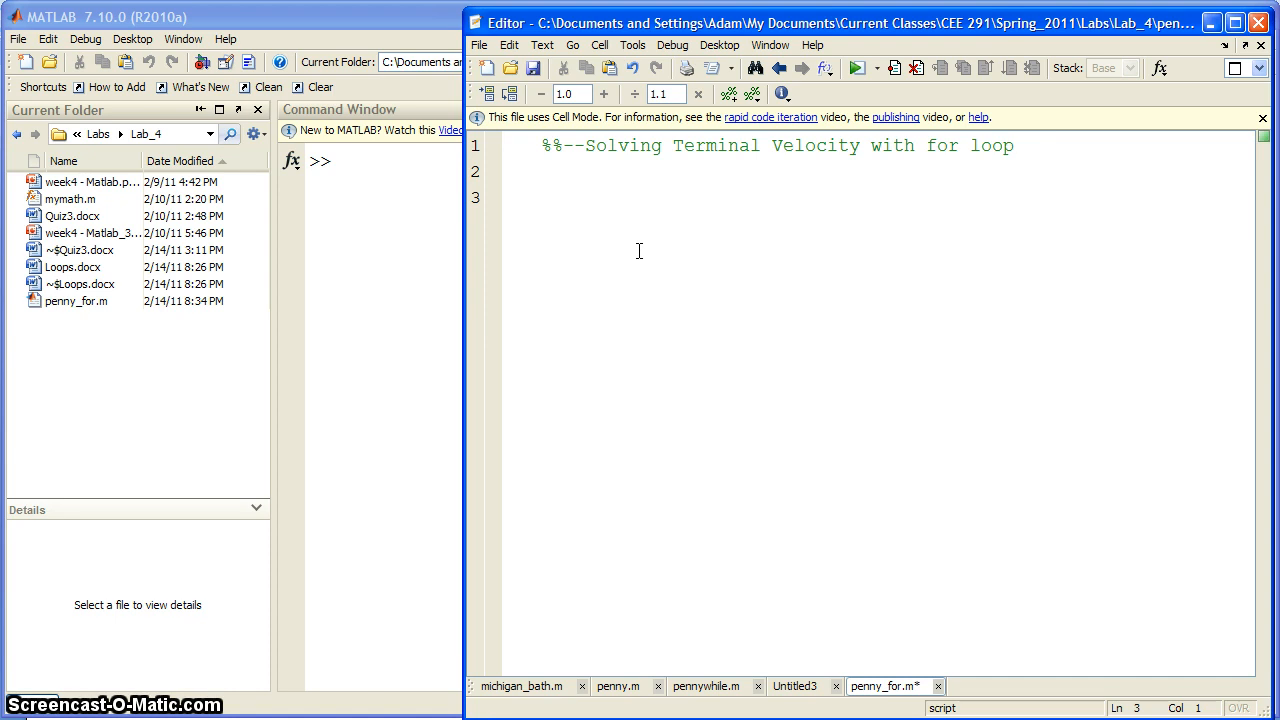
- Define V_term = 15; %m/s and g = 9.81; %m/s^2
type("v")
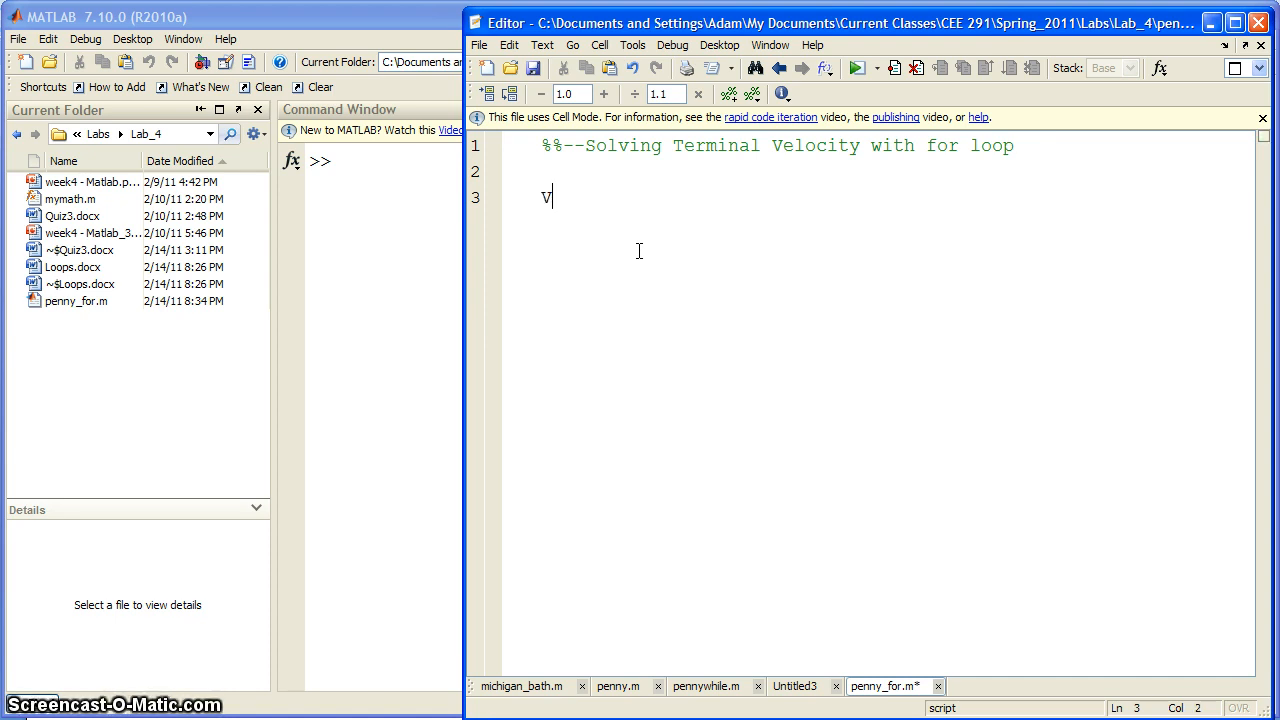
type("_term")
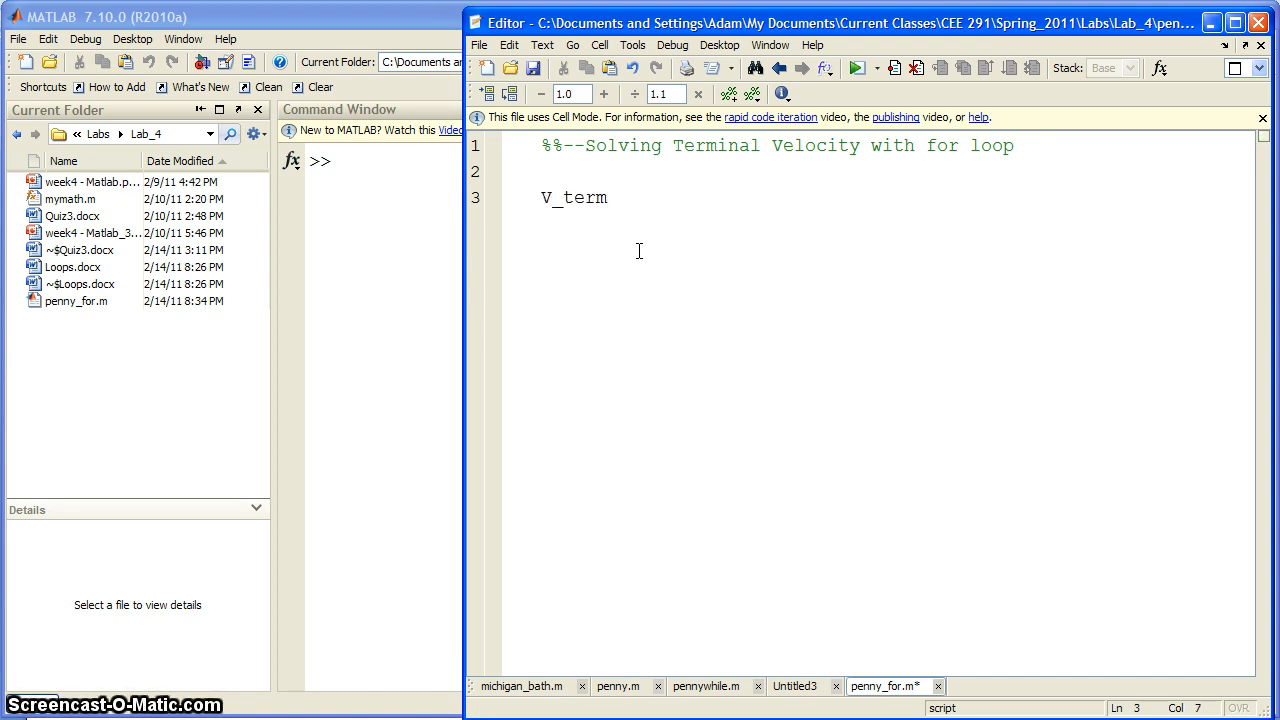
type("= 15")
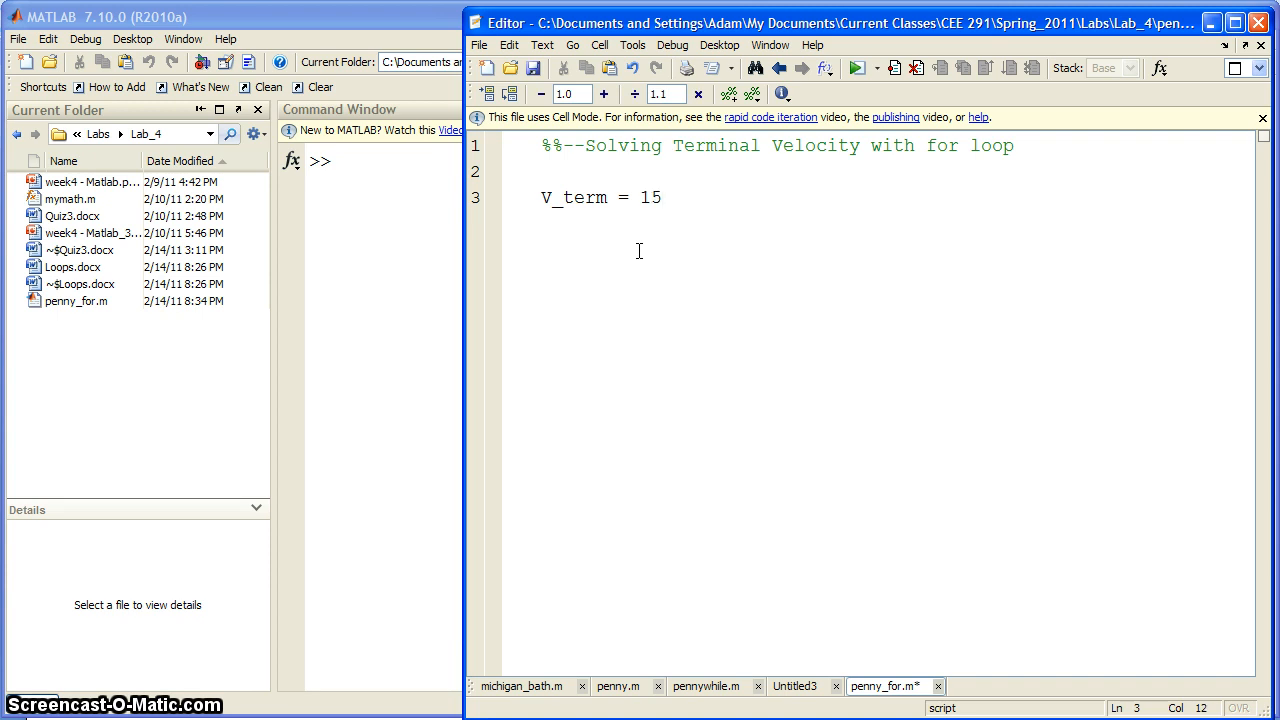
type("; %m/s")
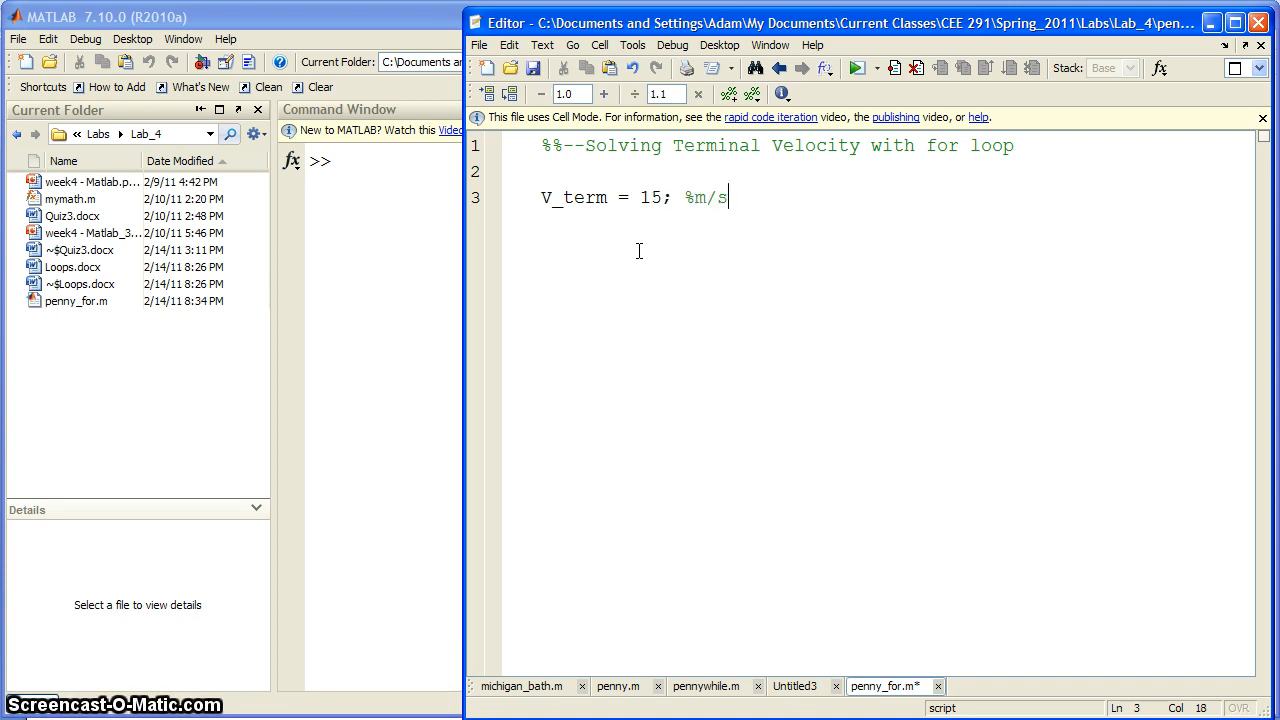
type("g      =")
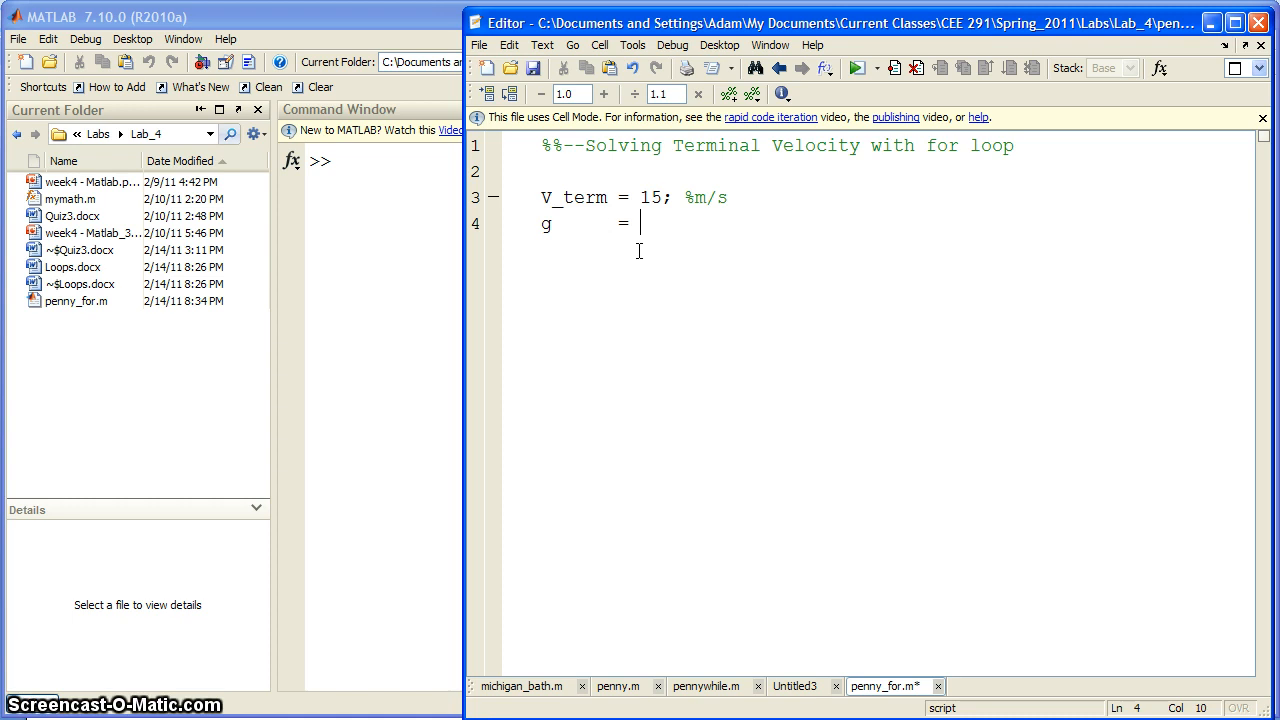
type("9.81")
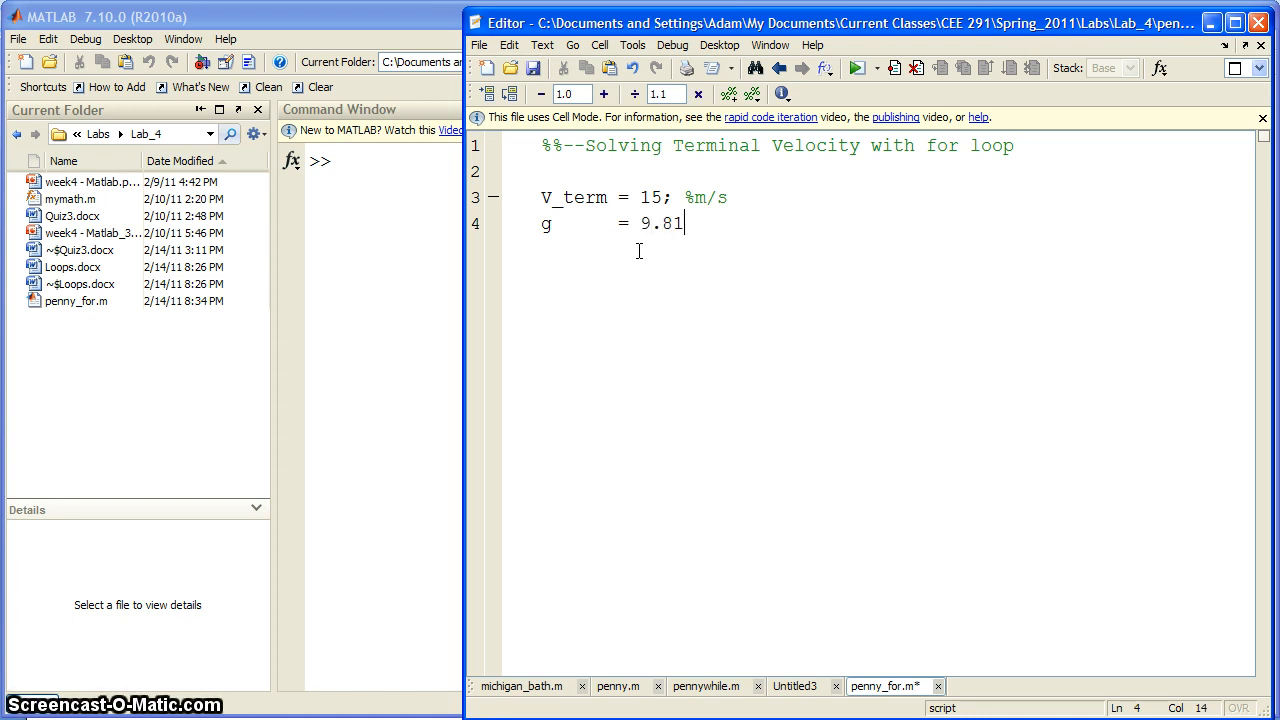
type("; %m")
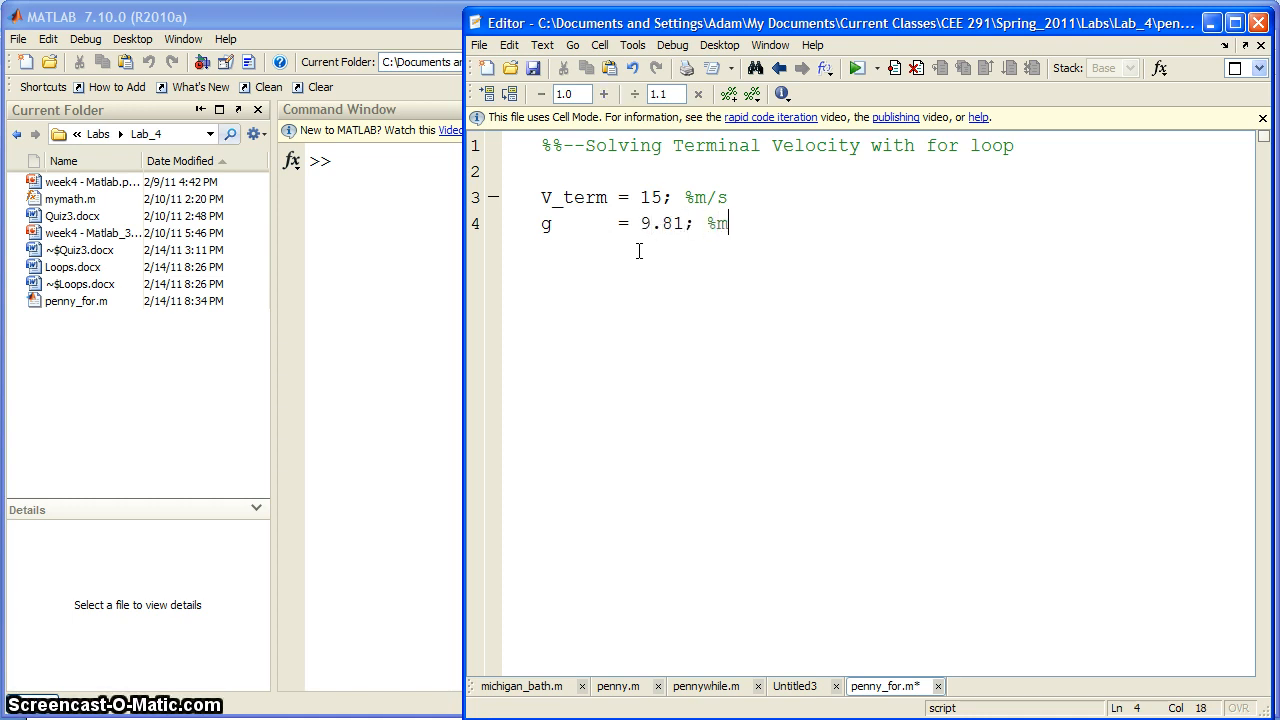
type("/s")
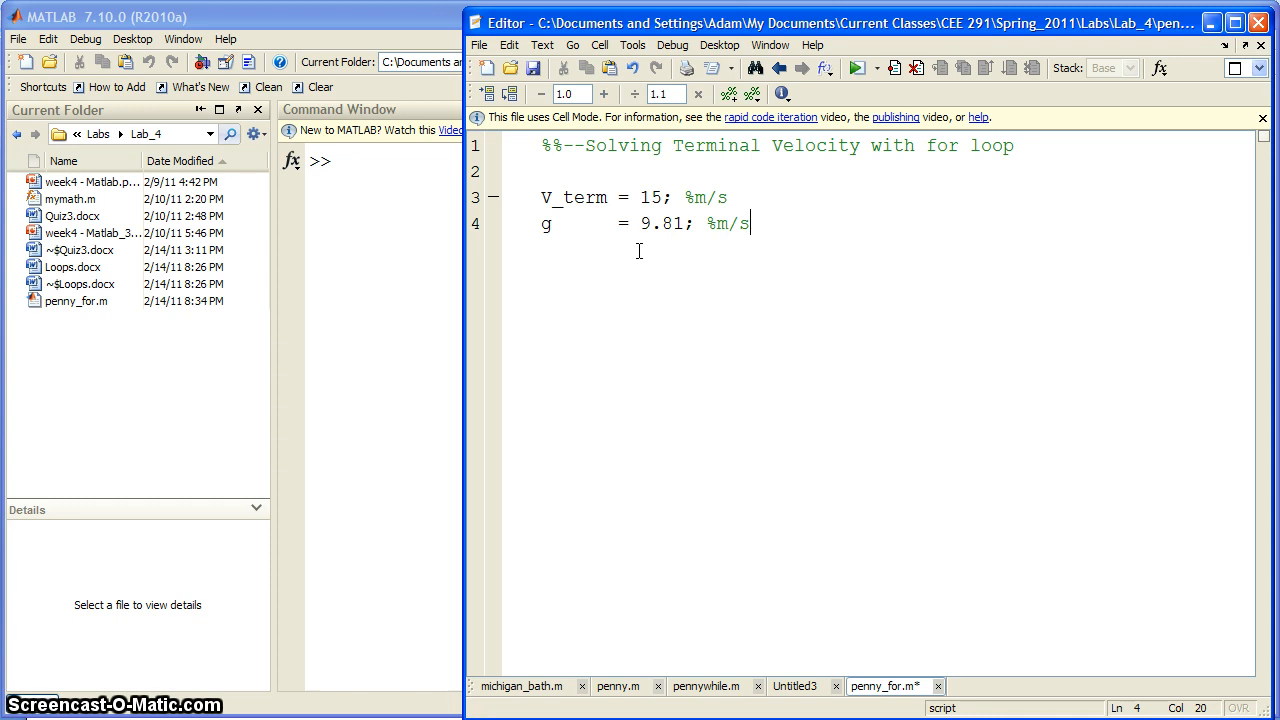
type("^2")
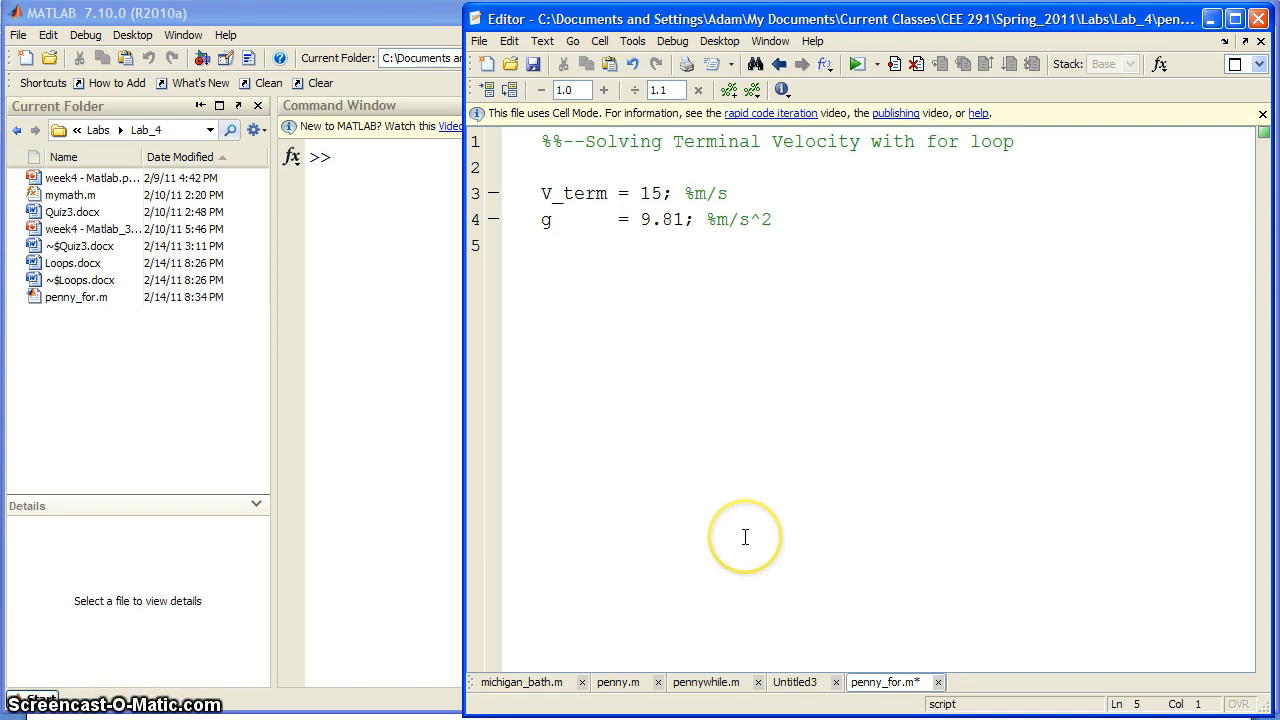
- Add N = 1000; and Y = linspace(0,50,N); to the script
left_click(744, 537)
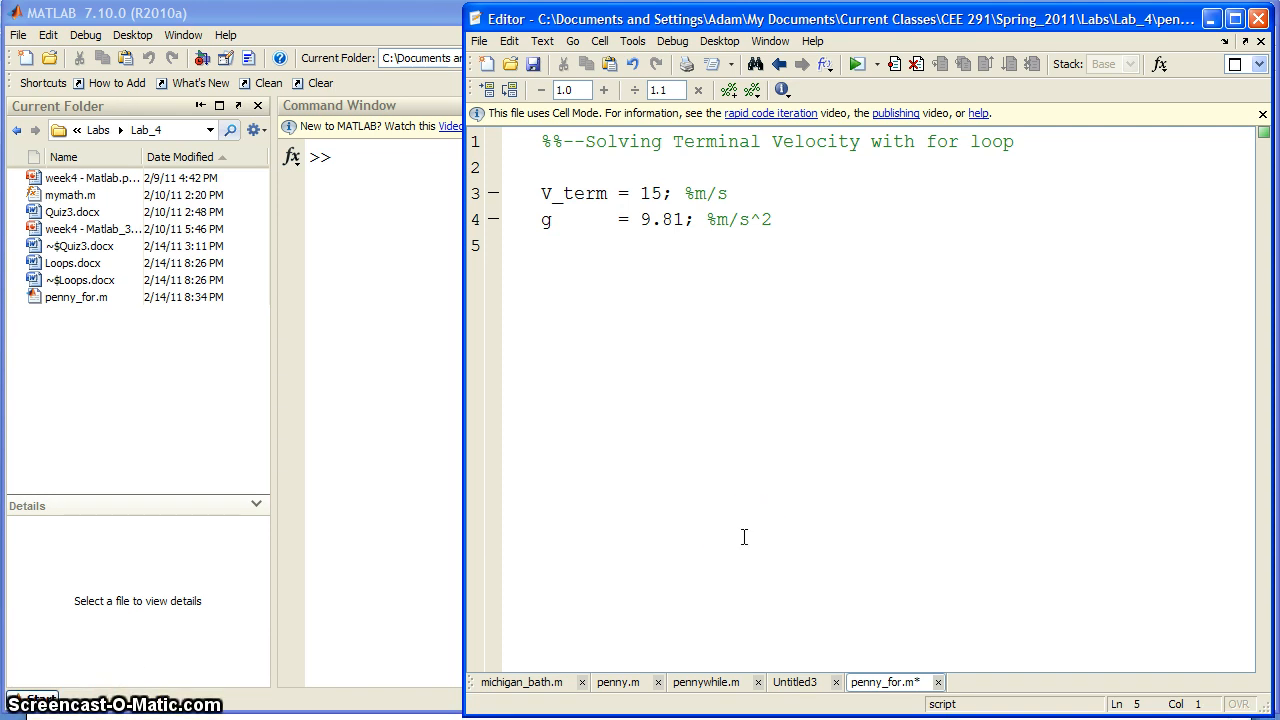
type("Y      =")
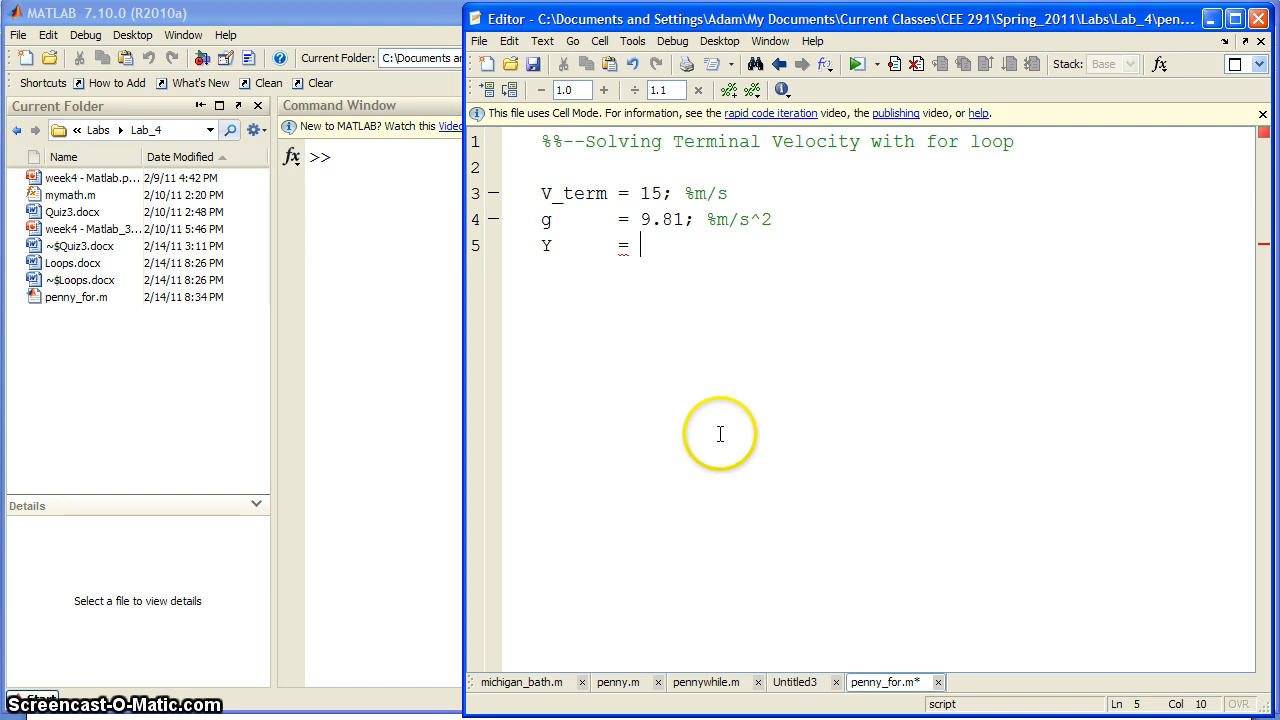
mouse_move(855, 337)
type("N")
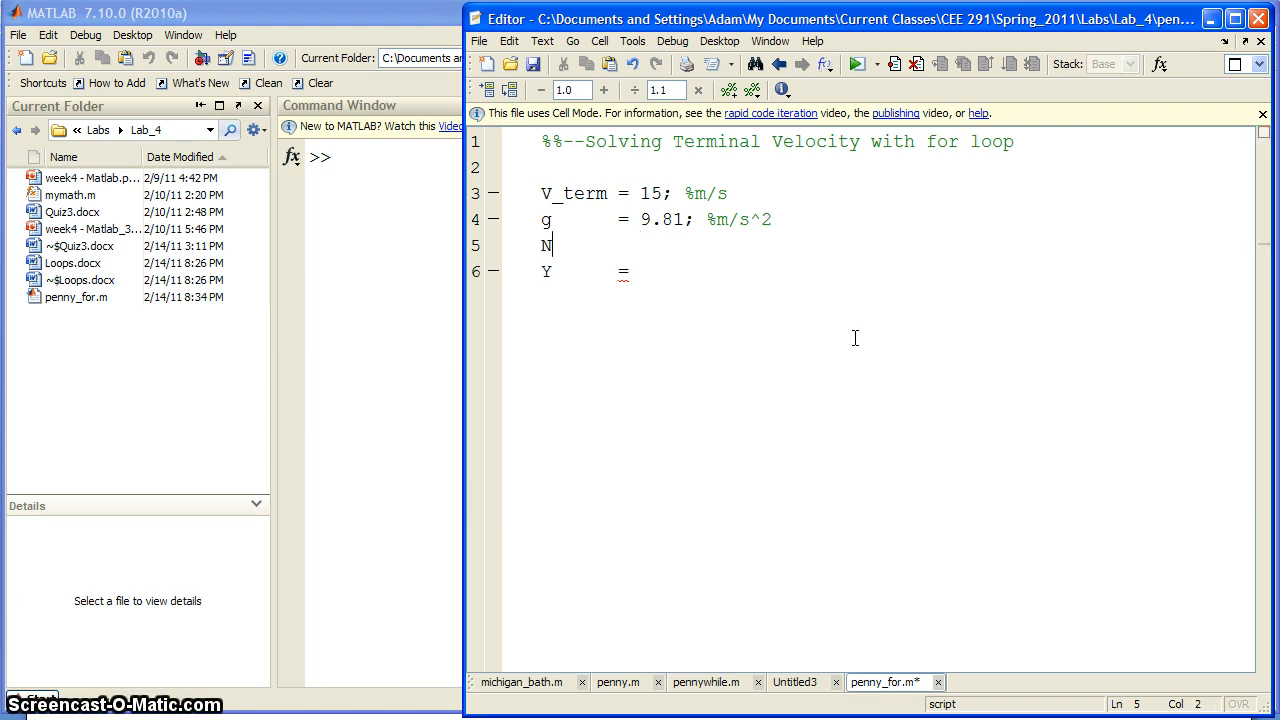
type("=")
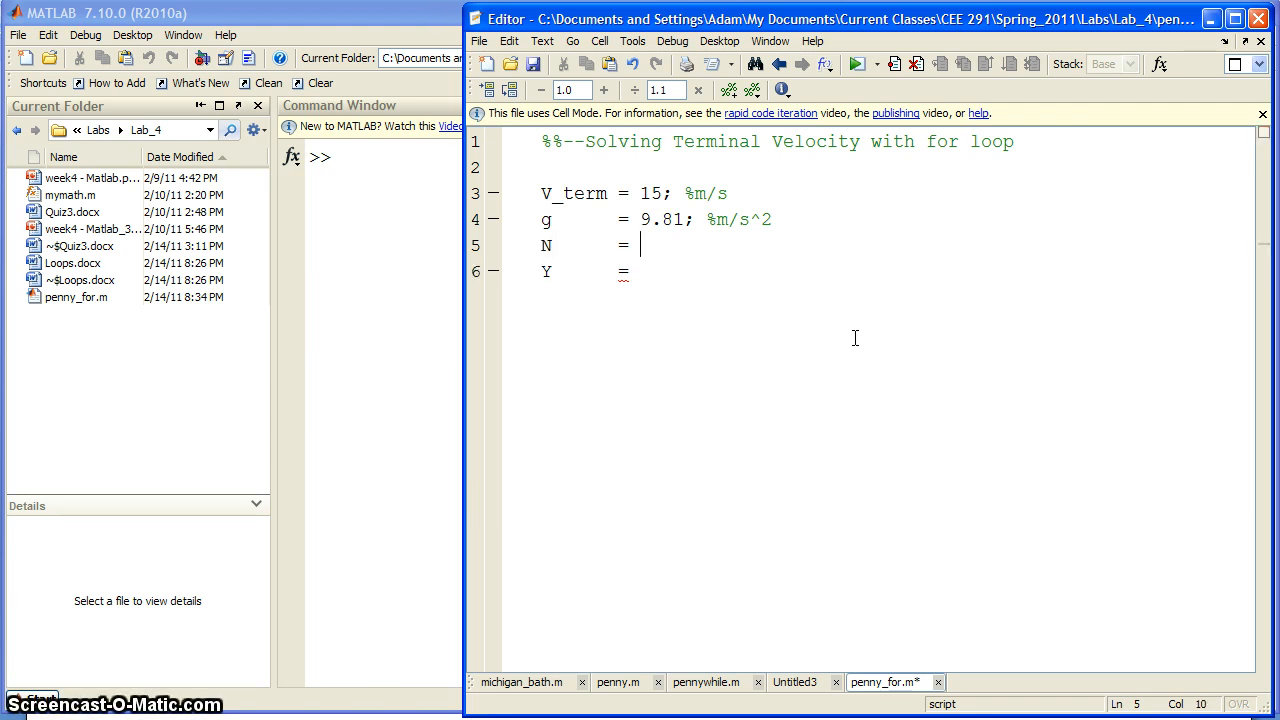
type("1000;")
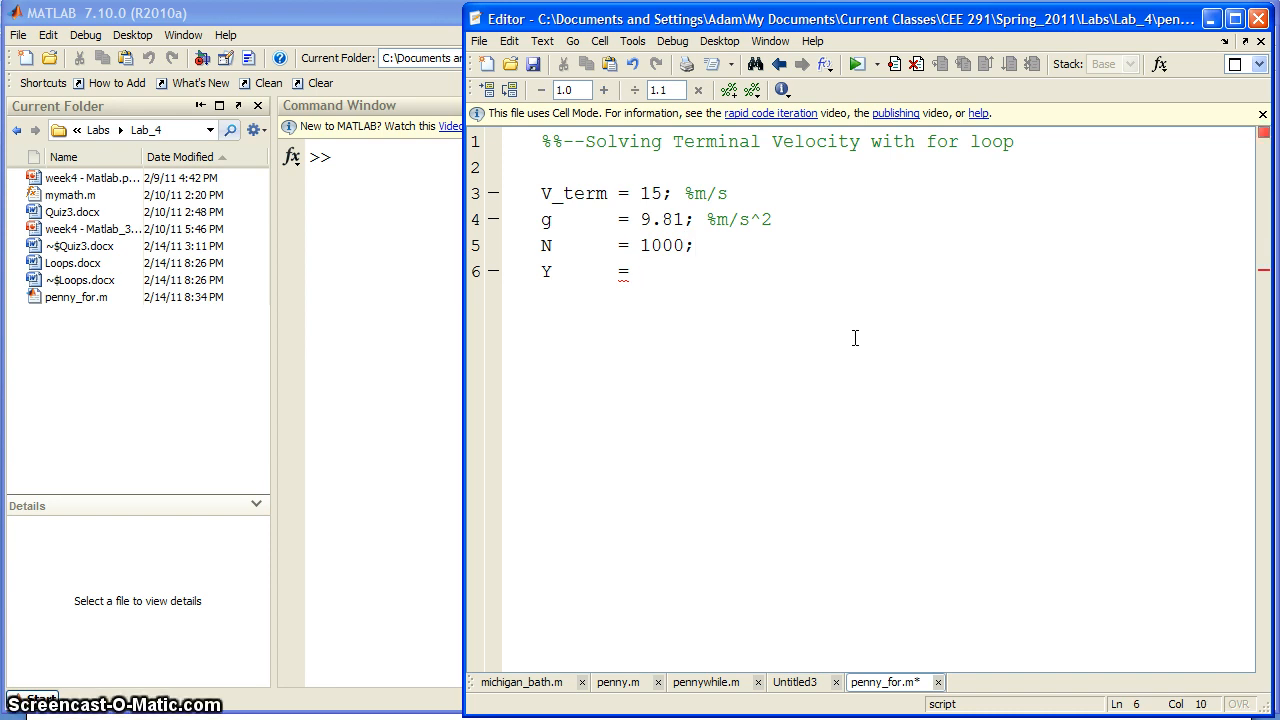
type("linspace")
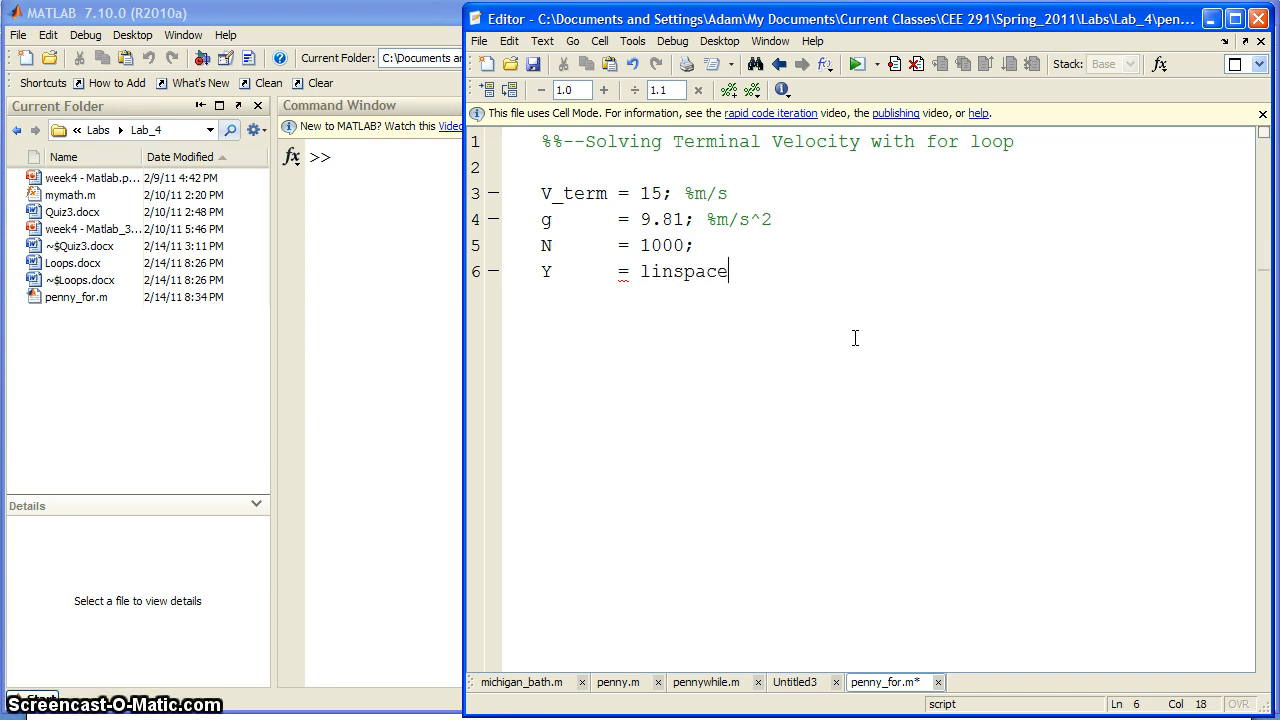
type("(0")
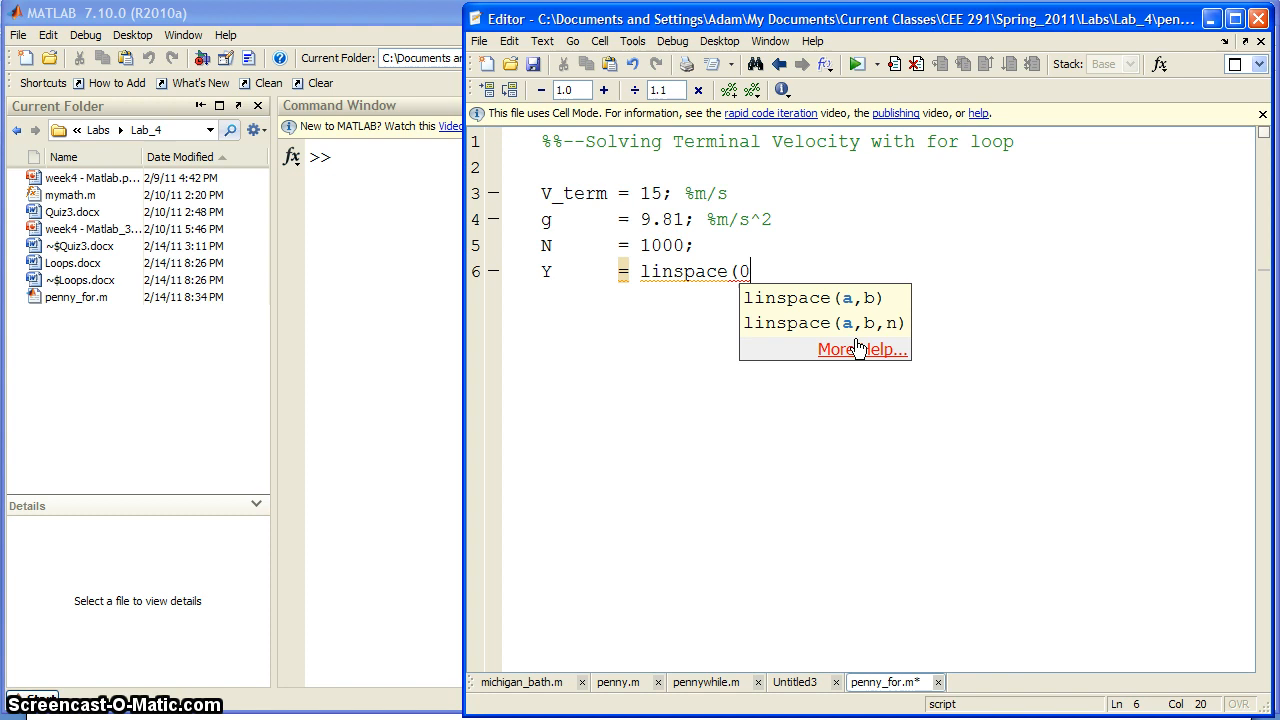
type(",")
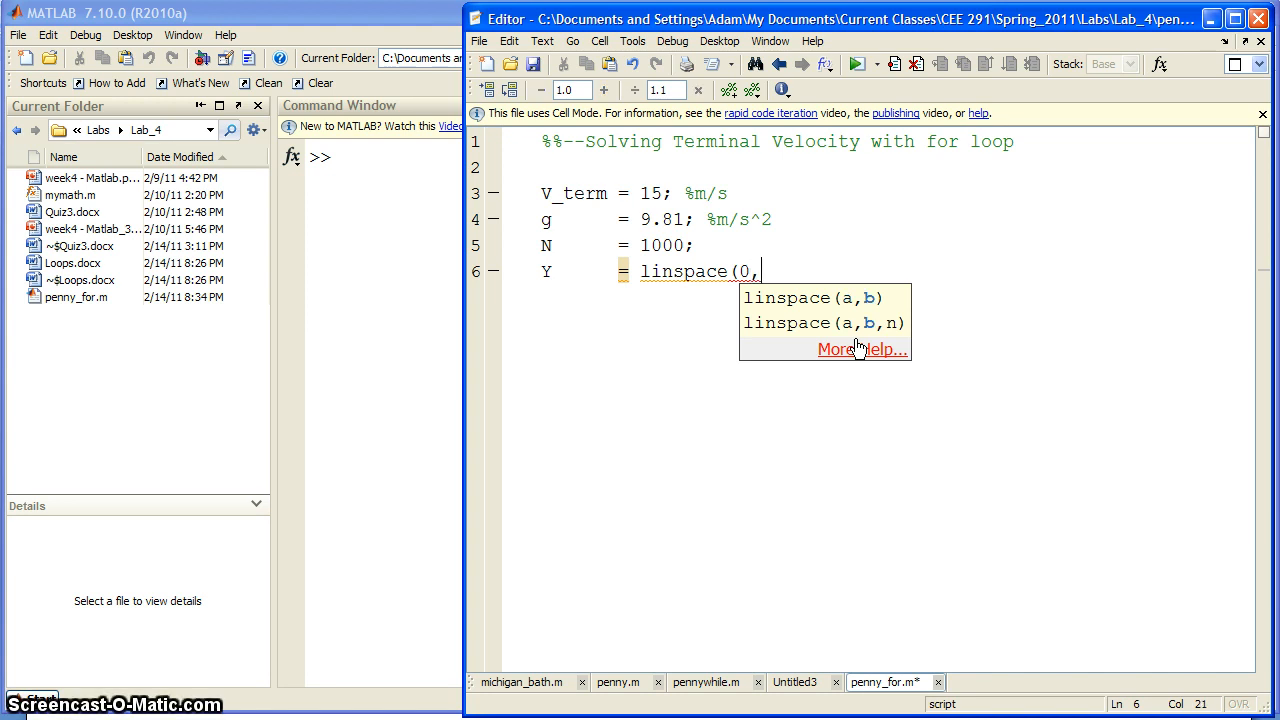
type("50,")
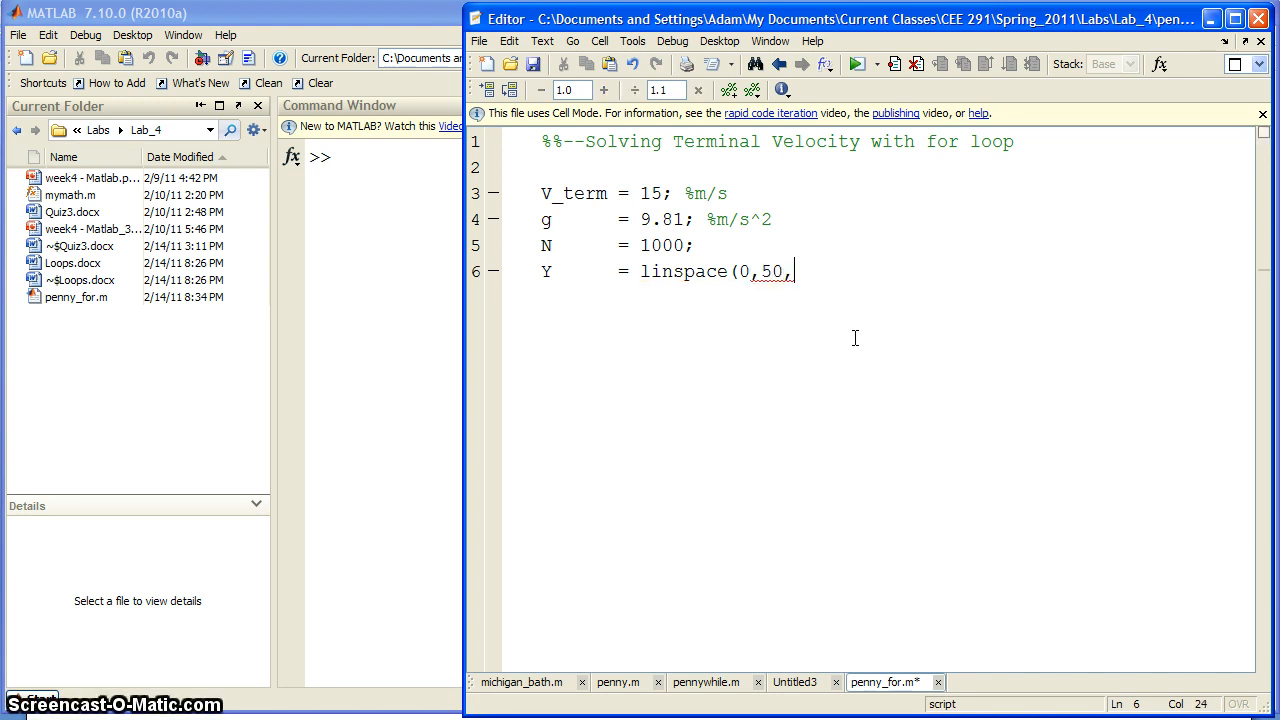
type("N")
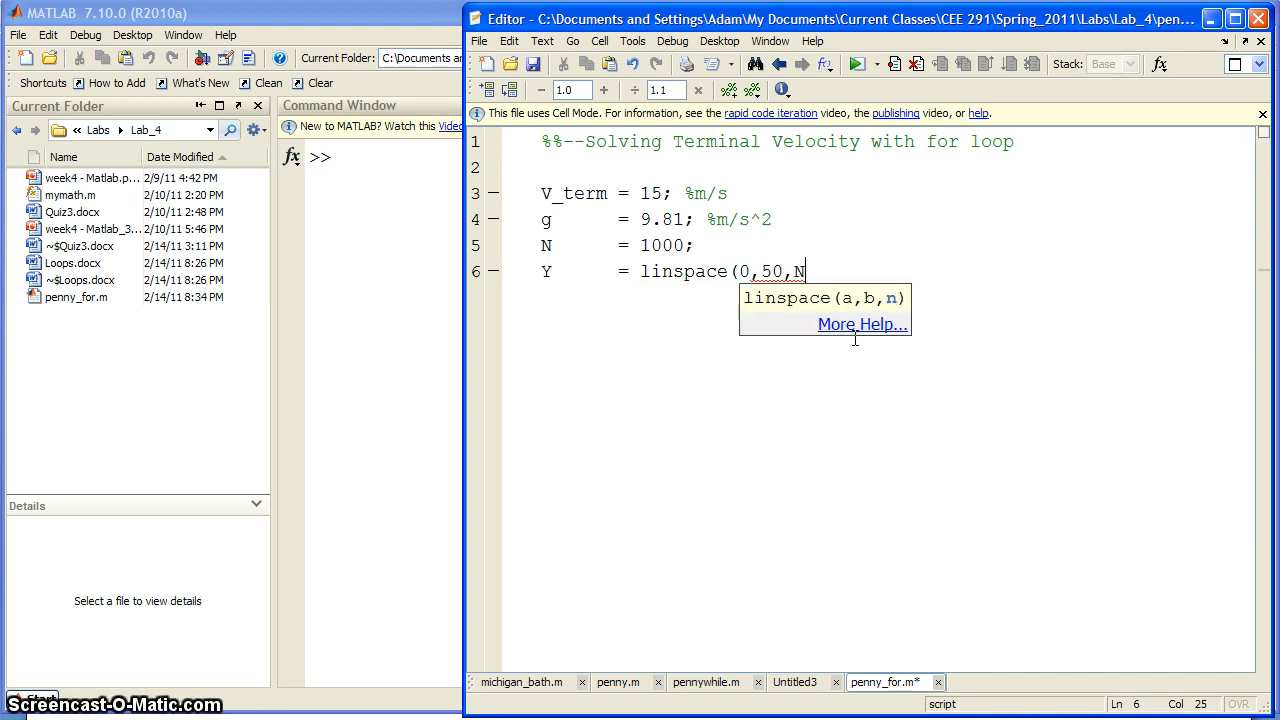
type(");")
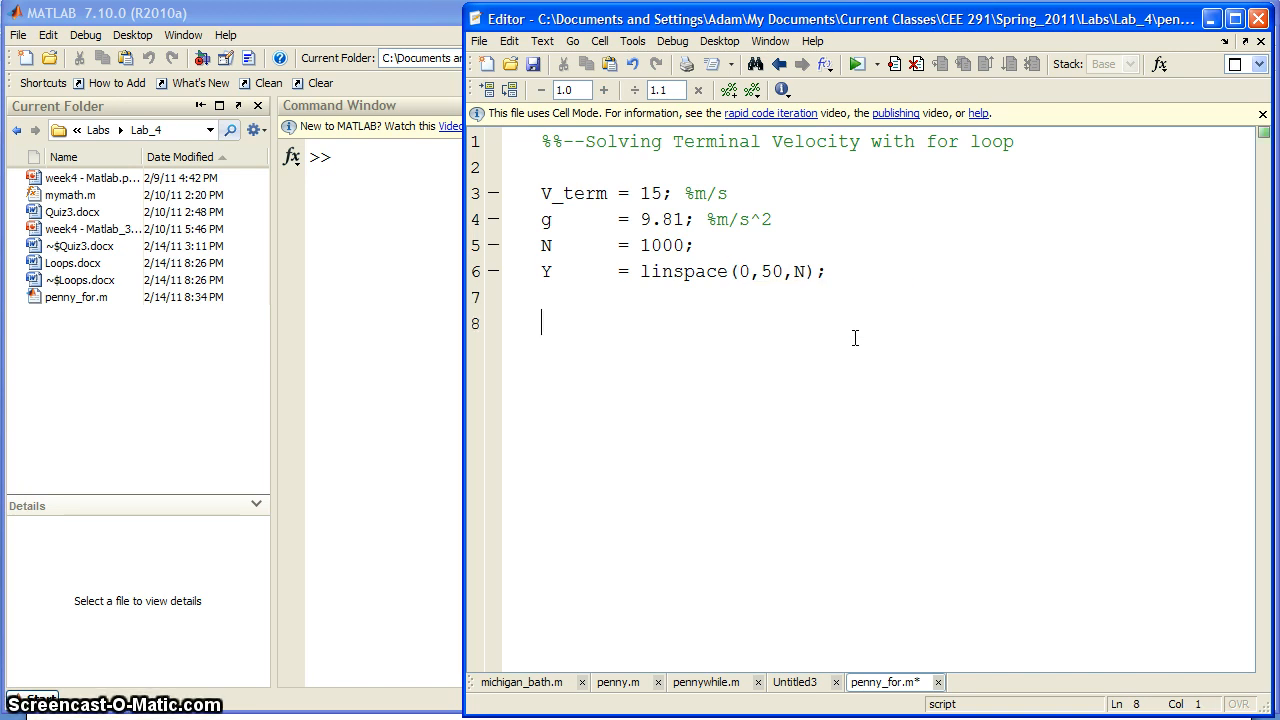
- Write a for i = 1:N loop computing V(i) = sqrt(2*Y(i)*g)
type("for")
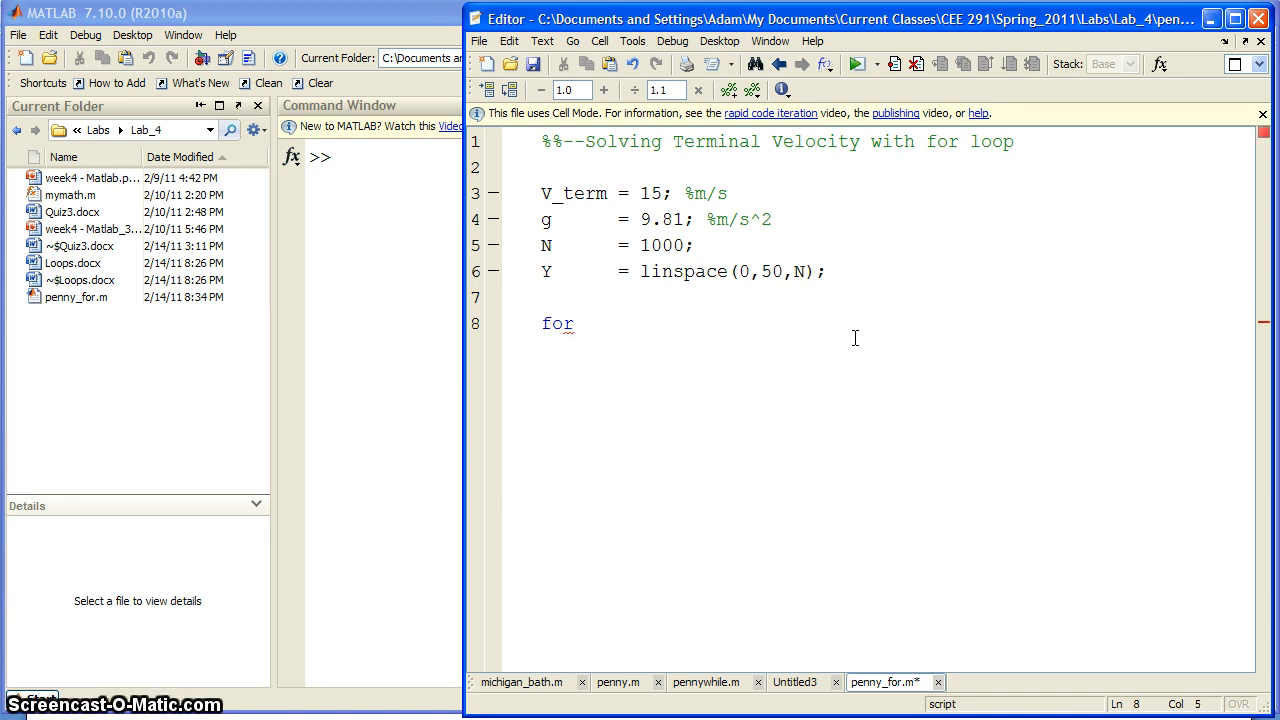
type("i =")
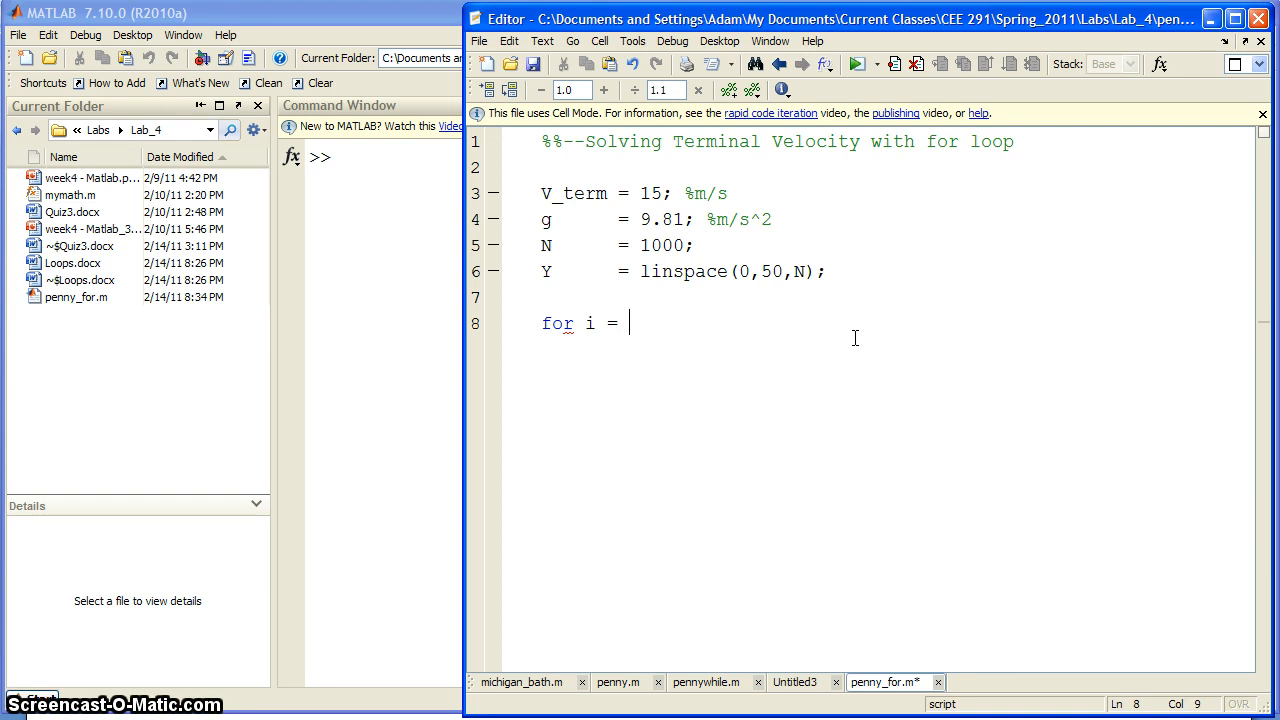
type("1:N")
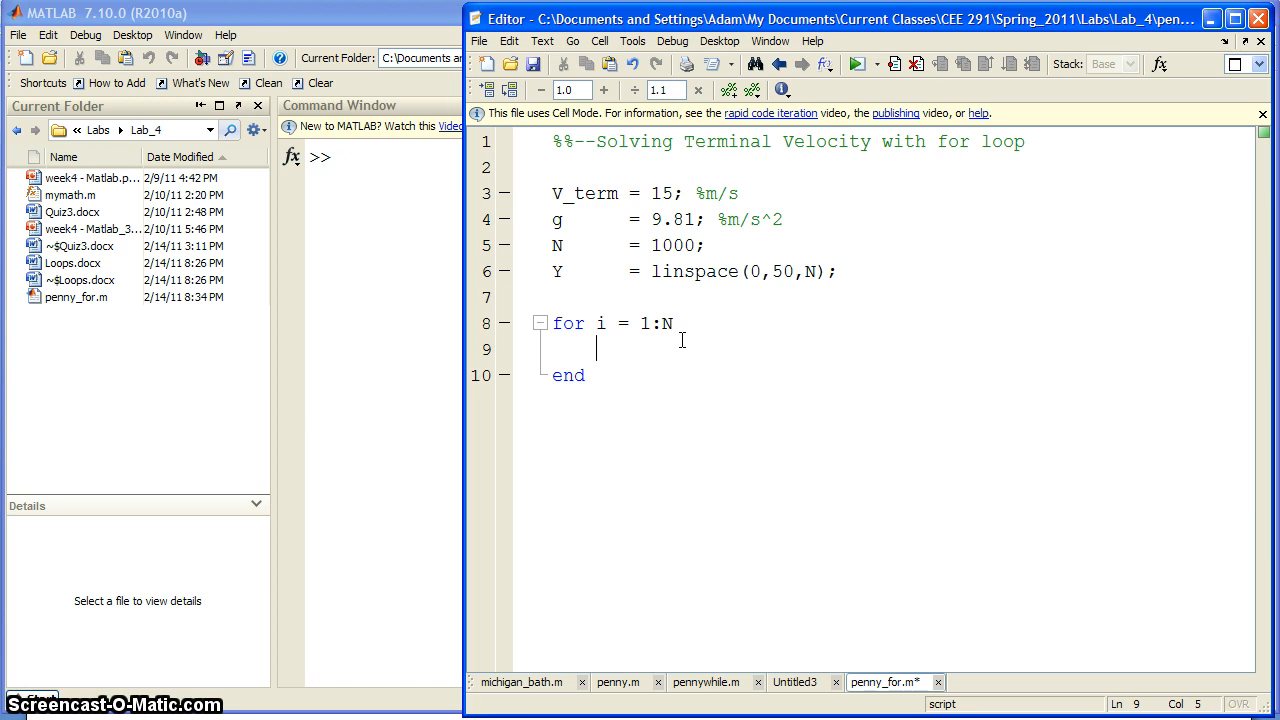
type("V")
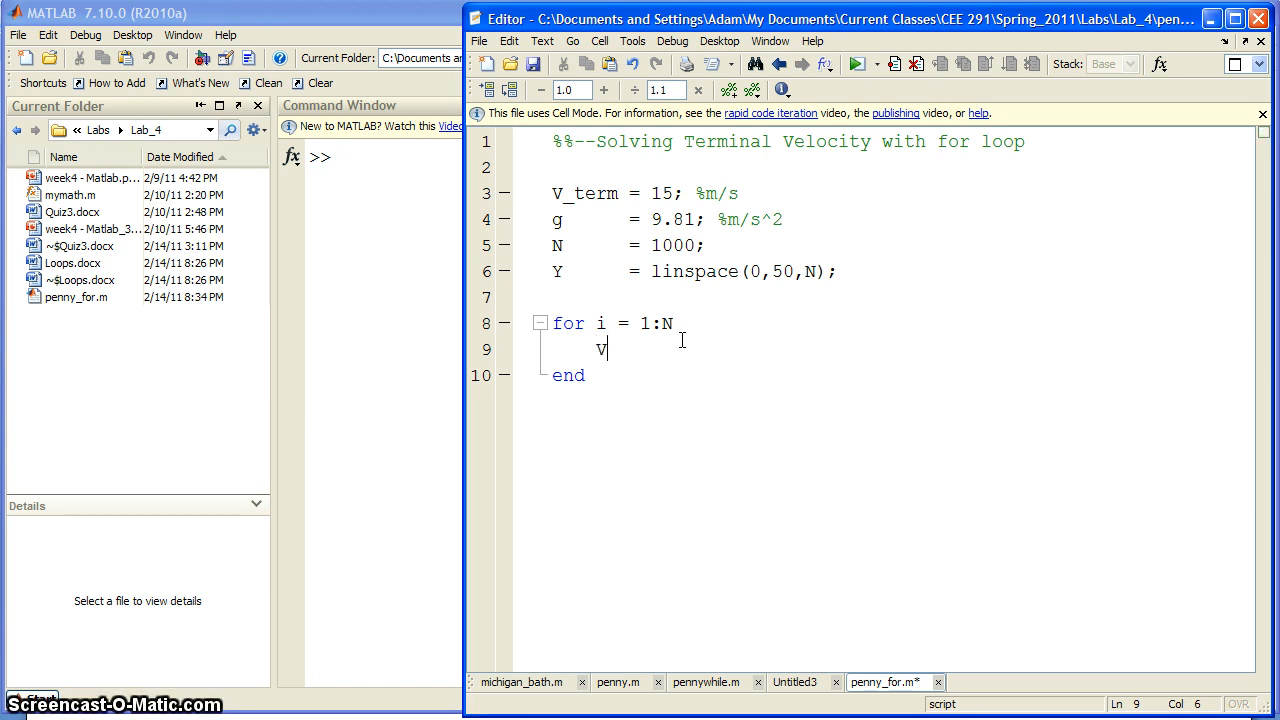
type("(i)")
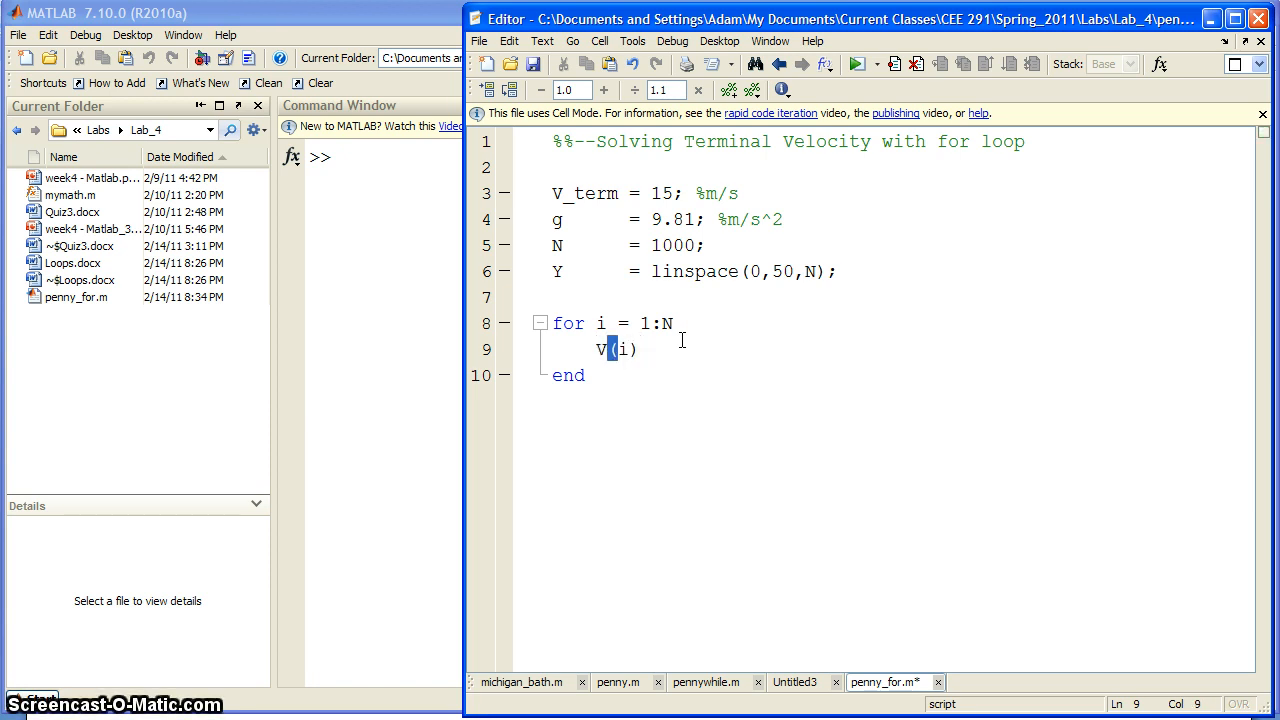
type("=")
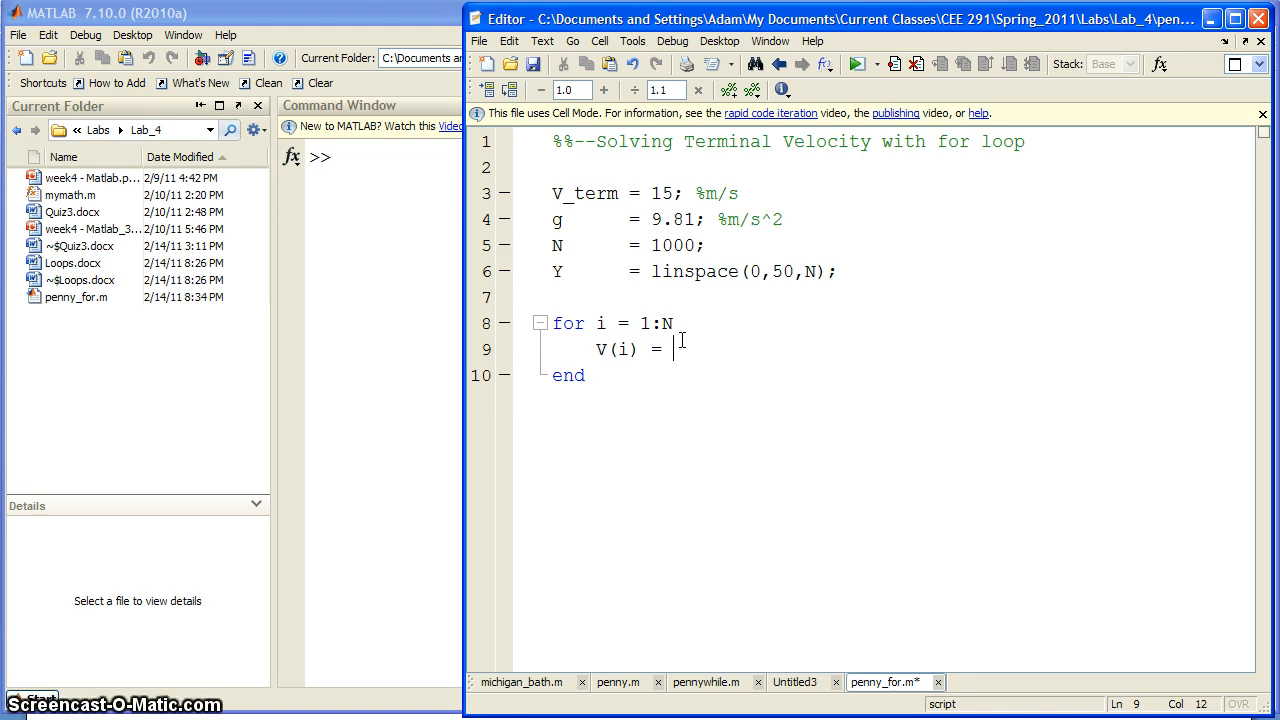
type("sqrt")
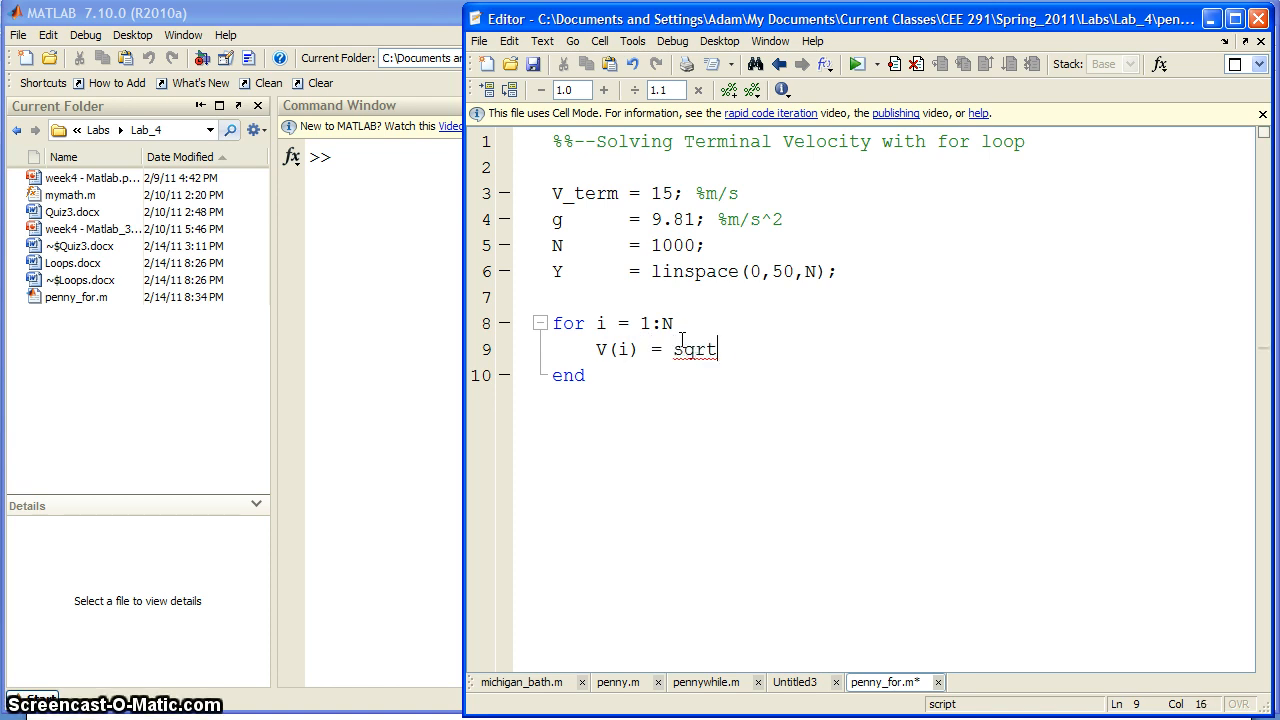
type("(2*")
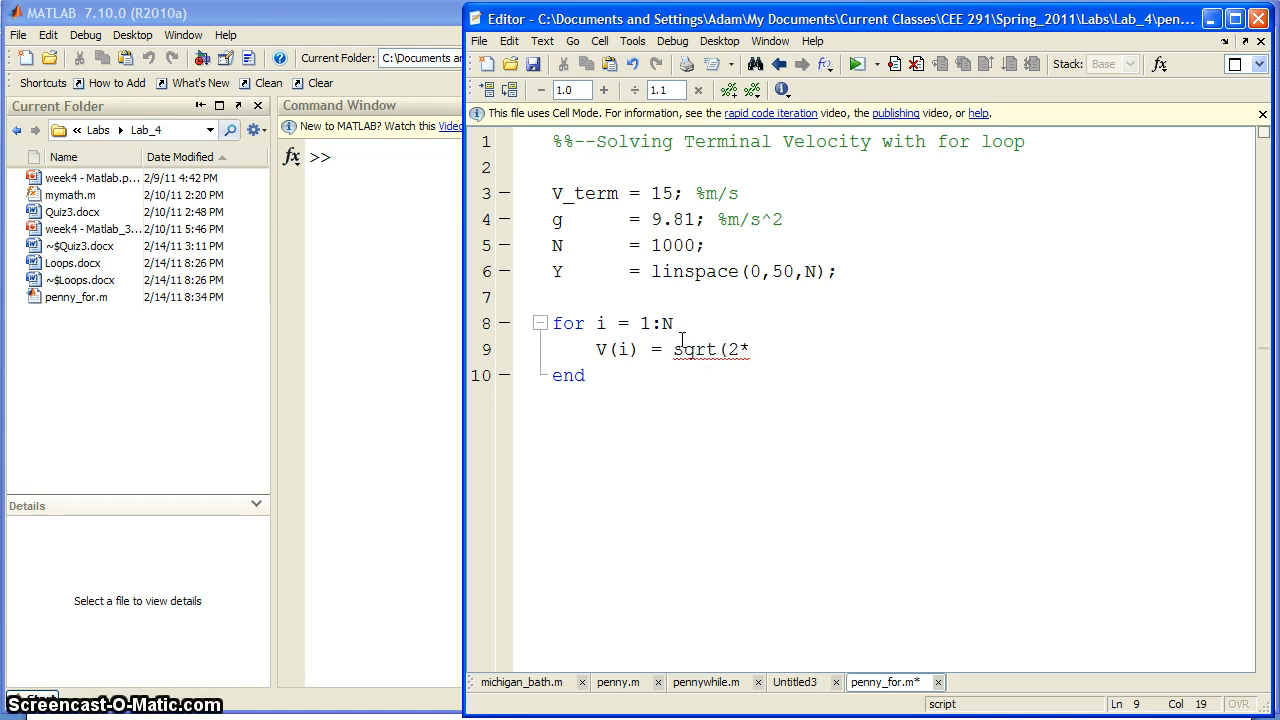
type("Y(")
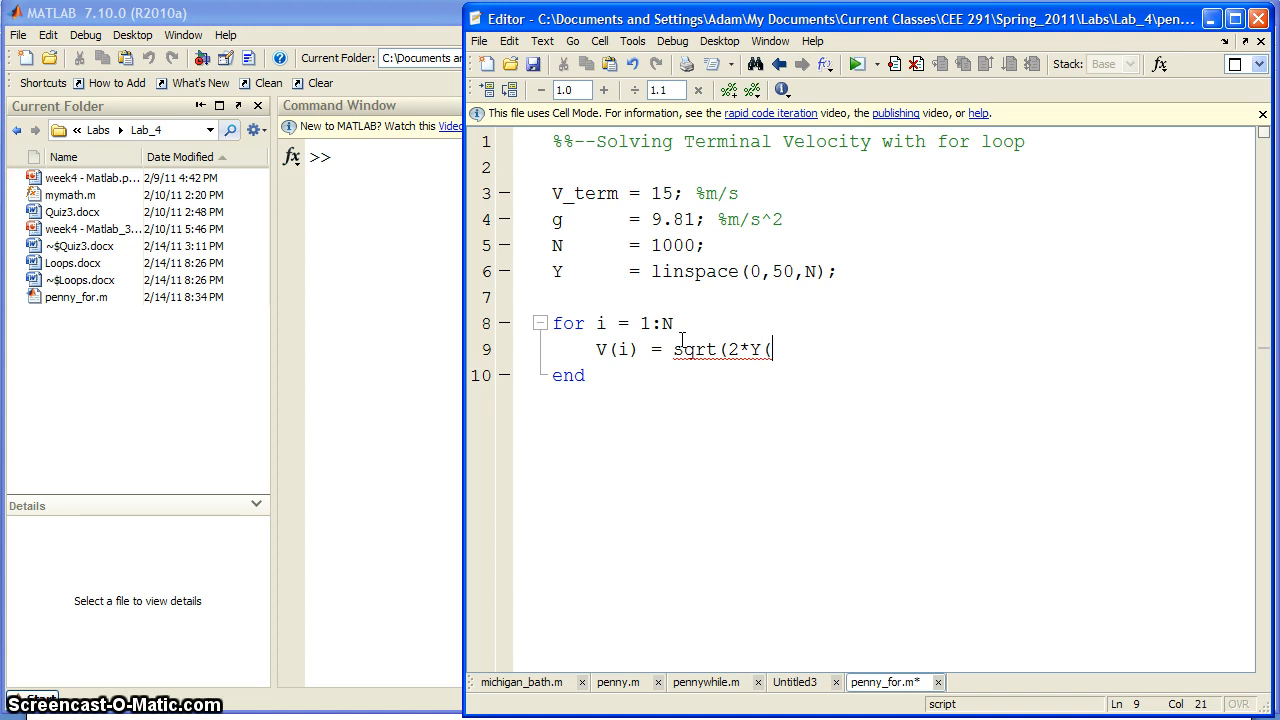
type("i)")
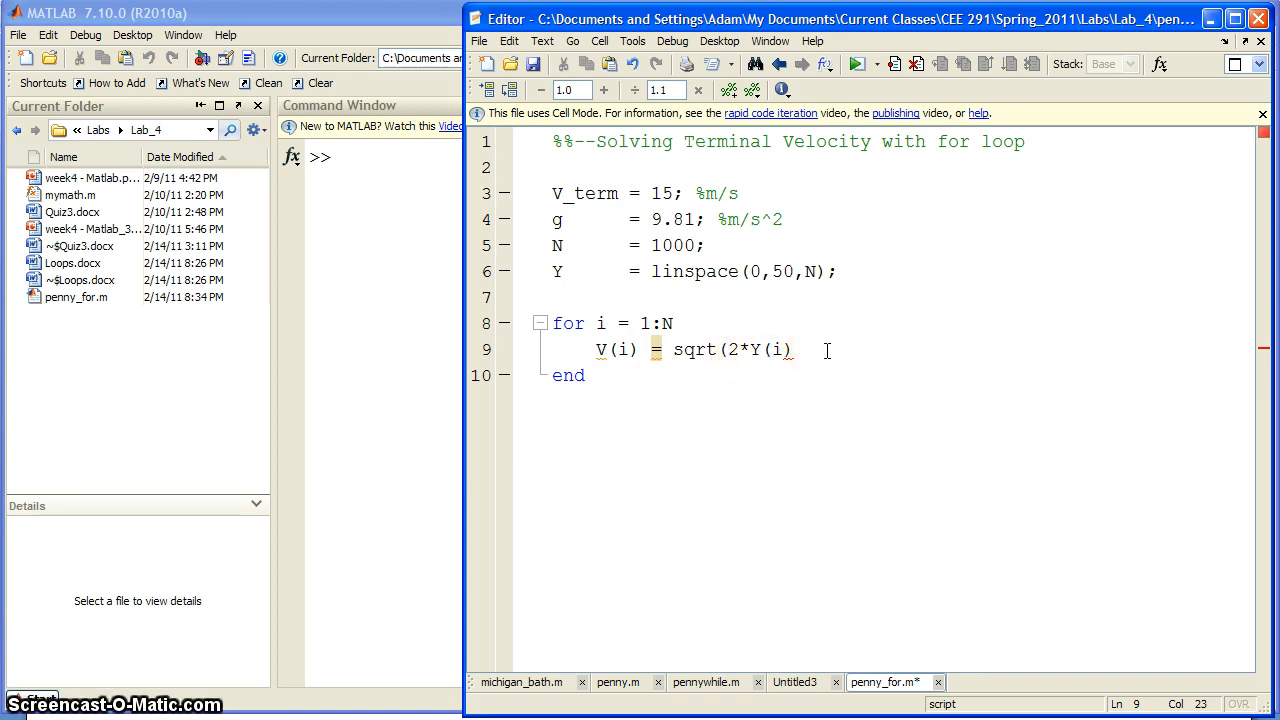
type("*g );")
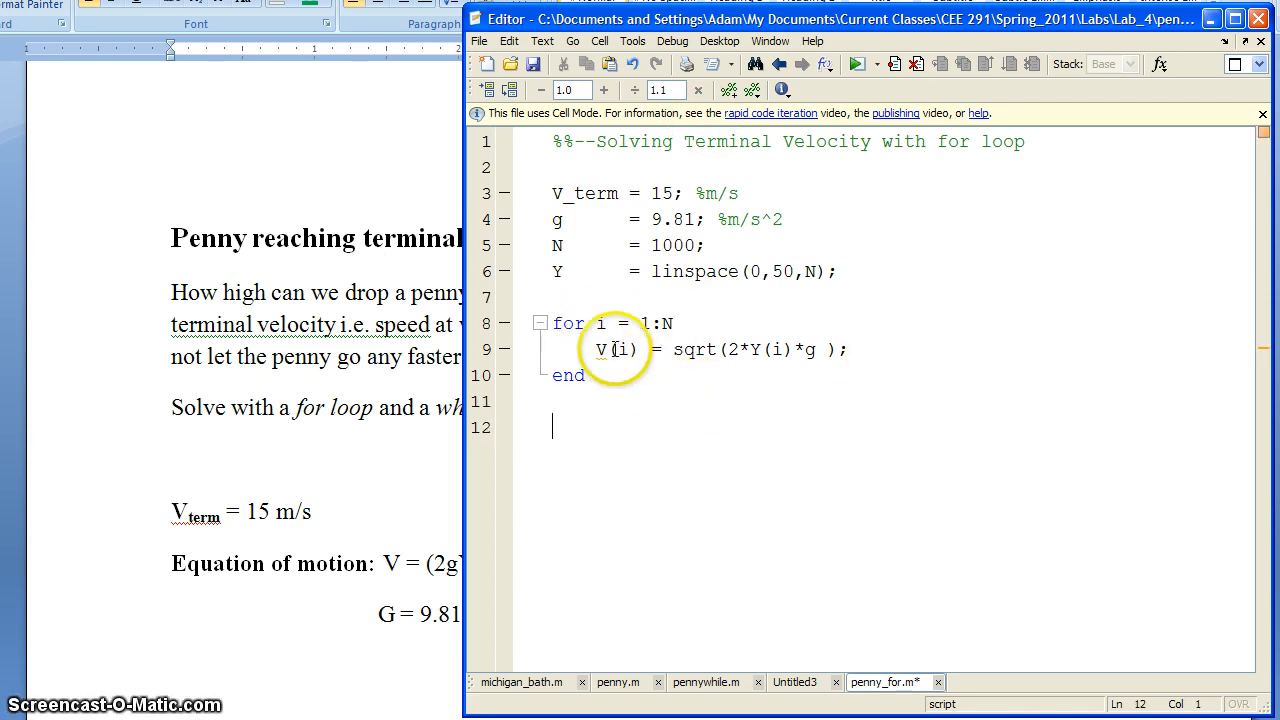
mouse_move(557, 271)
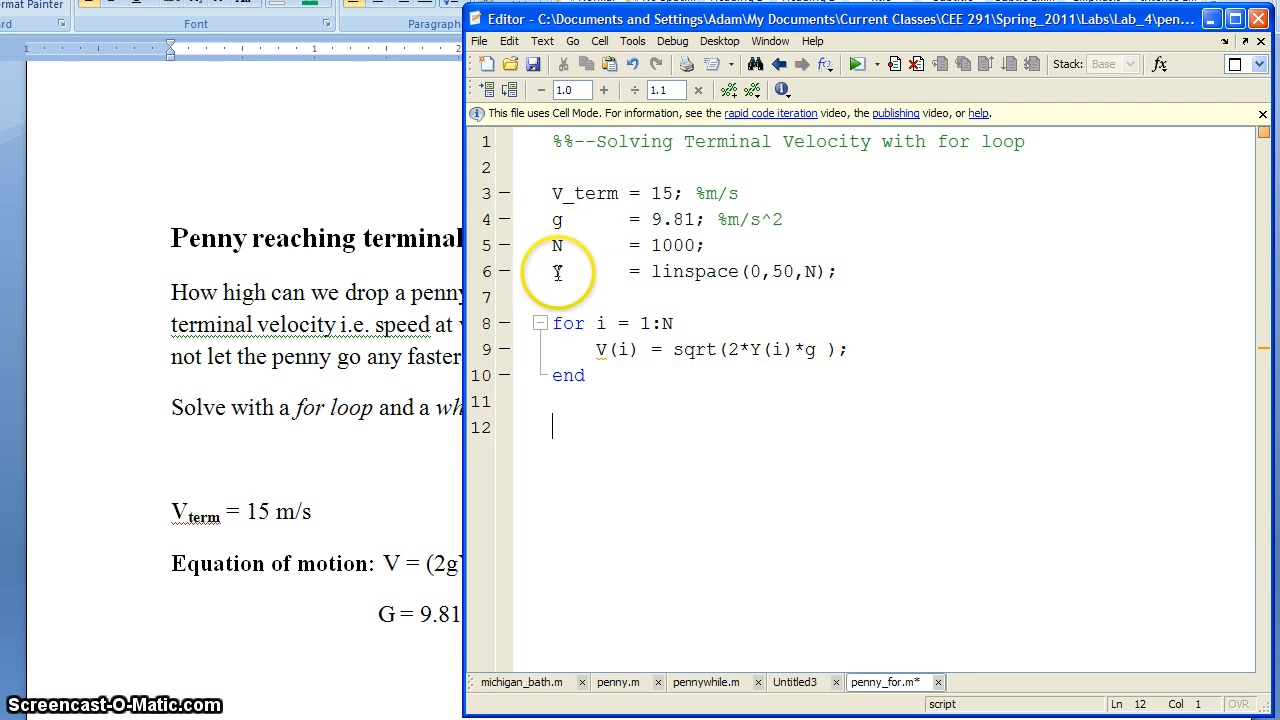
mouse_move(582, 294)
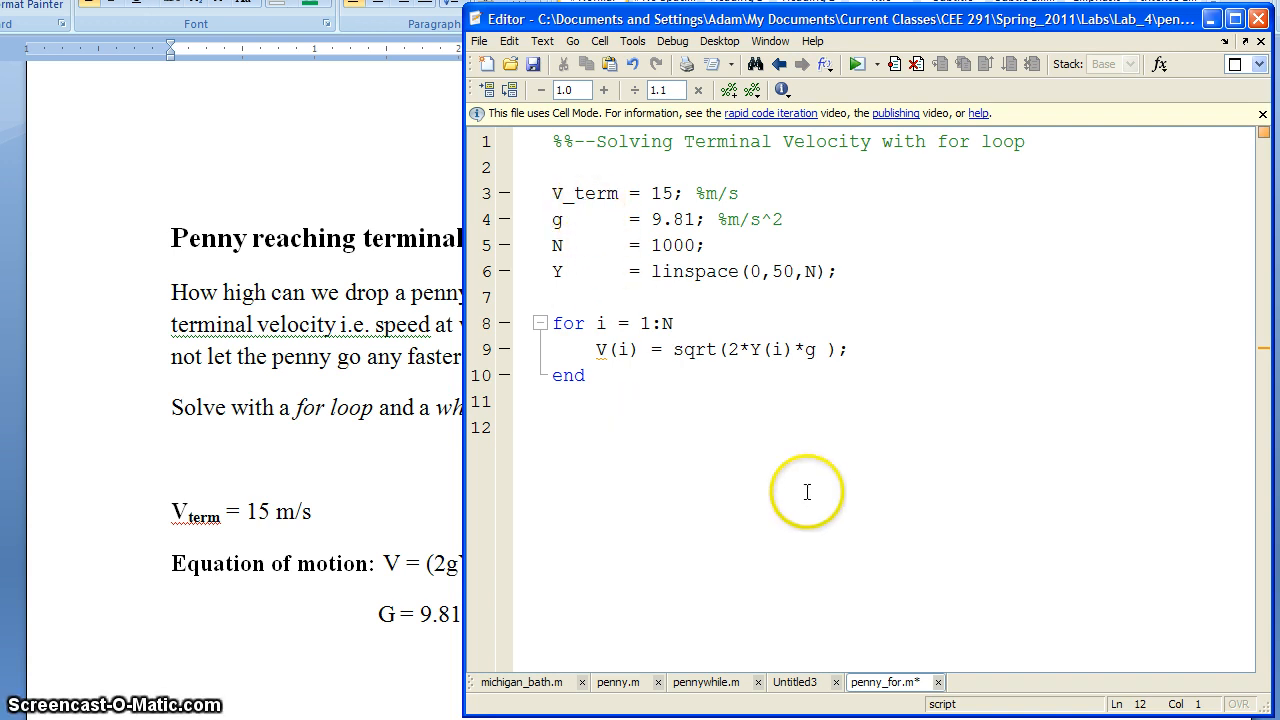
- Add plot(V,Y,'r.') to draw velocity against elevation as red dots
type("plot(")
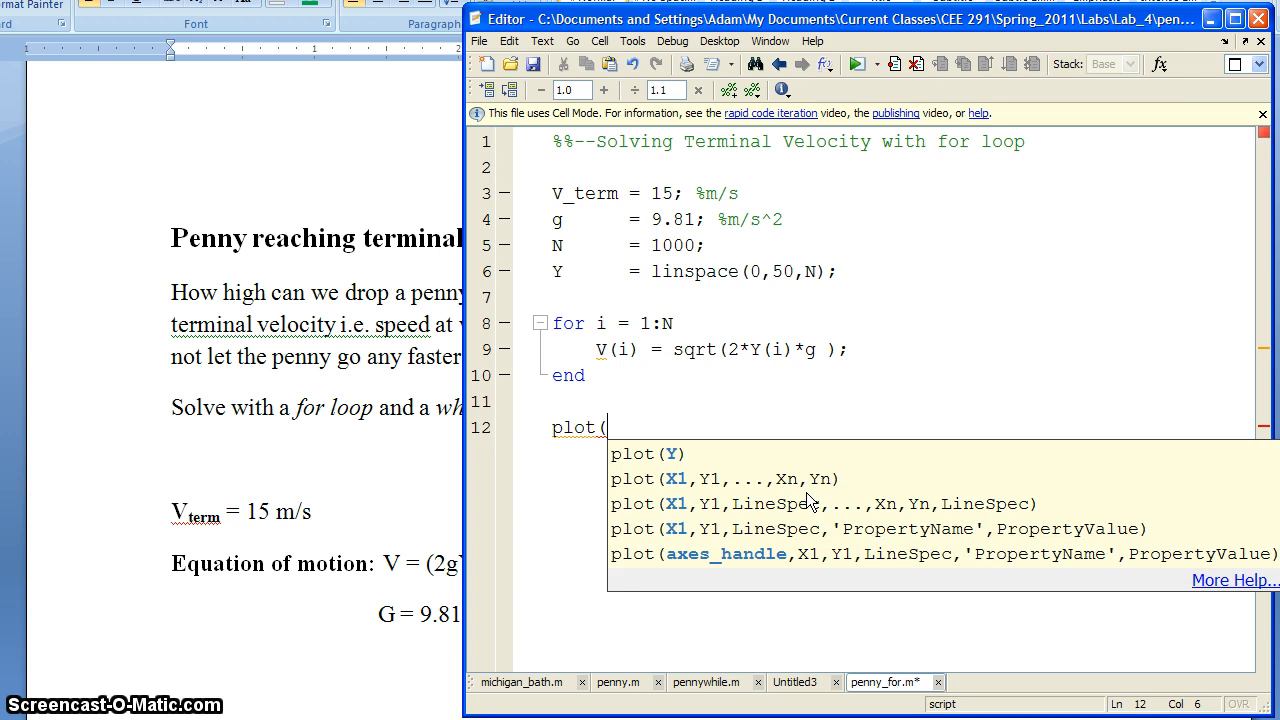
type("V,Y")
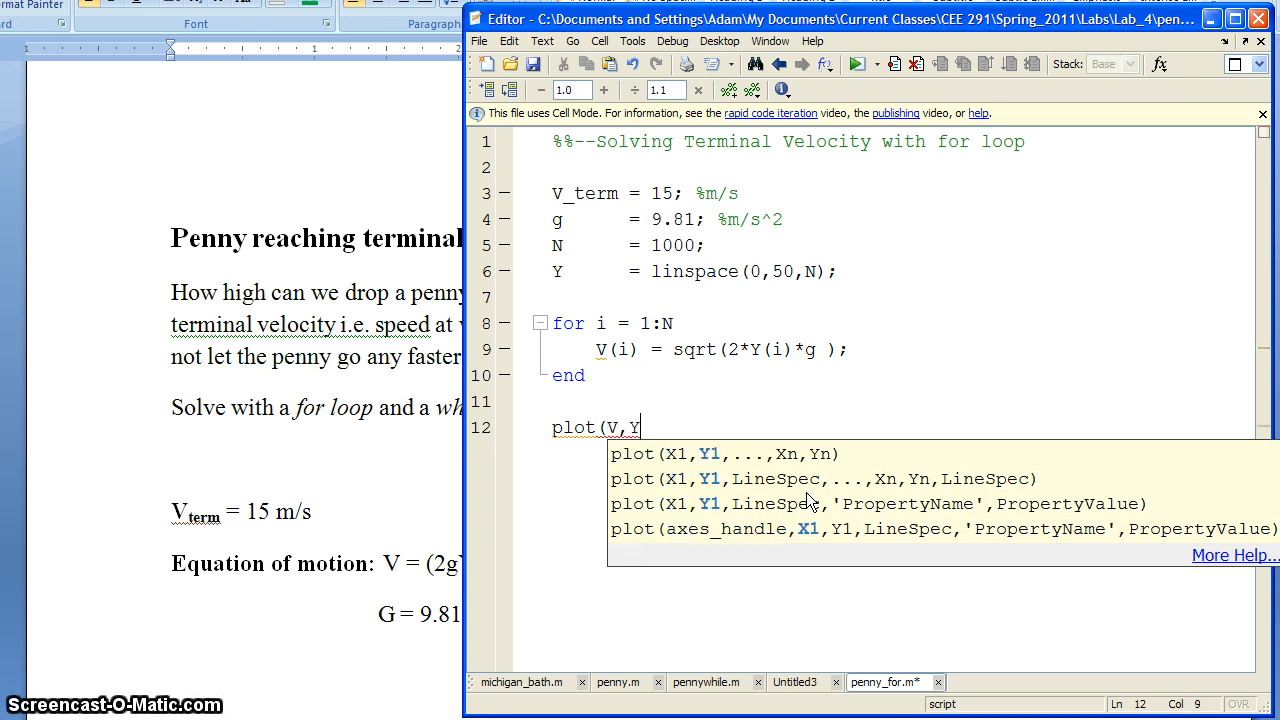
type(",'")
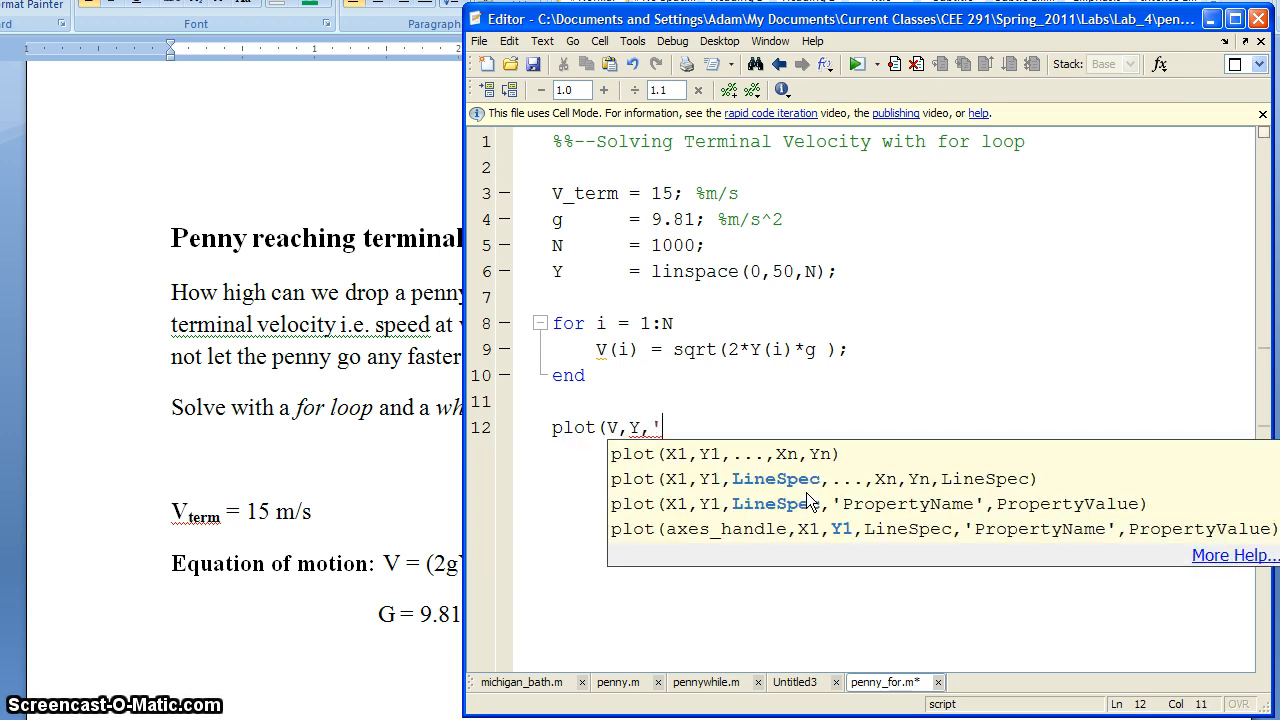
type("r.")
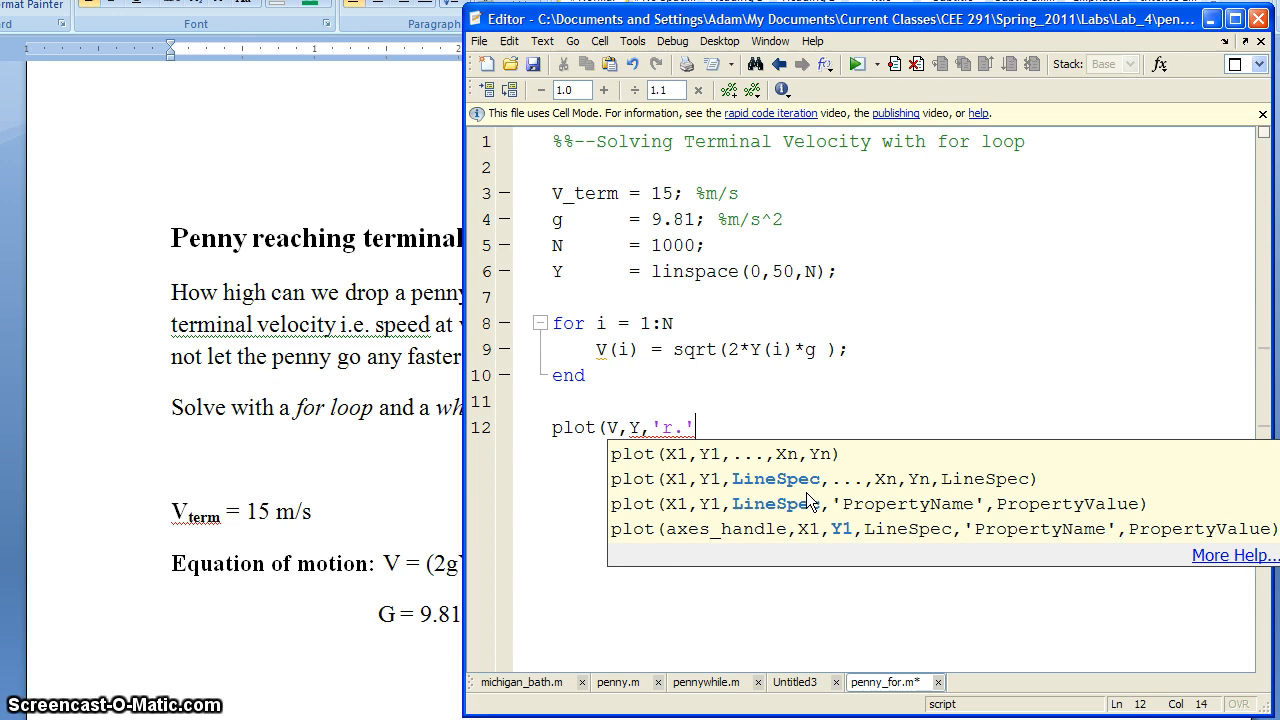
- Label the axes 'Velocity m/s' and 'Elevation m', then run the script
type("xla")
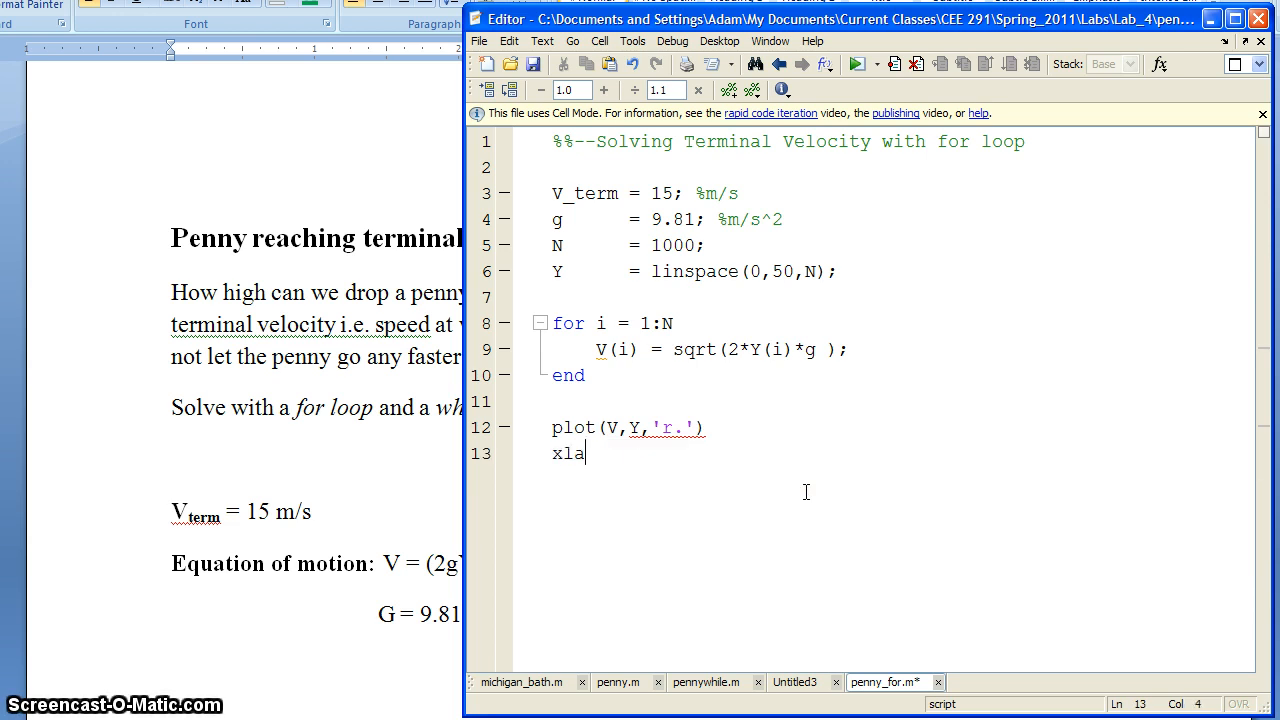
type("bel('")
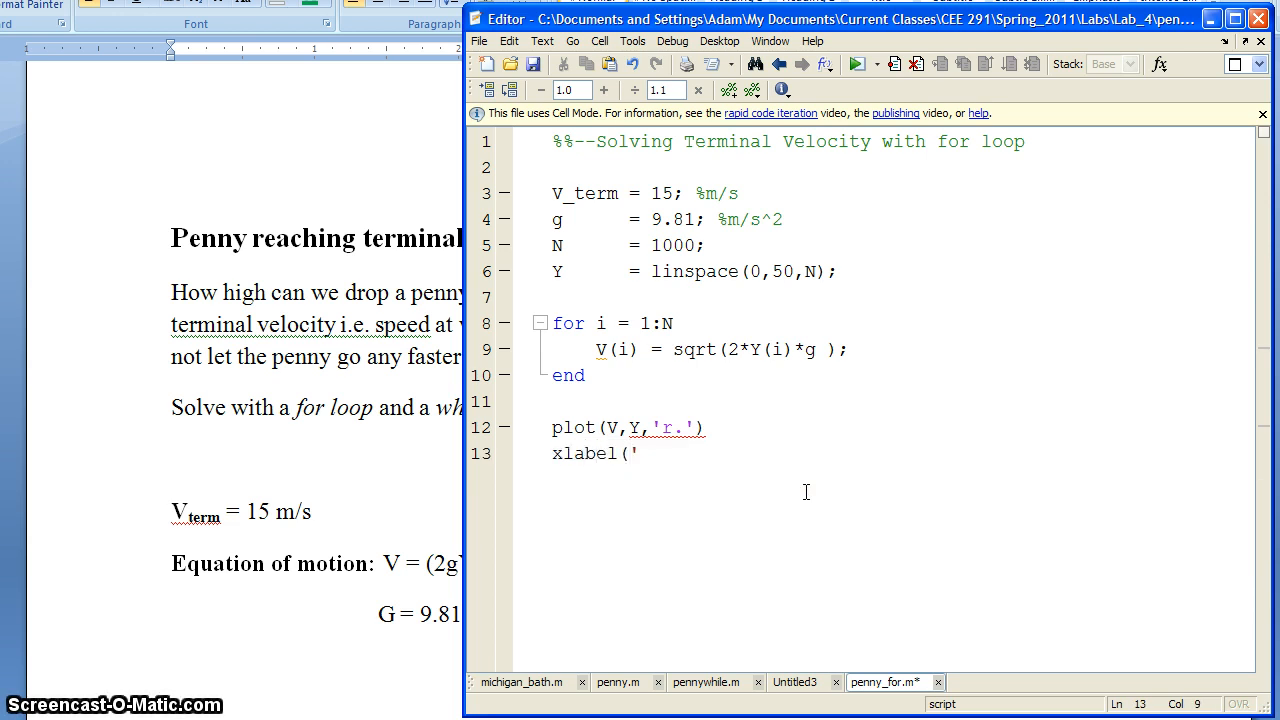
type("Velocity")
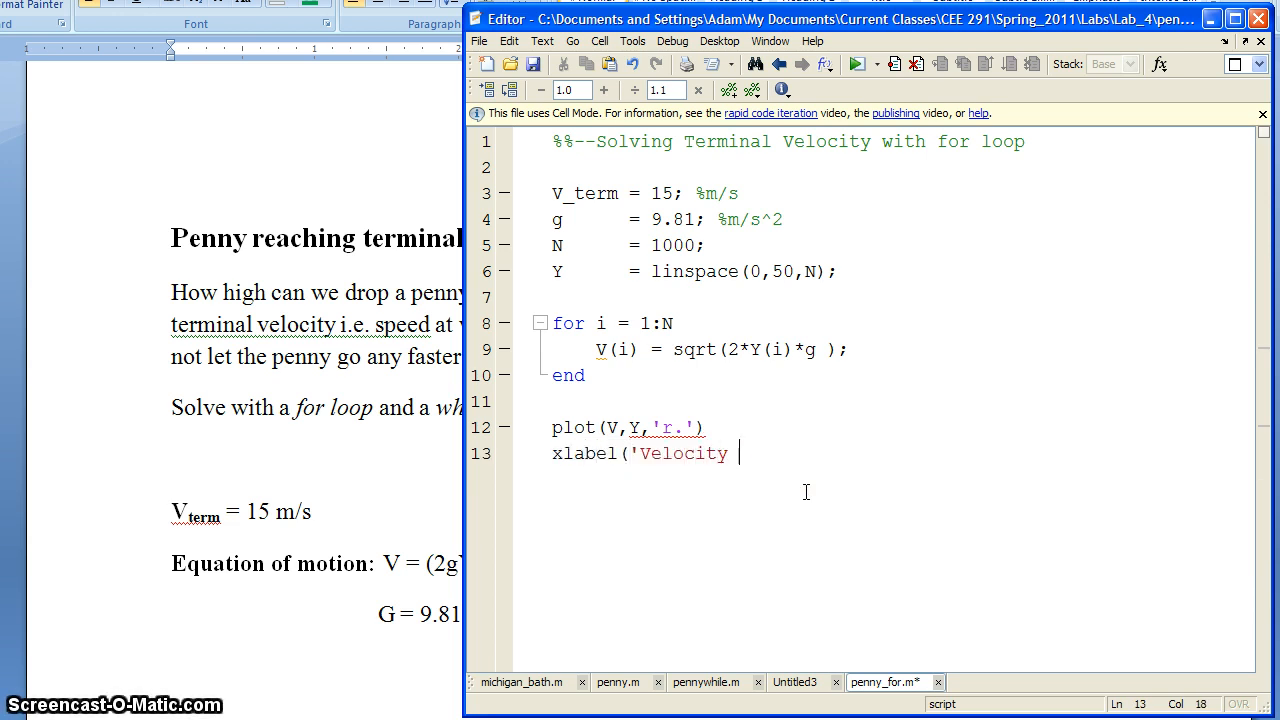
type("m/s'")
type("ylabel")
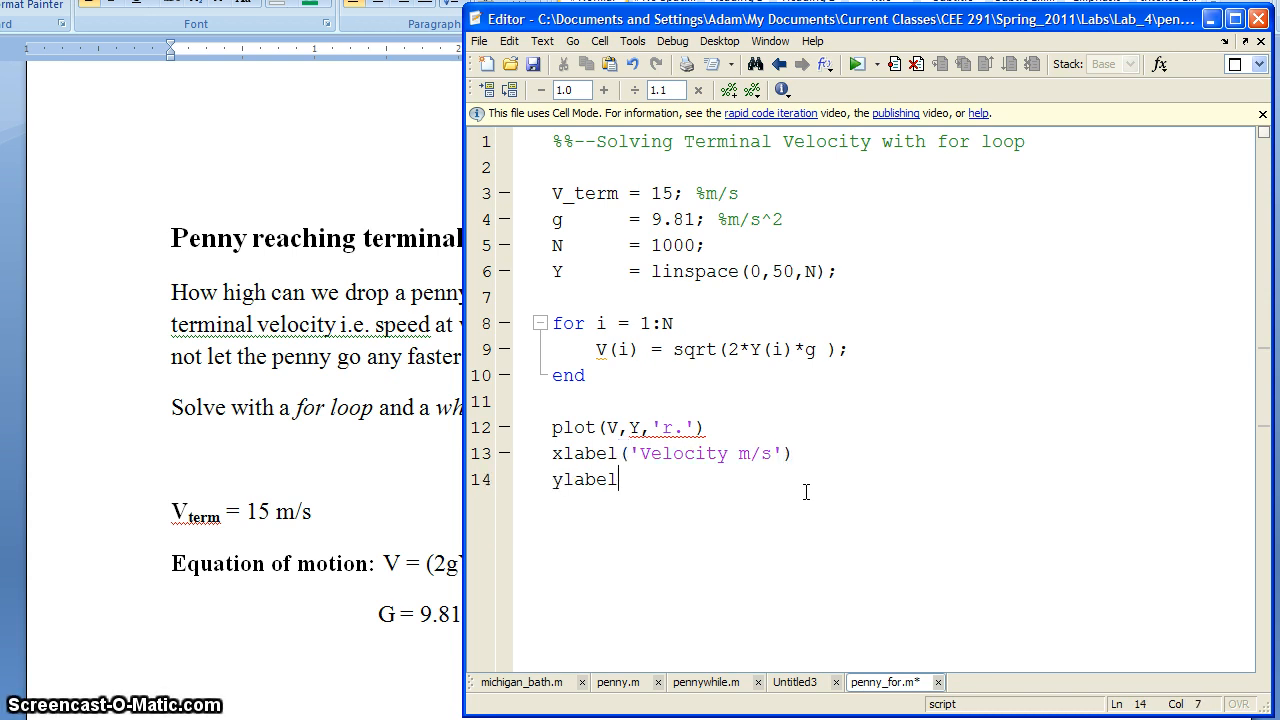
type("('")
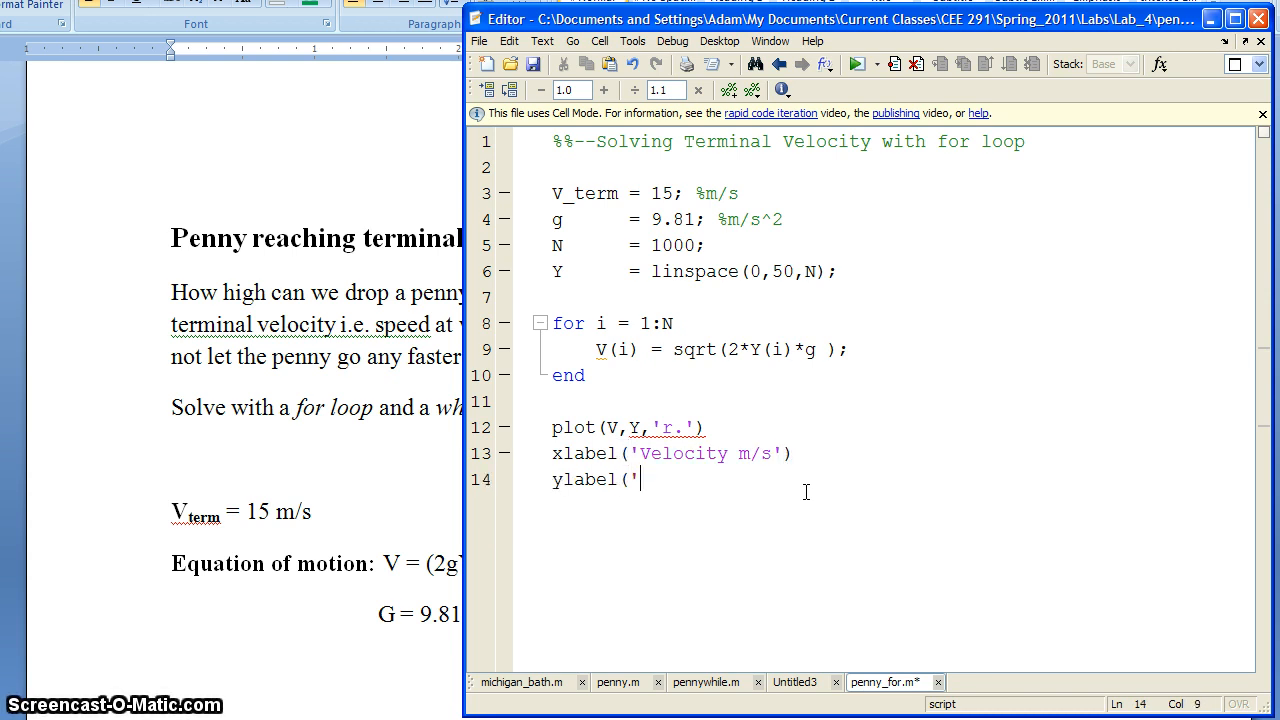
type("Elevation")
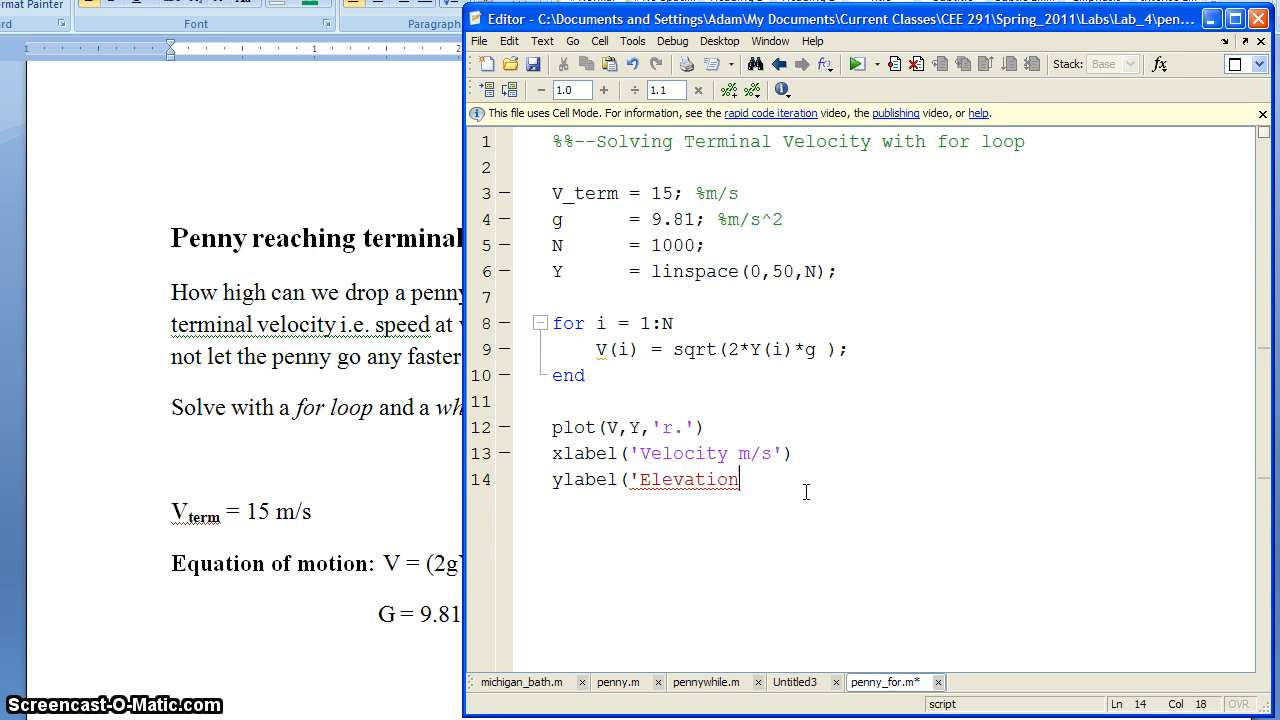
type("m'")
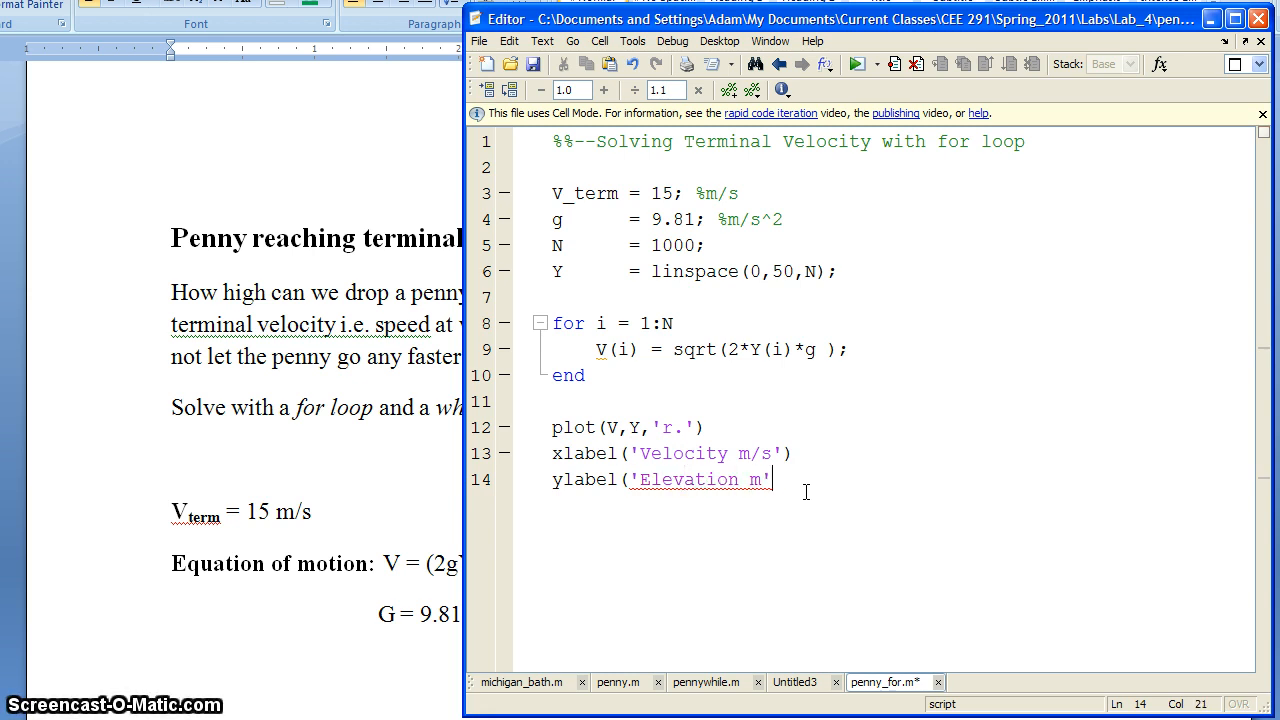
left_click(855, 63)
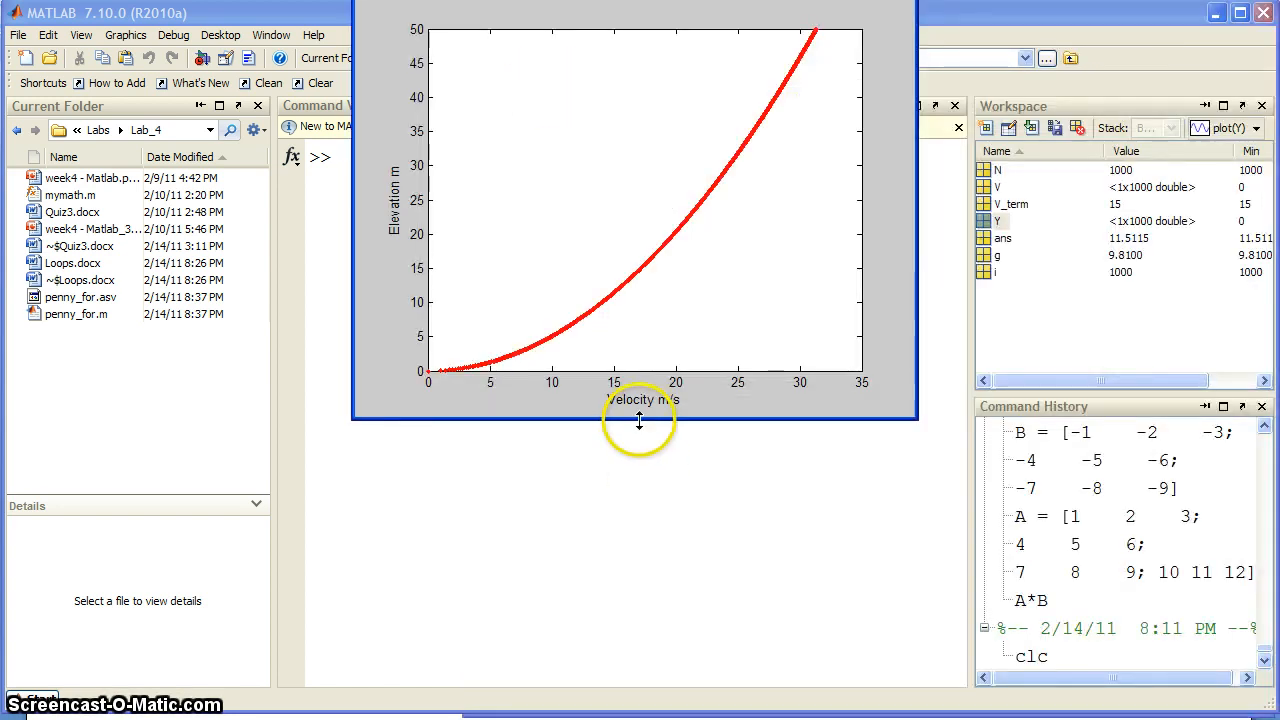
mouse_move(615, 385)
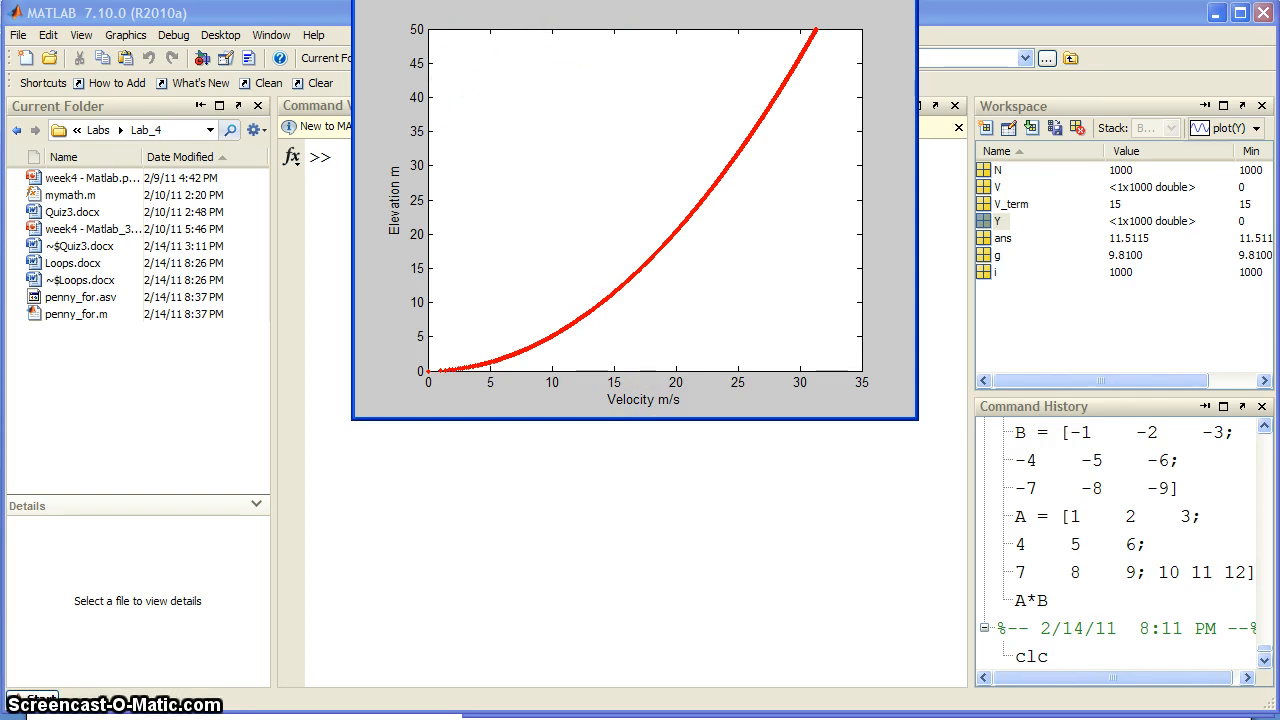
- Zoom into the curve around 15 m/s to read an elevation near 11.5 m
left_click_drag(590, 274, 630, 318)
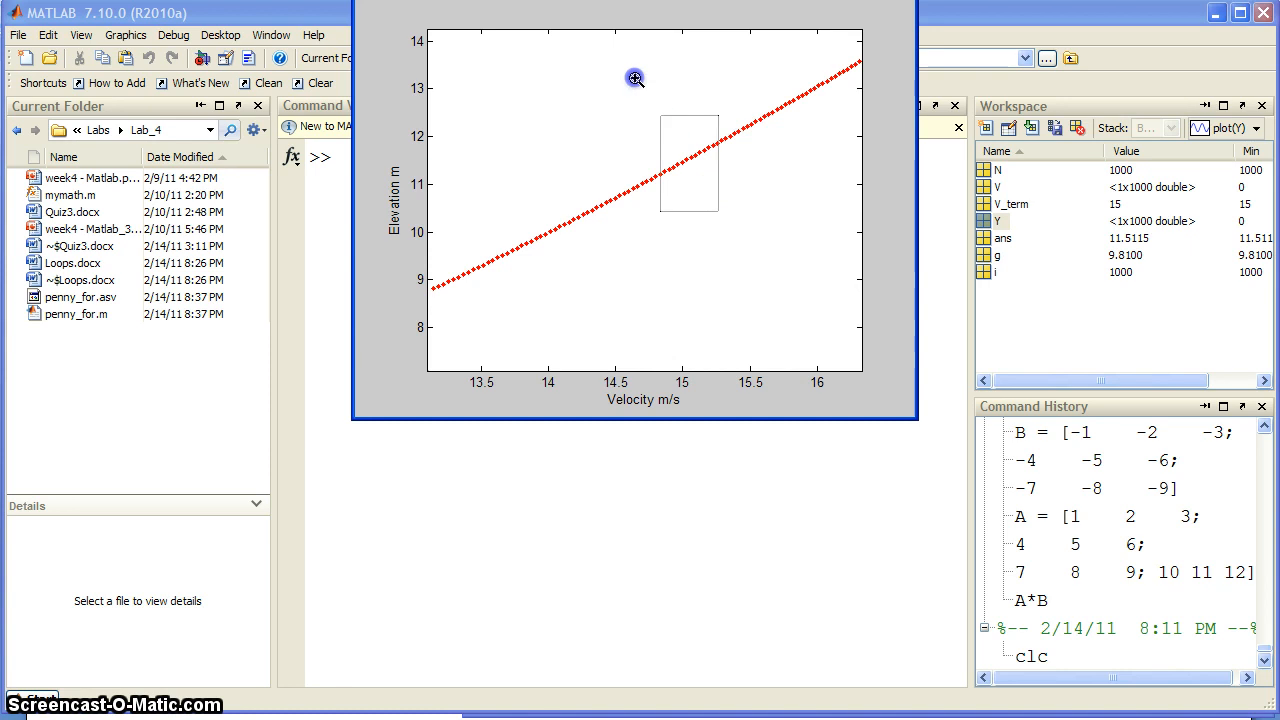
left_click_drag(662, 112, 716, 216)
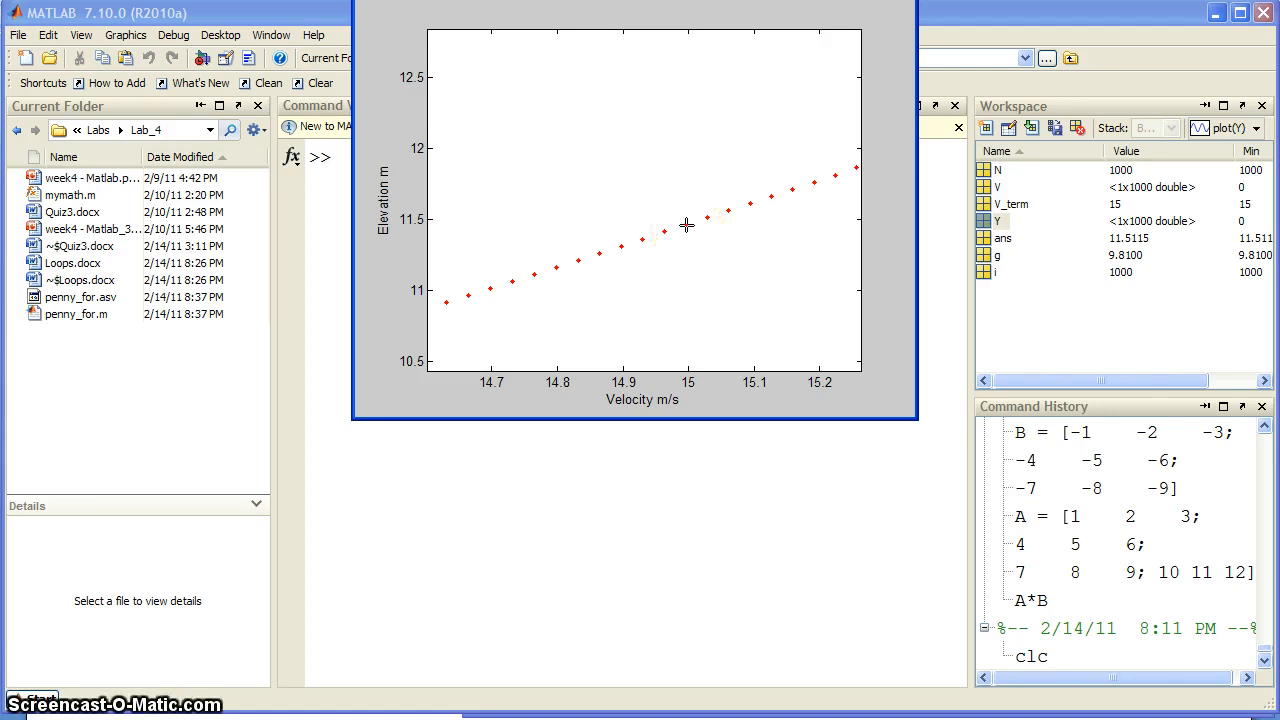
left_click(686, 224)
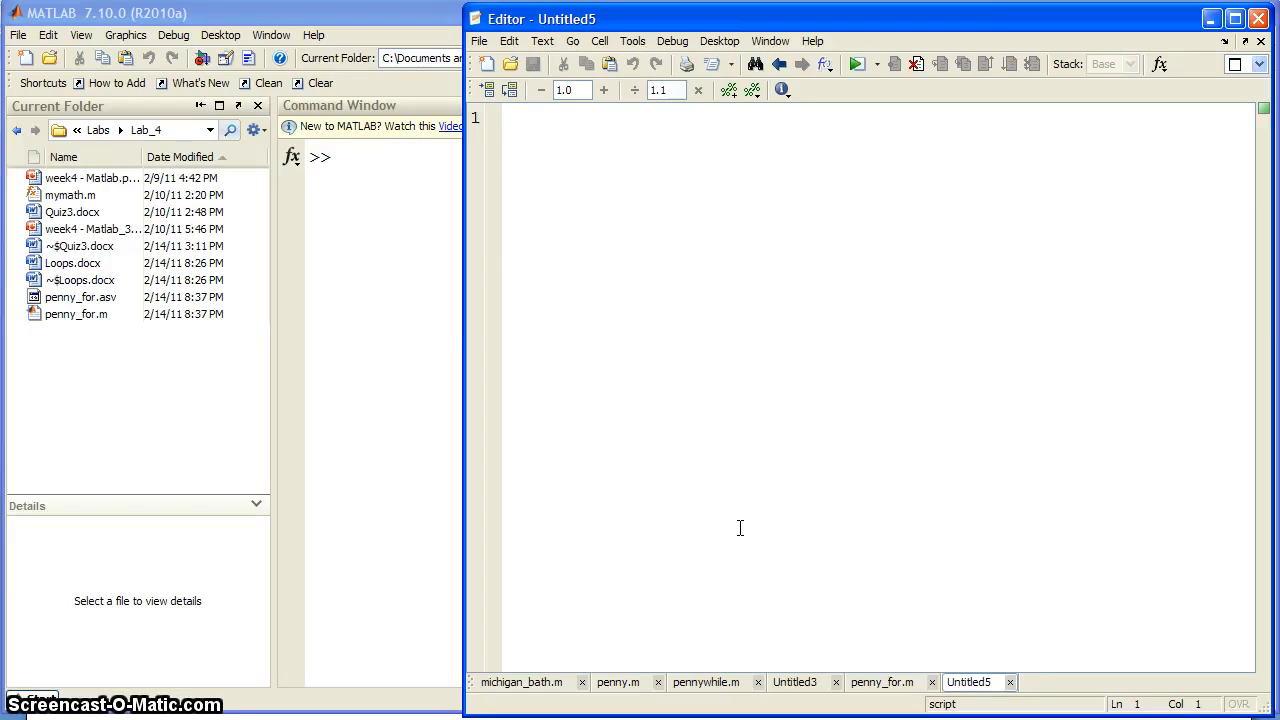
- Copy penny_for.m's setup lines into the new script, retitle it 'while loop', save as penny_while.m
left_click(541, 117)
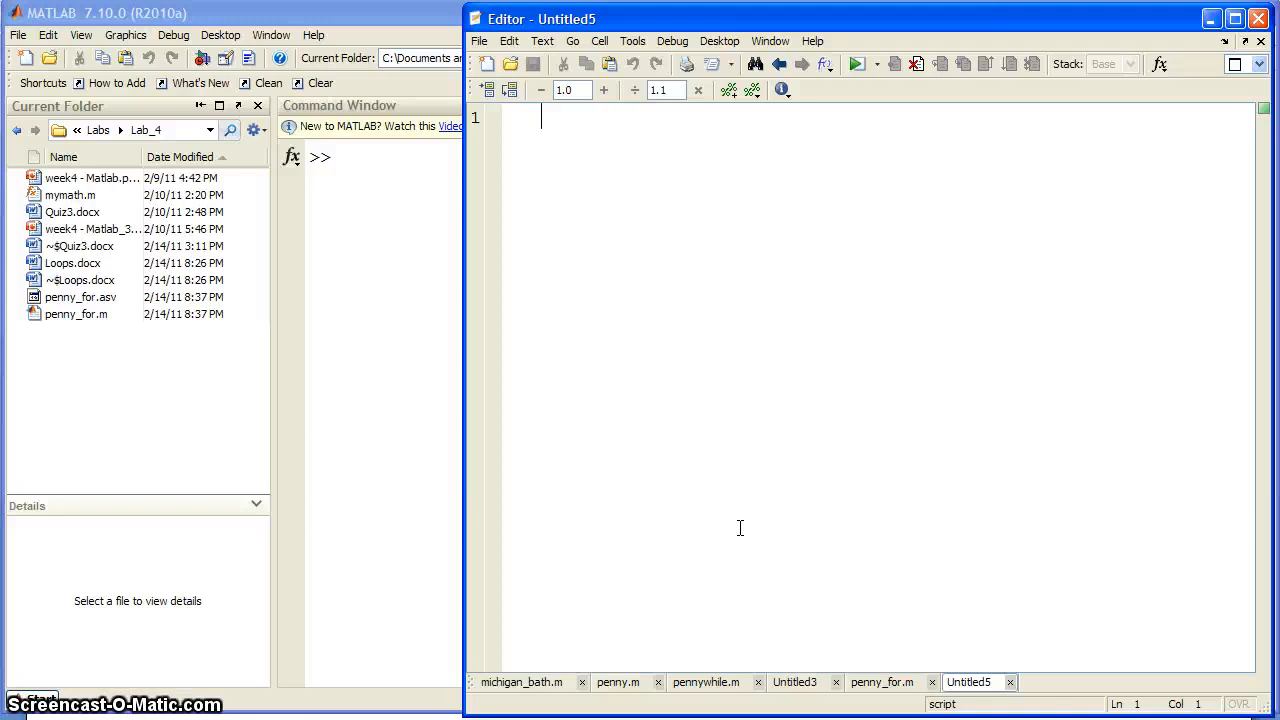
left_click(881, 682)
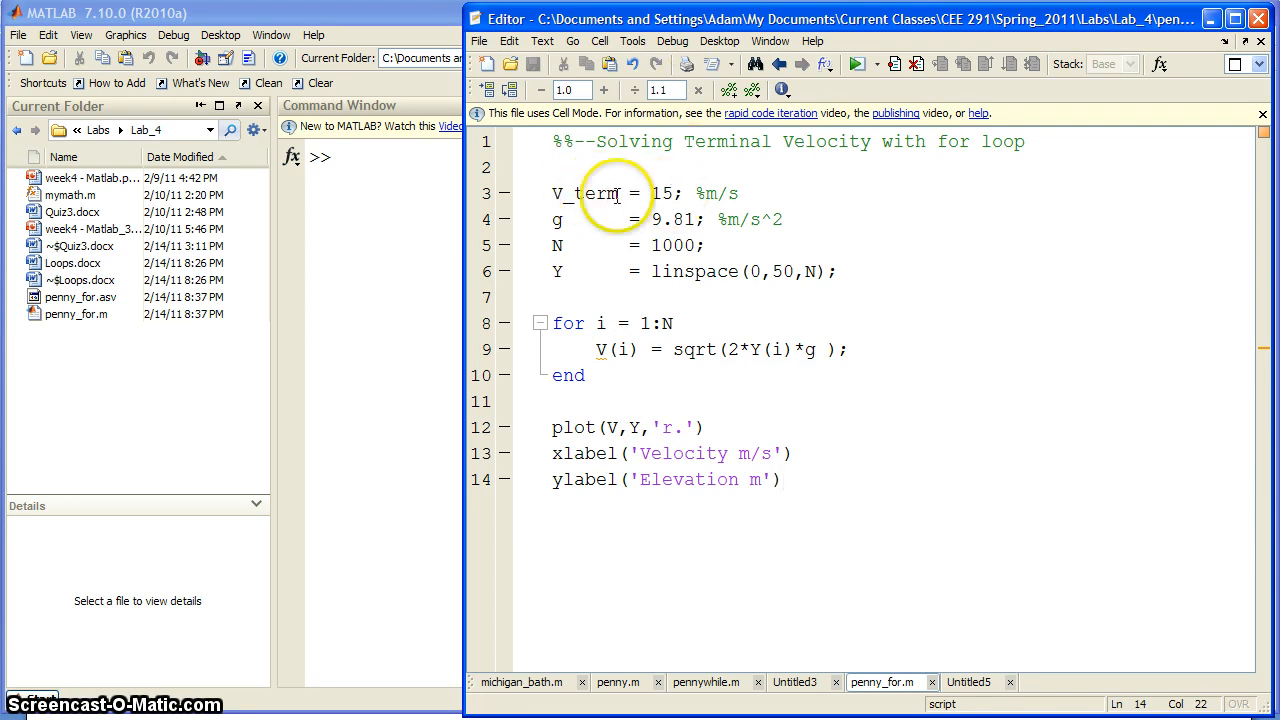
mouse_move(969, 682)
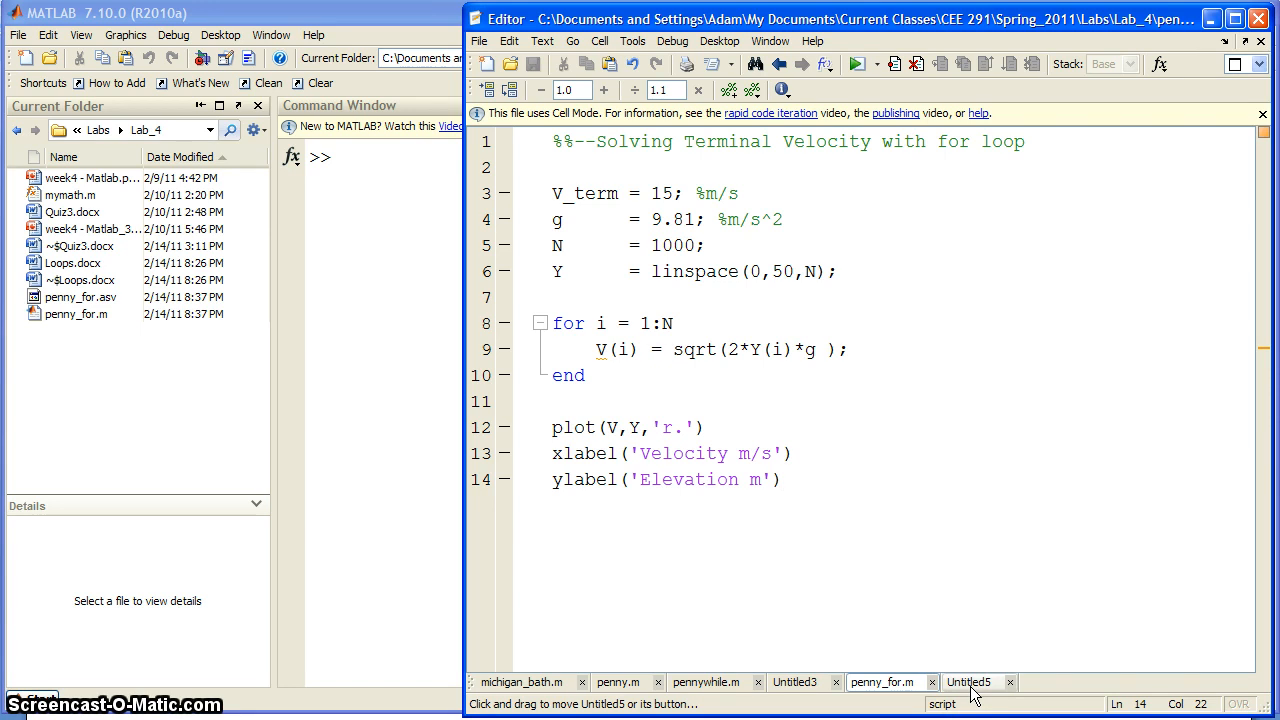
left_click(785, 479)
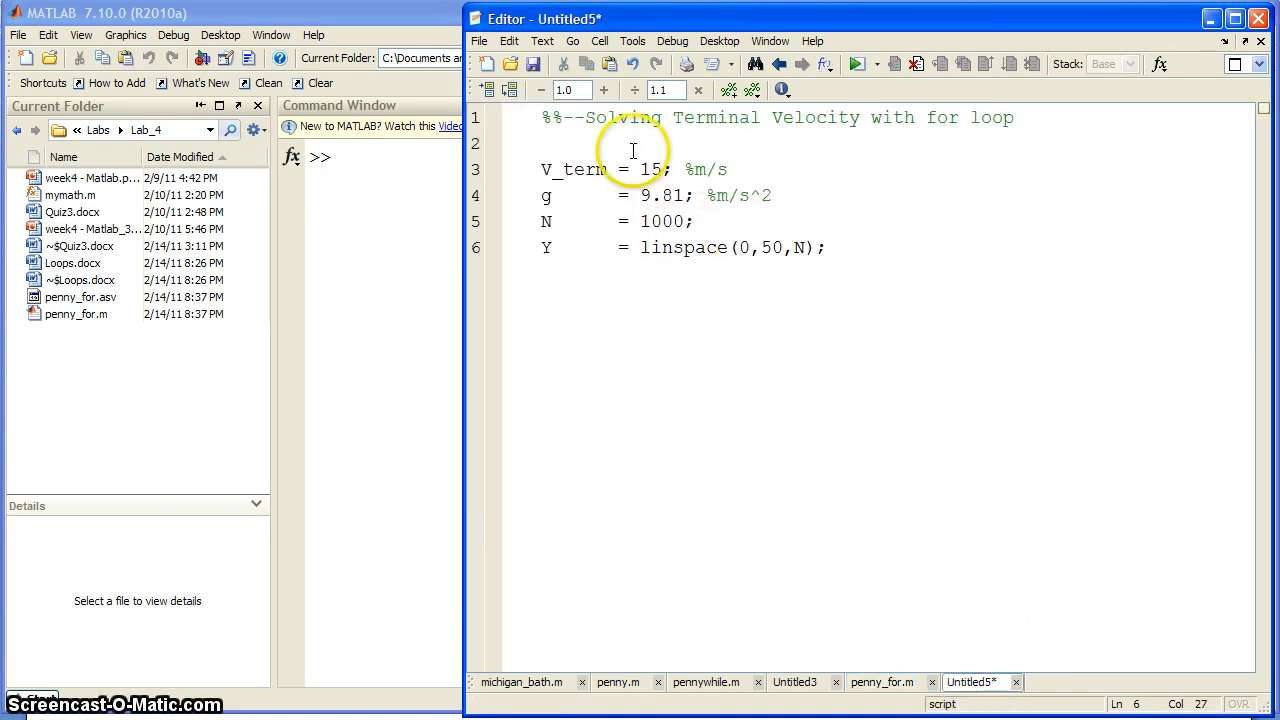
double_click(941, 117)
type("while")
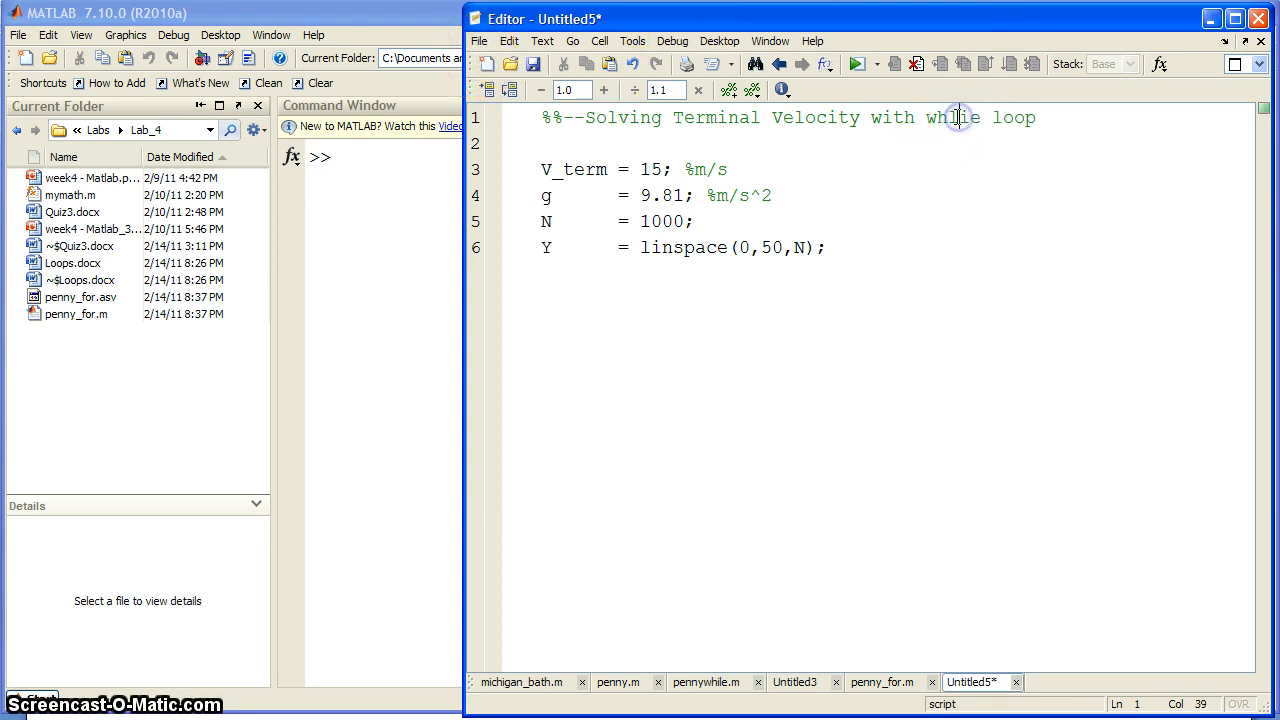
left_click(480, 41)
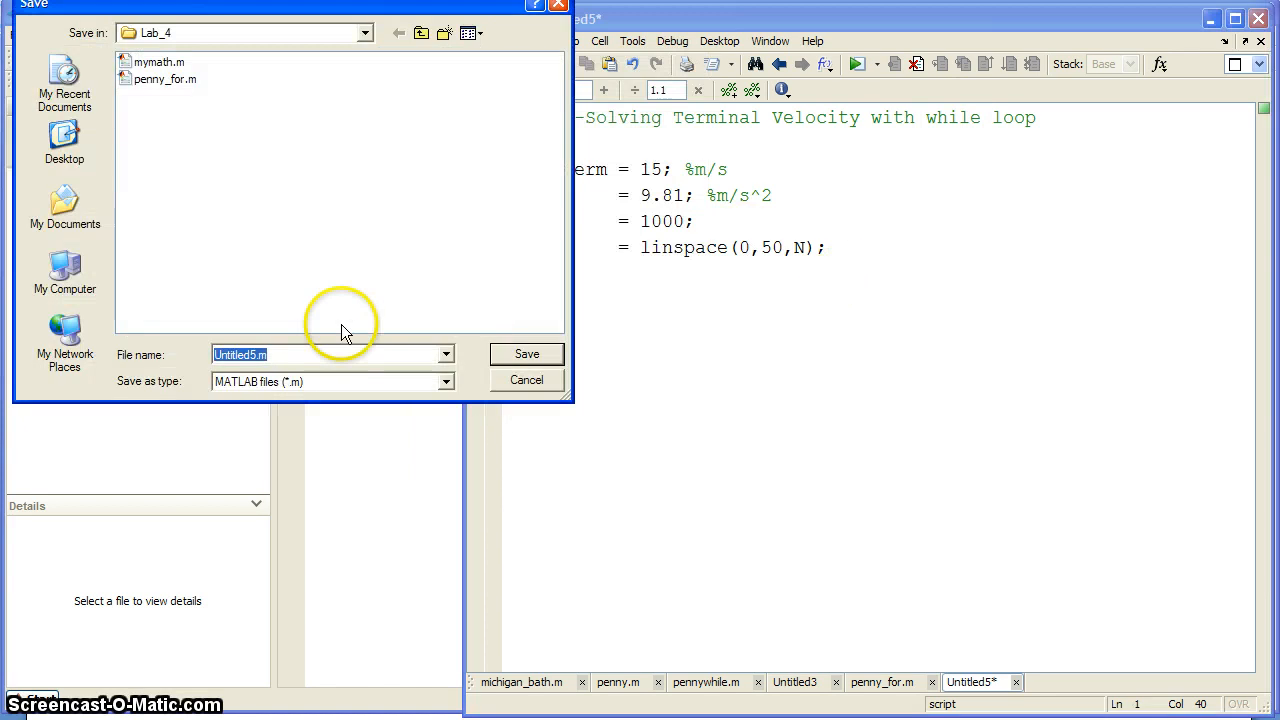
type("penny")
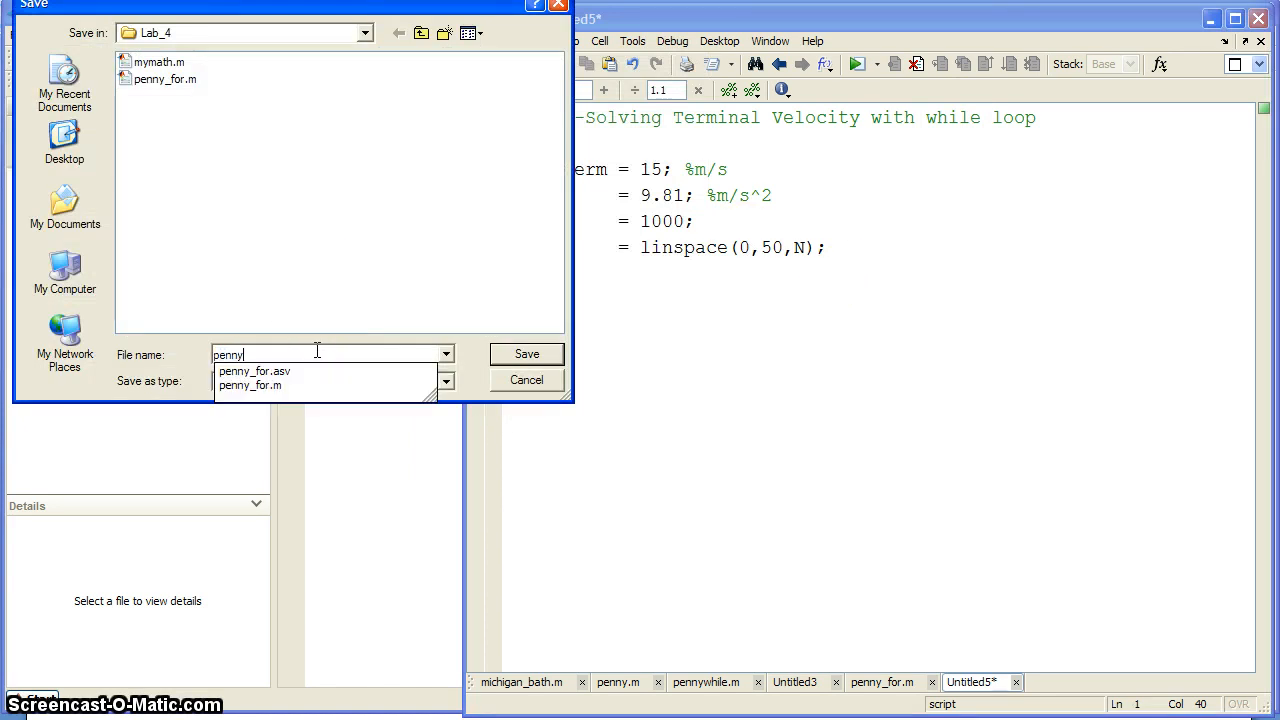
left_click(526, 354)
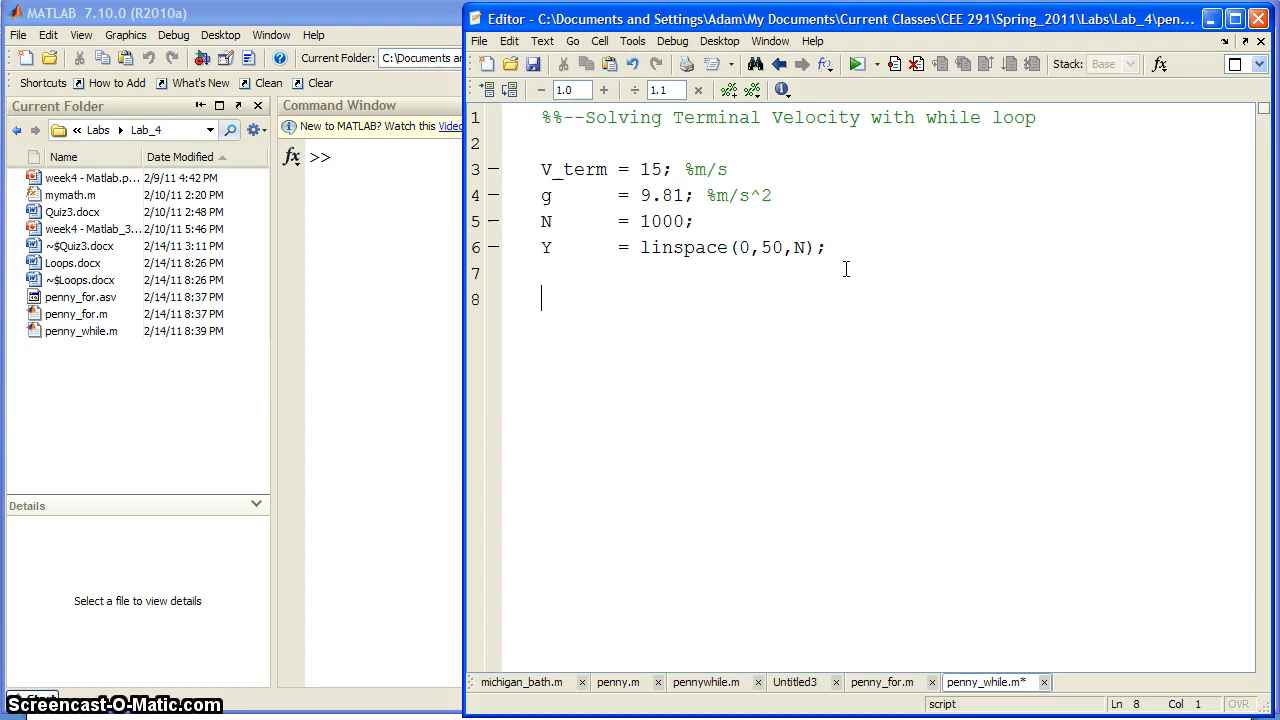
- Start the loop with the condition while V < V_term
type("while")
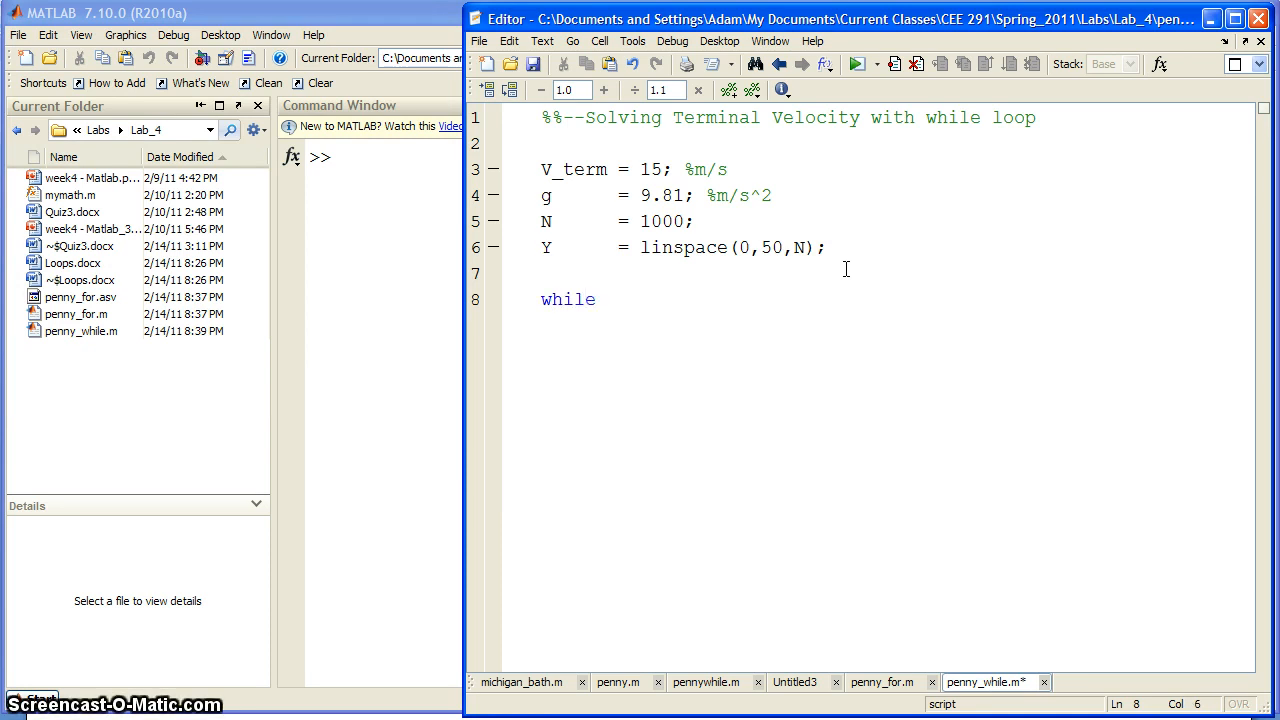
type("\" \"")
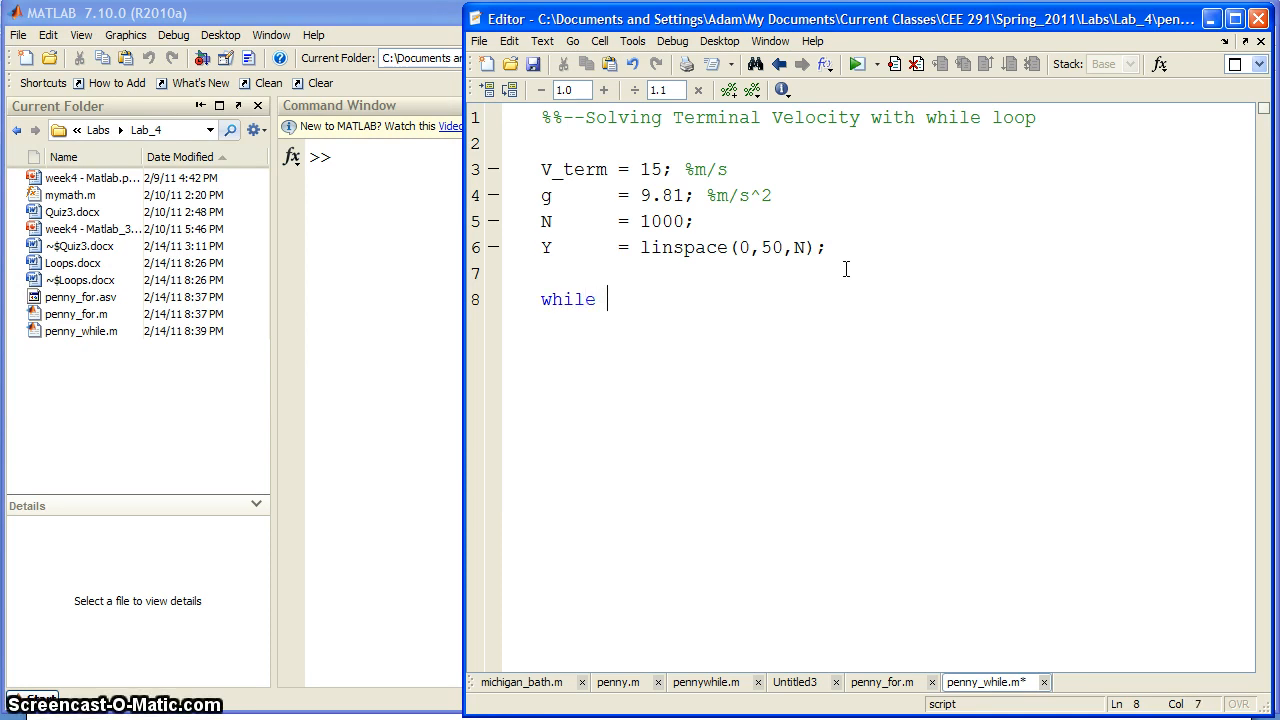
type("V <")
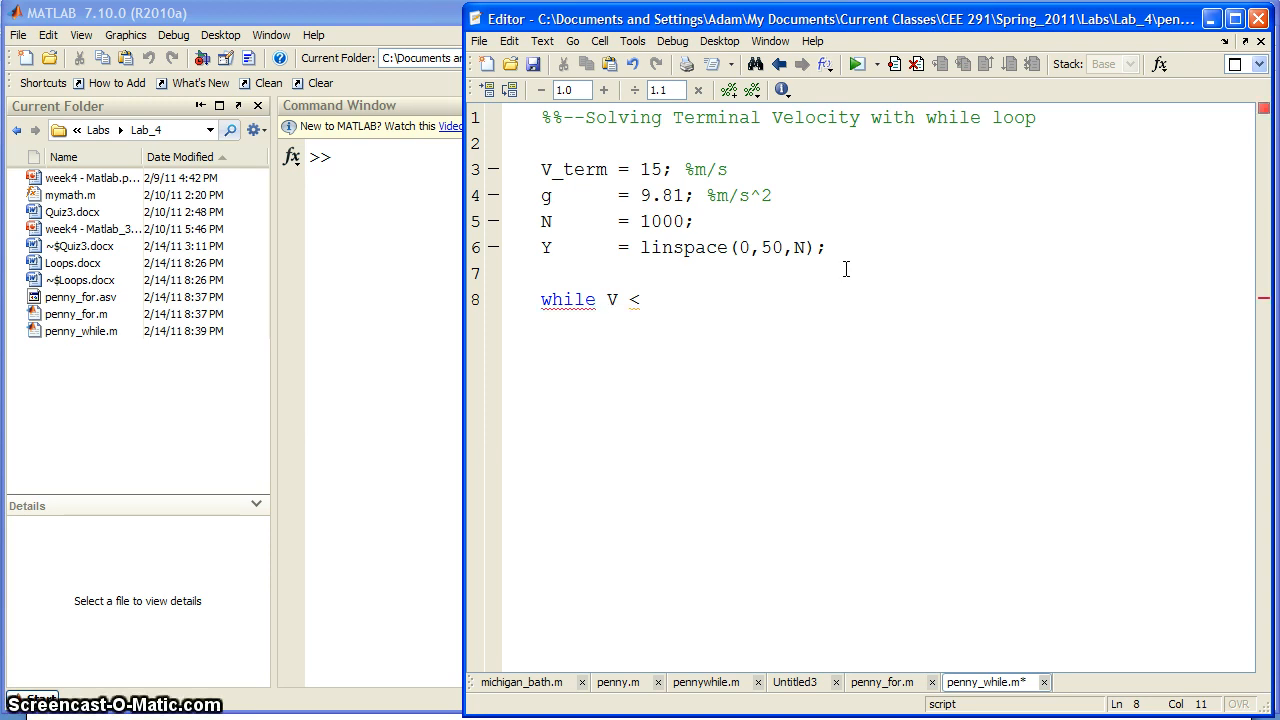
key("Backspace")
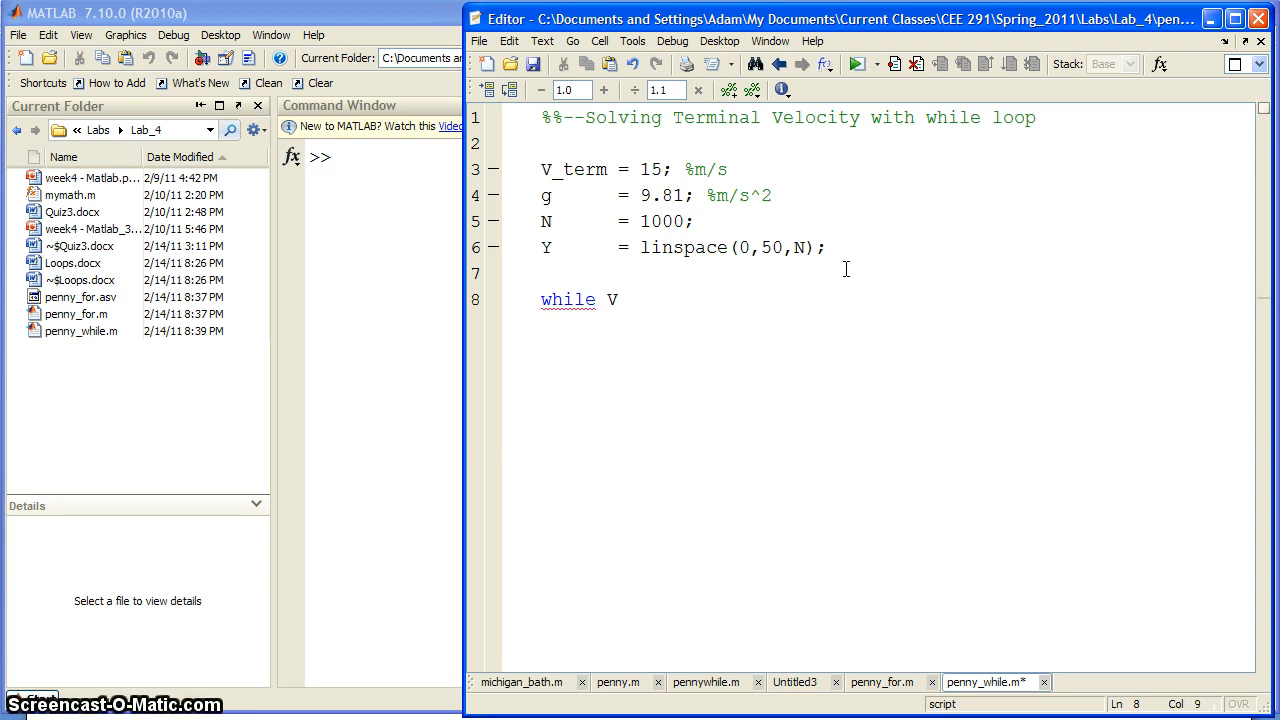
type("<")
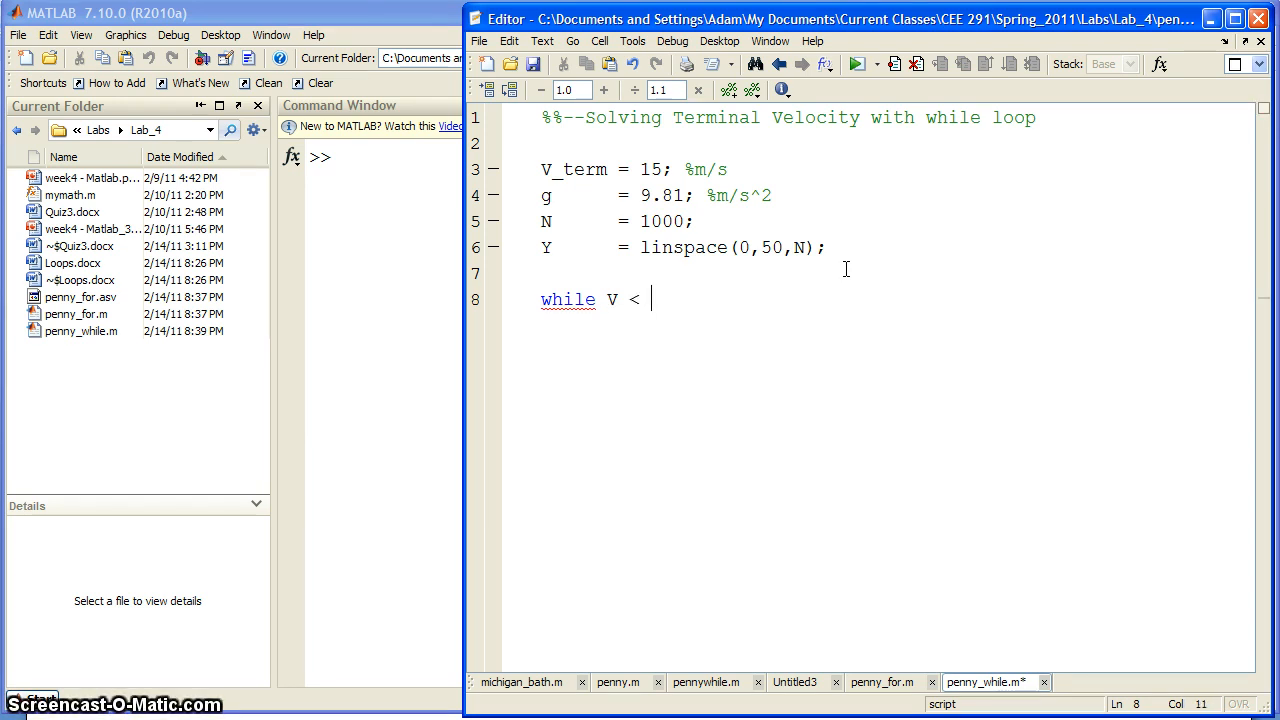
type("V_term")
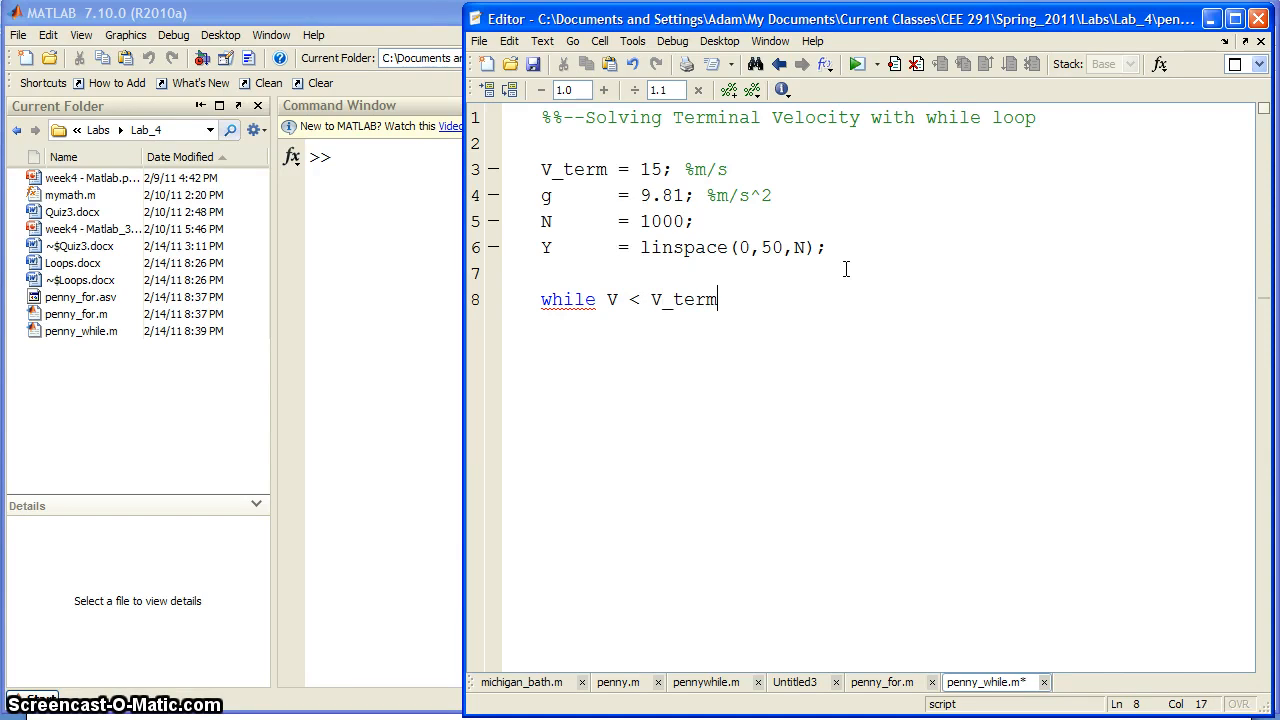
mouse_move(618, 323)
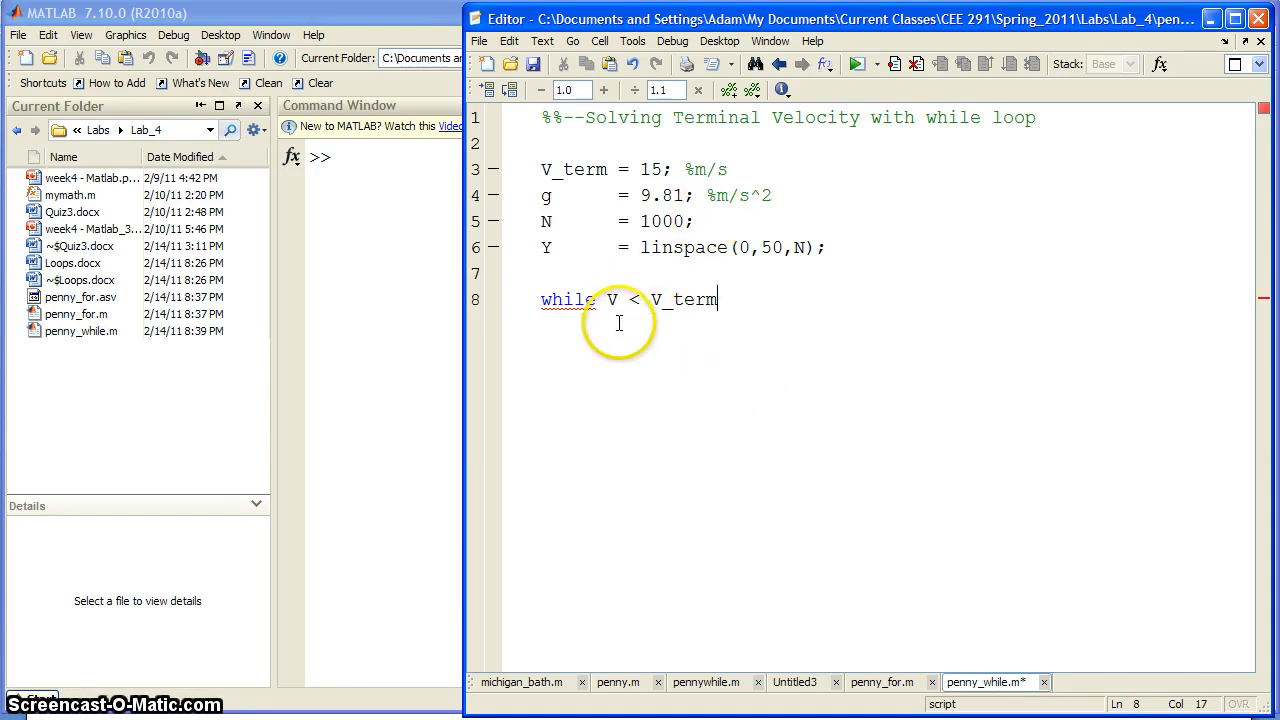
mouse_move(871, 423)
type("end")
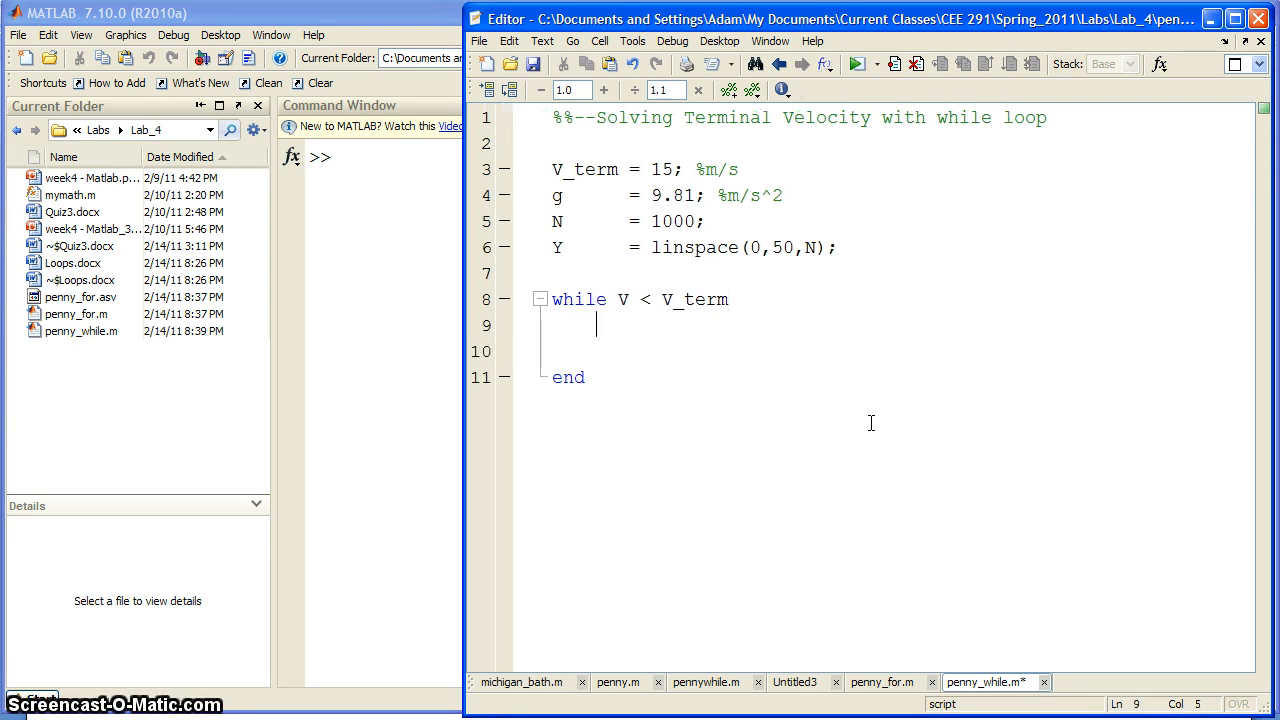
- Compute V = sqrt(2*g*Y(i)); inside the while loop
type("V =")
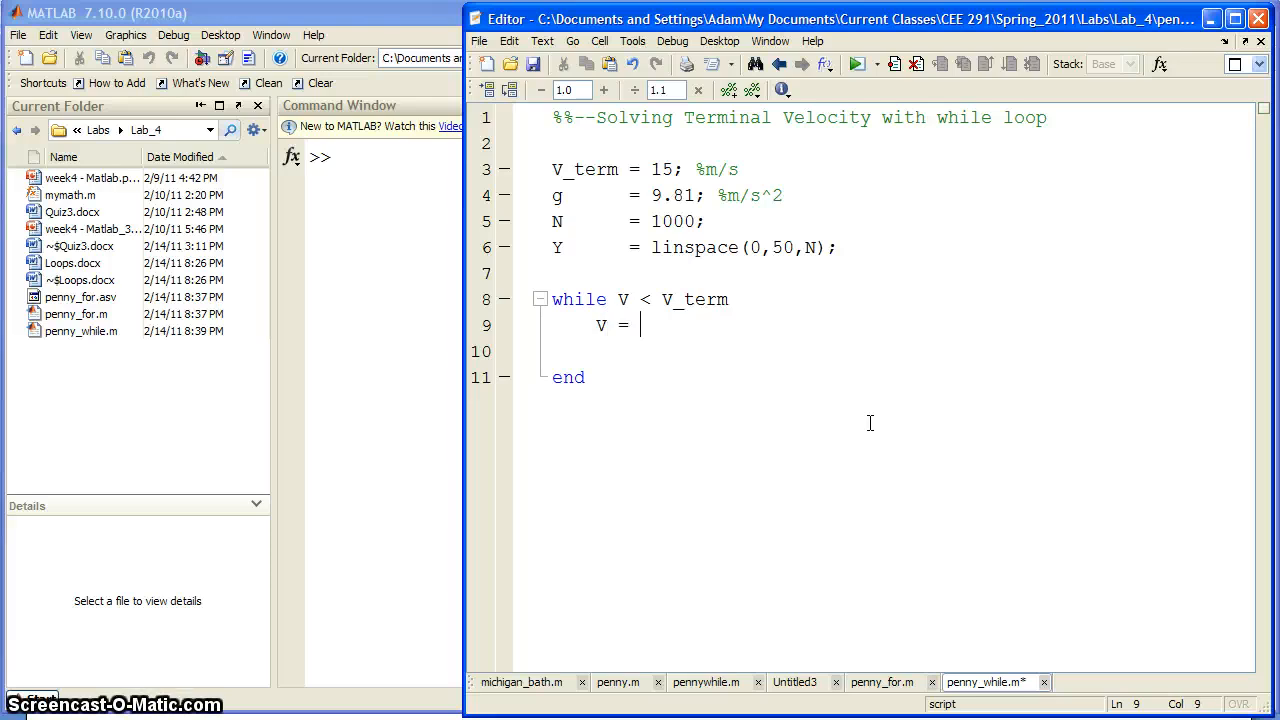
type("sqrt")
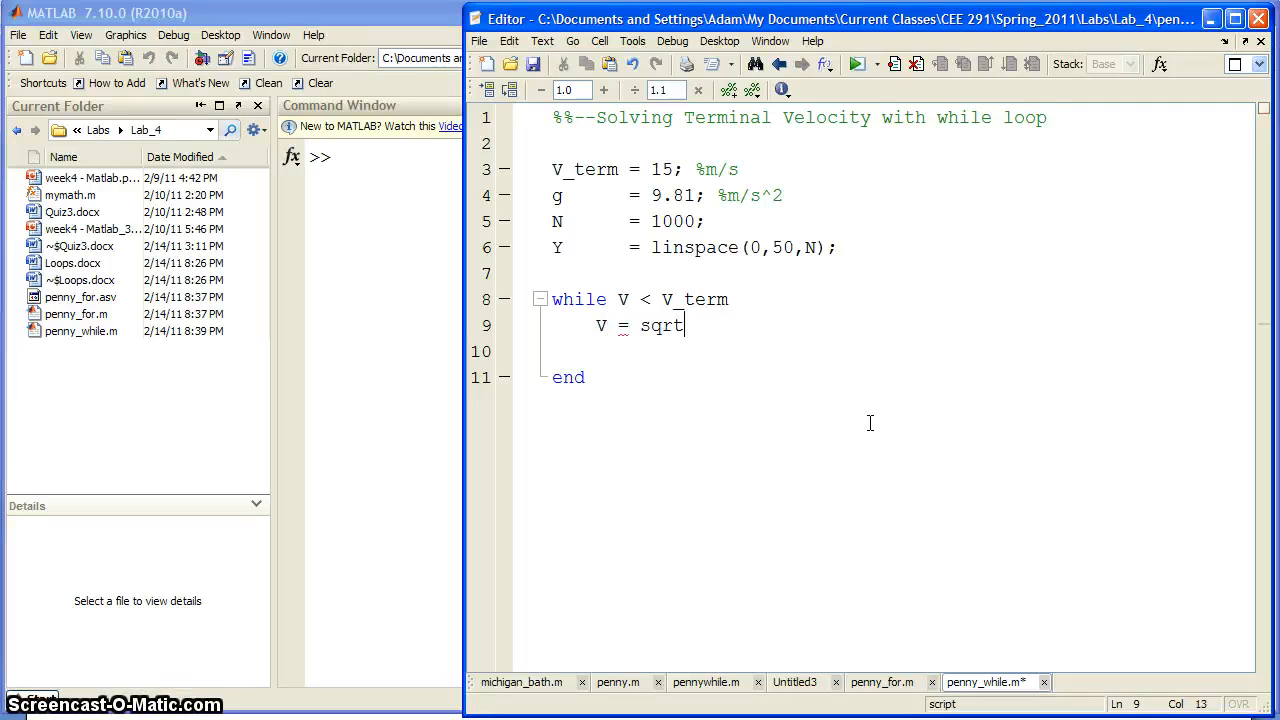
type("(2*g")
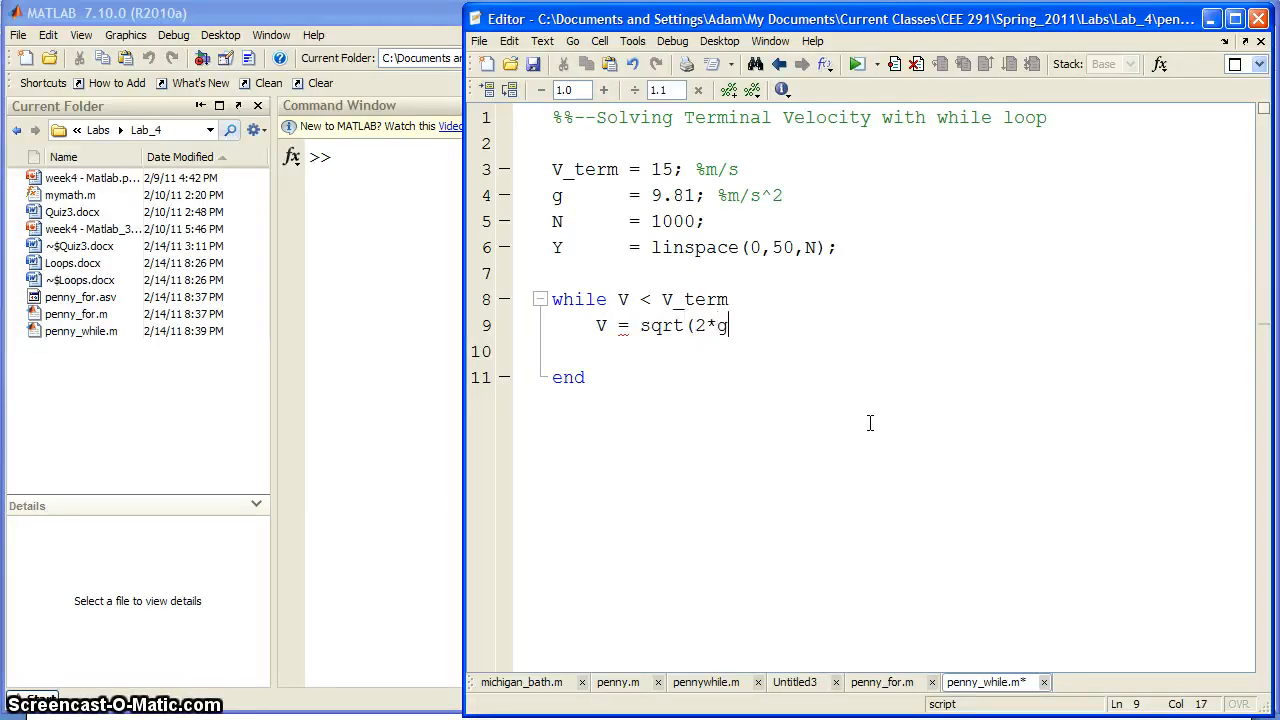
type("*Y")
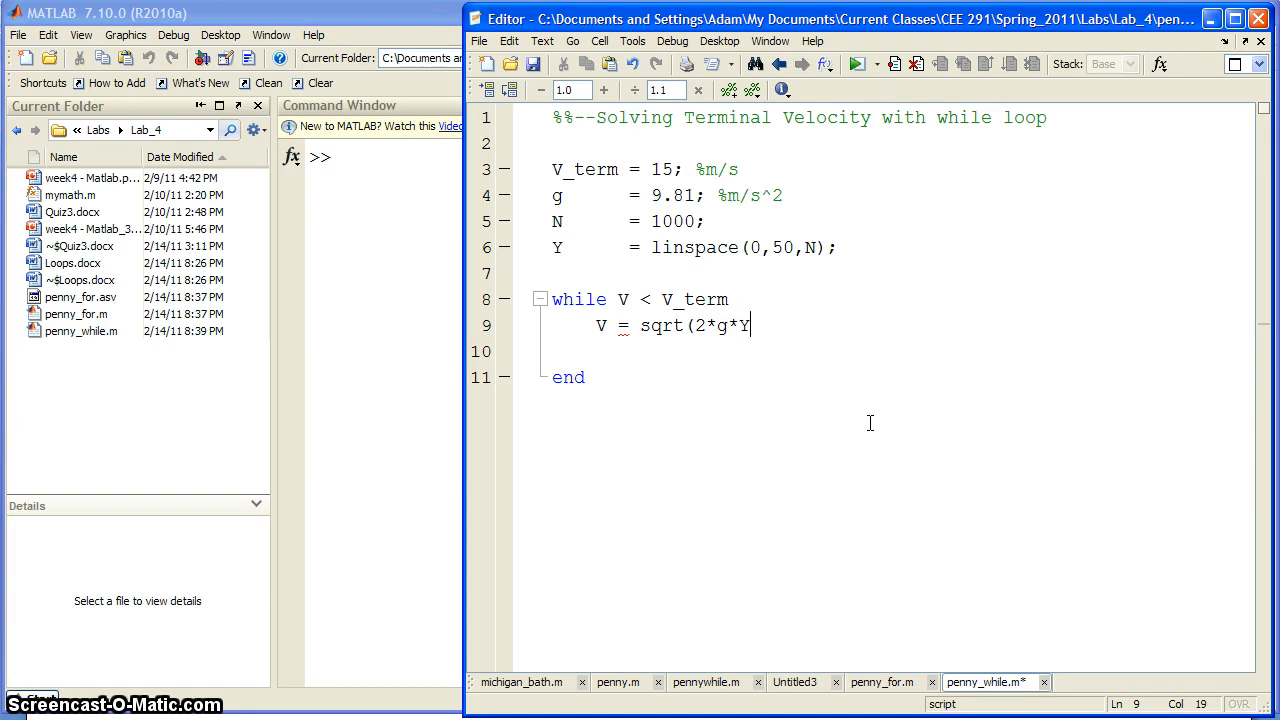
type("(i")
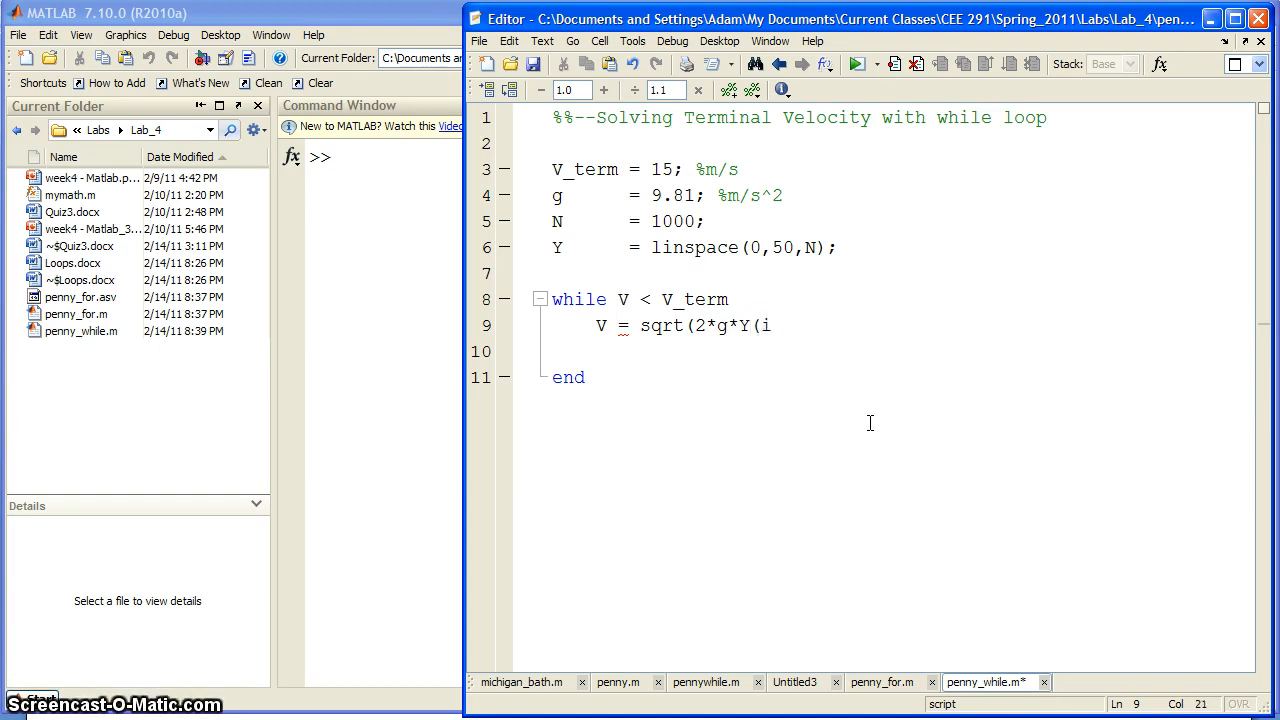
type("))")
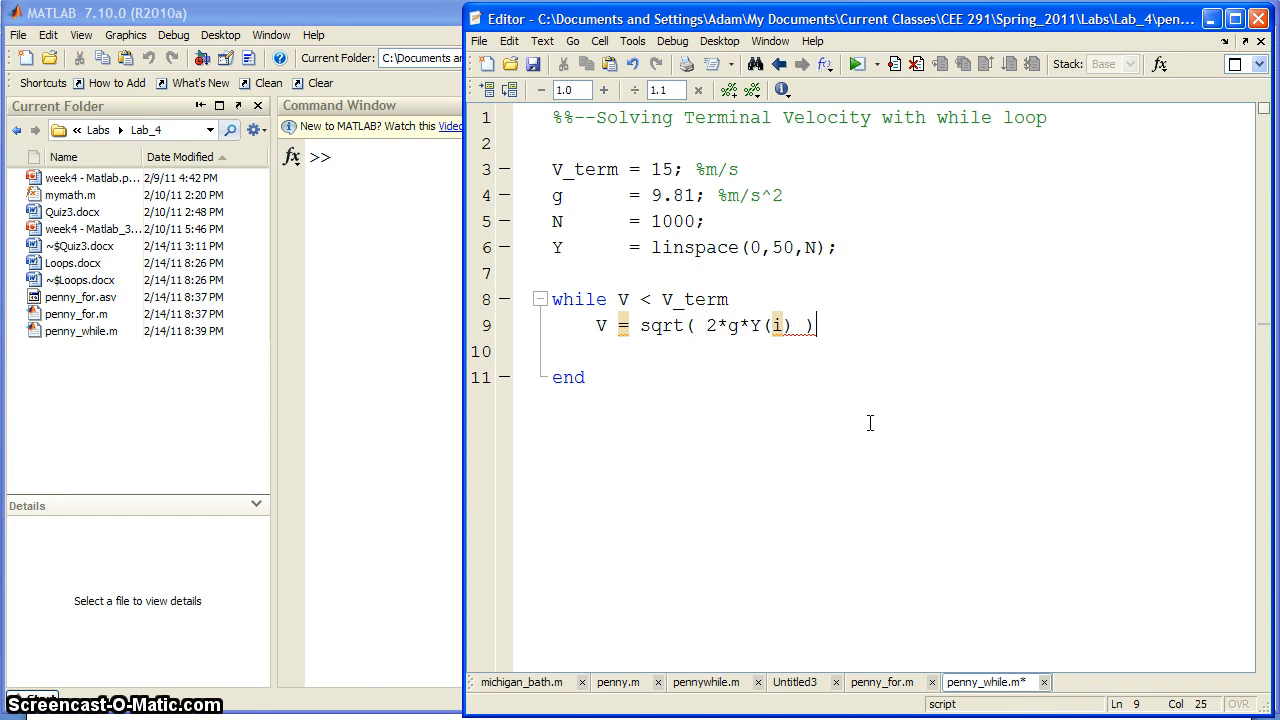
type(";")
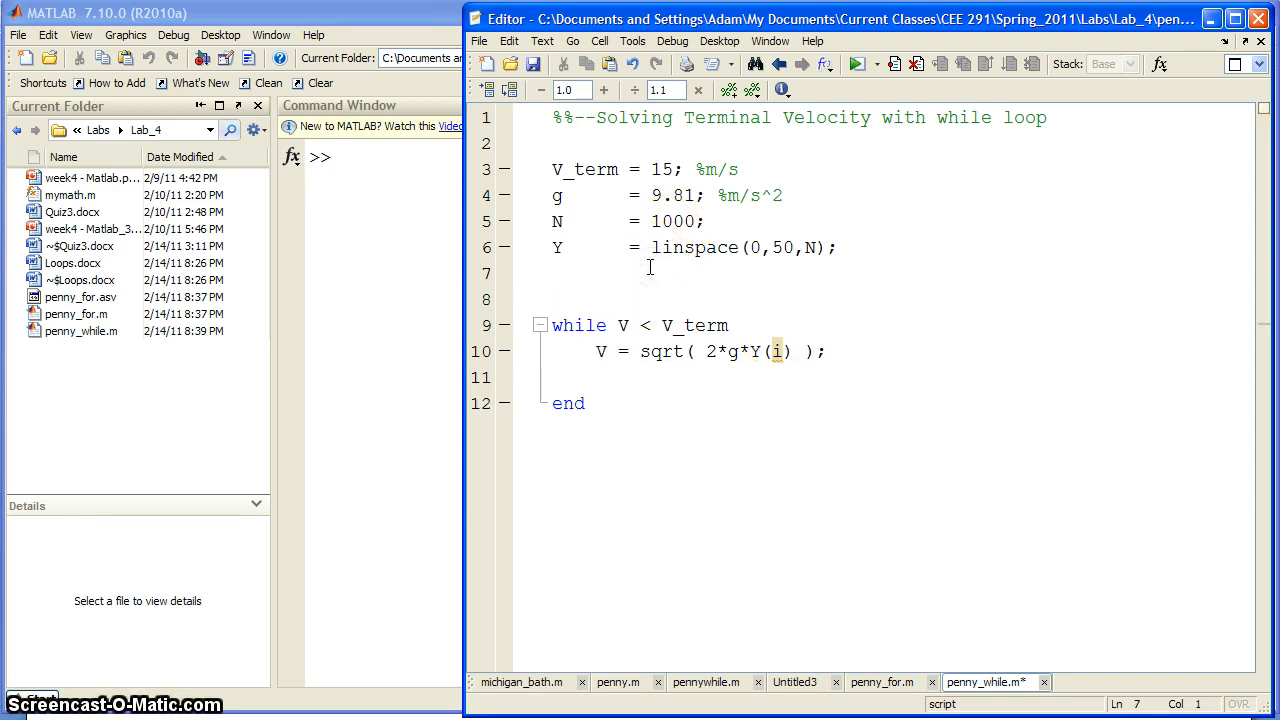
- Add i = 0 and V = 0; before the loop and i = i + 1; inside it
type("i = 0")
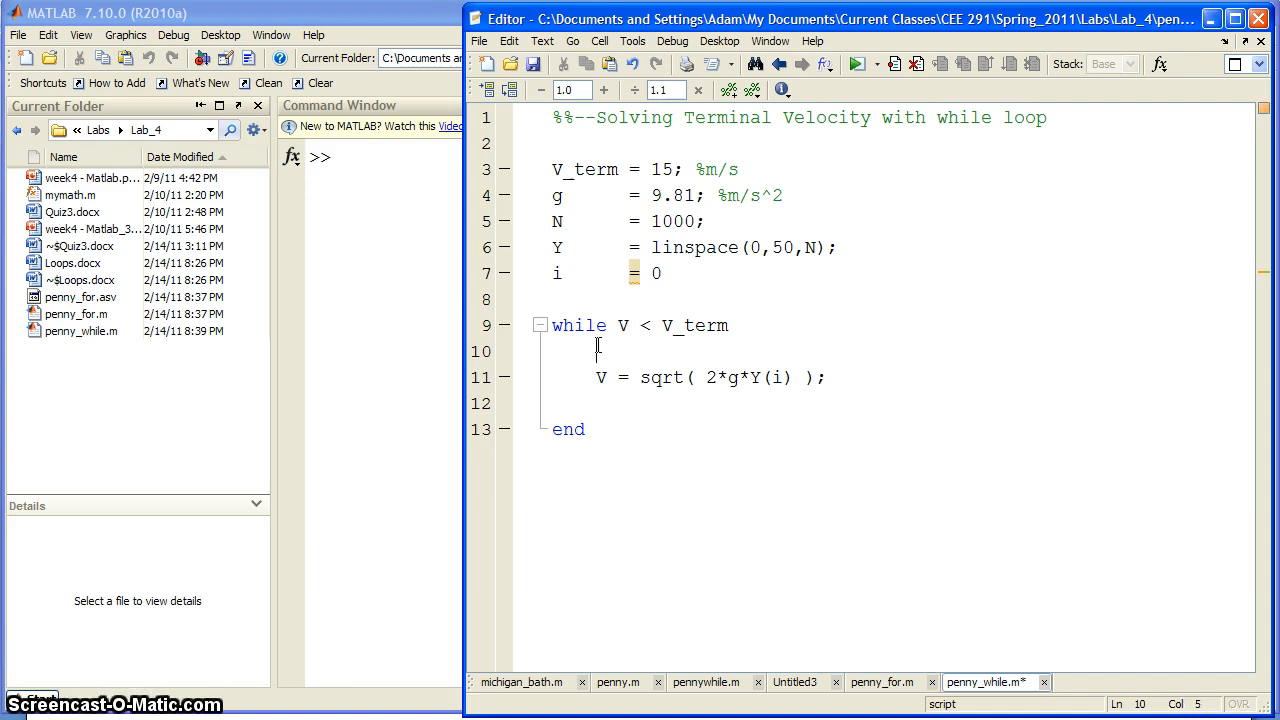
type("i")
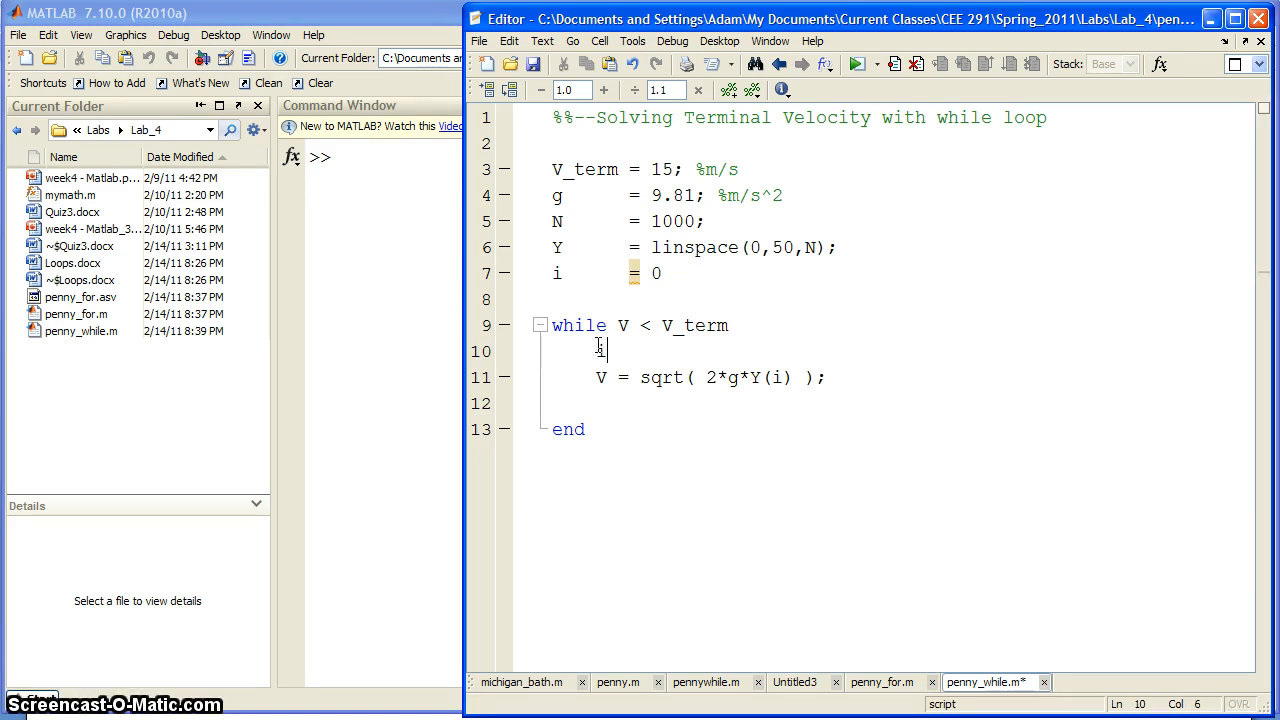
type("= i + 1")
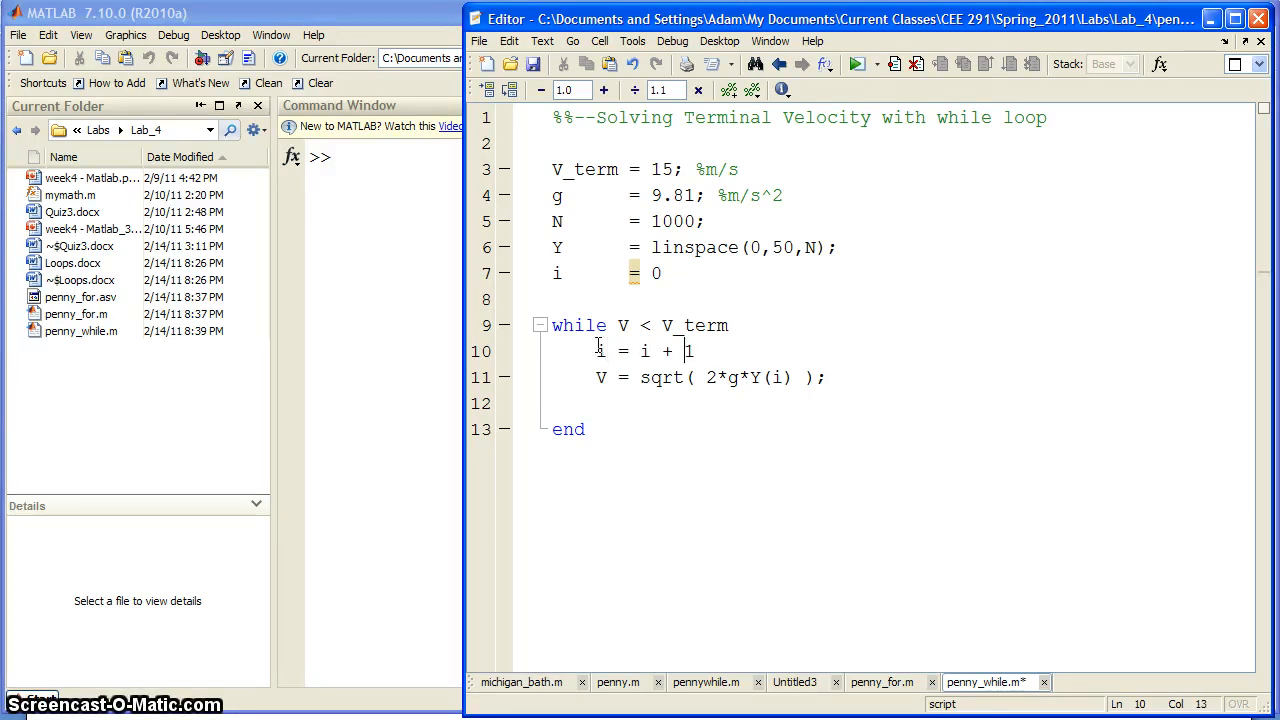
type(";")
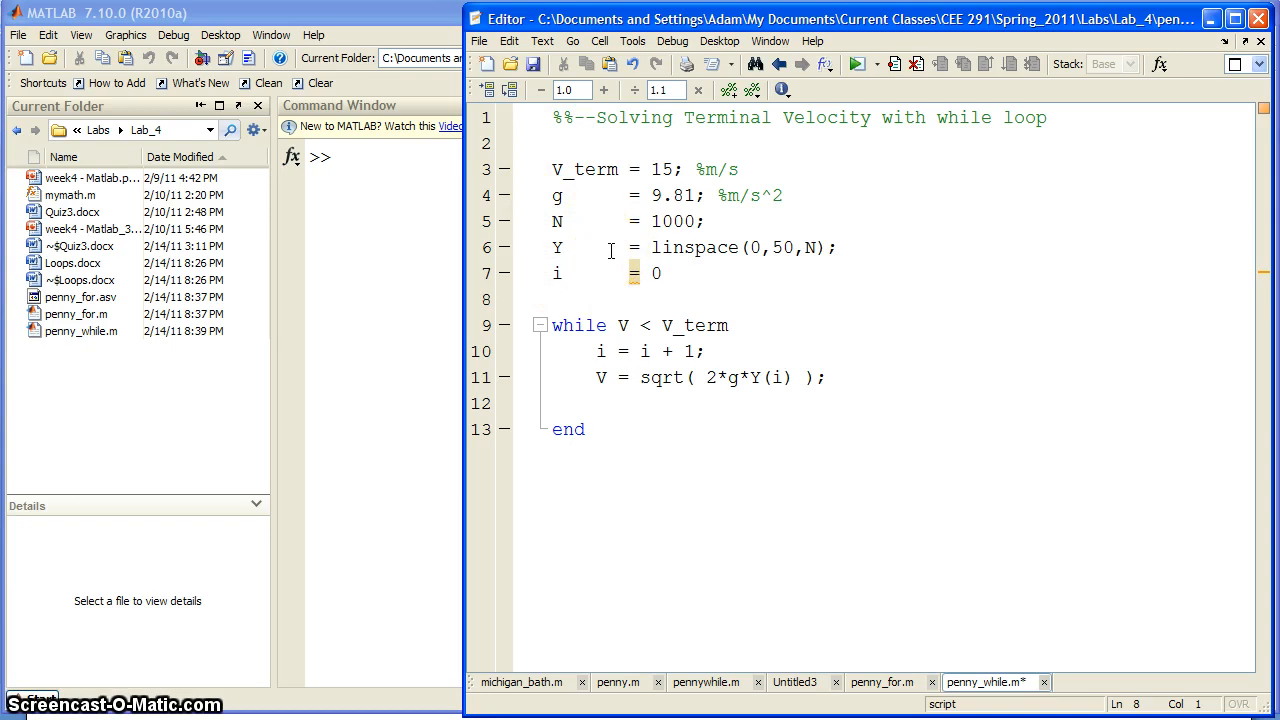
type("V    =")
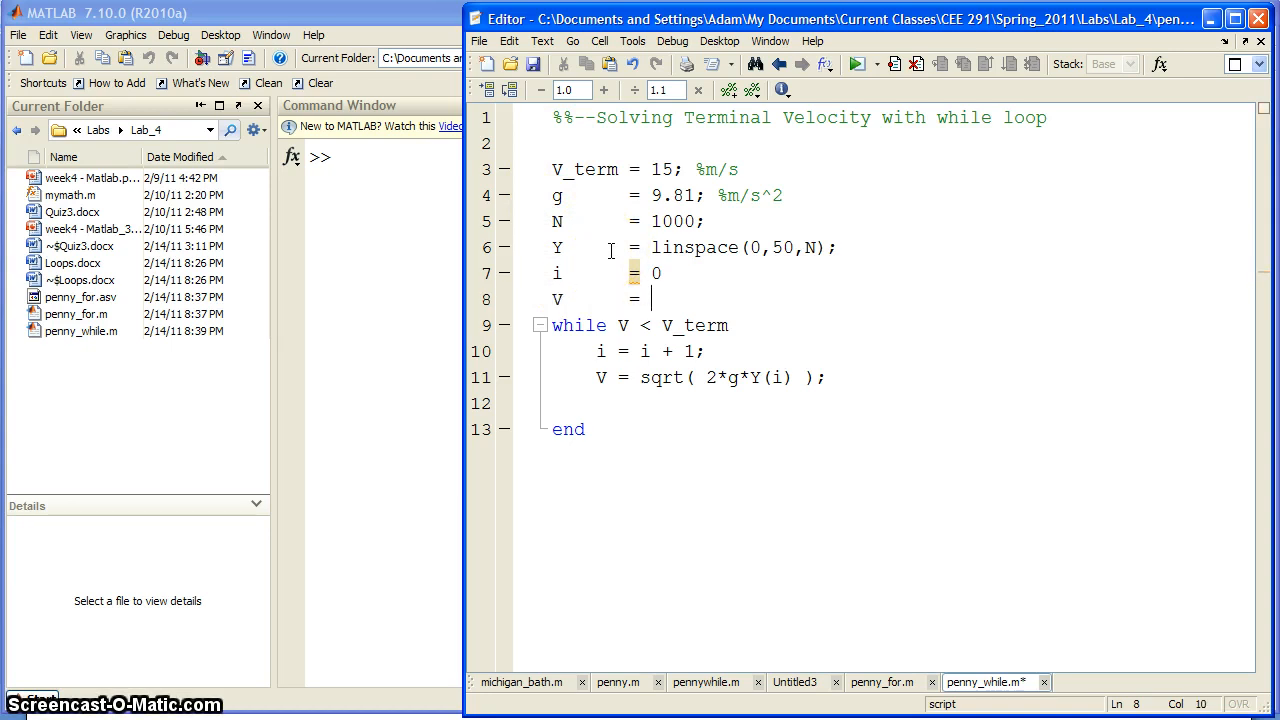
type("0;")
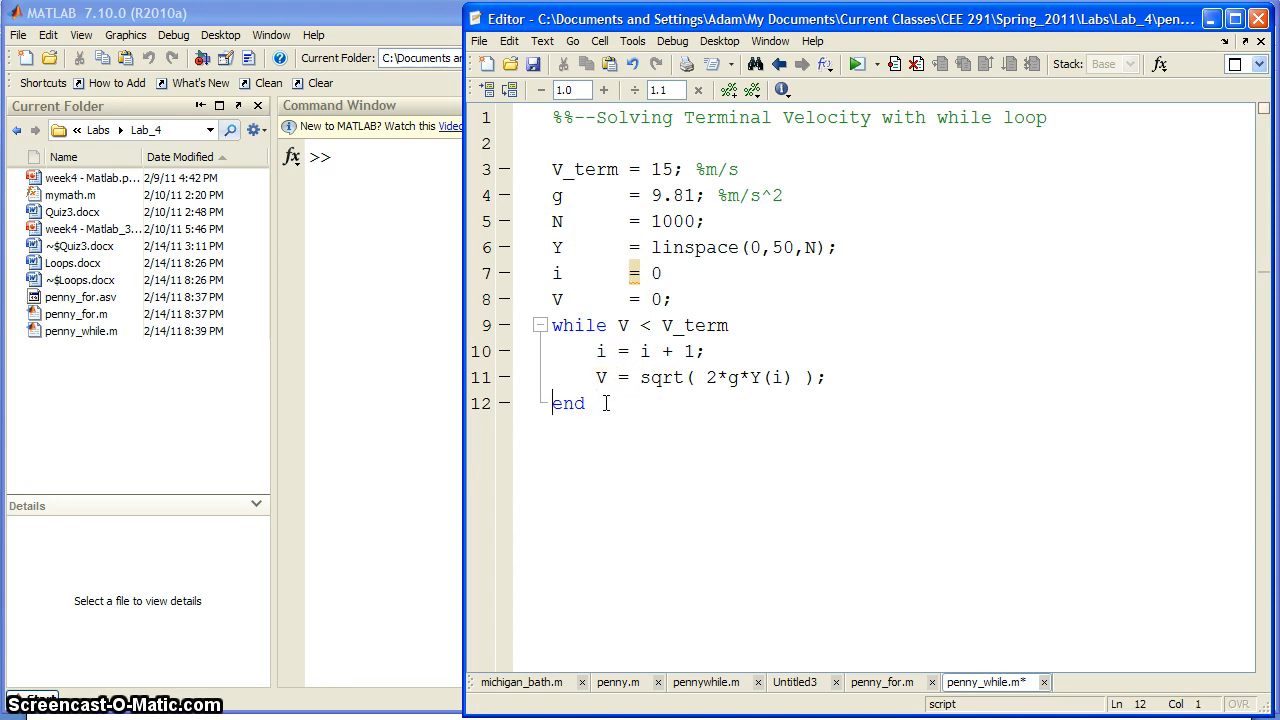
key("enter")
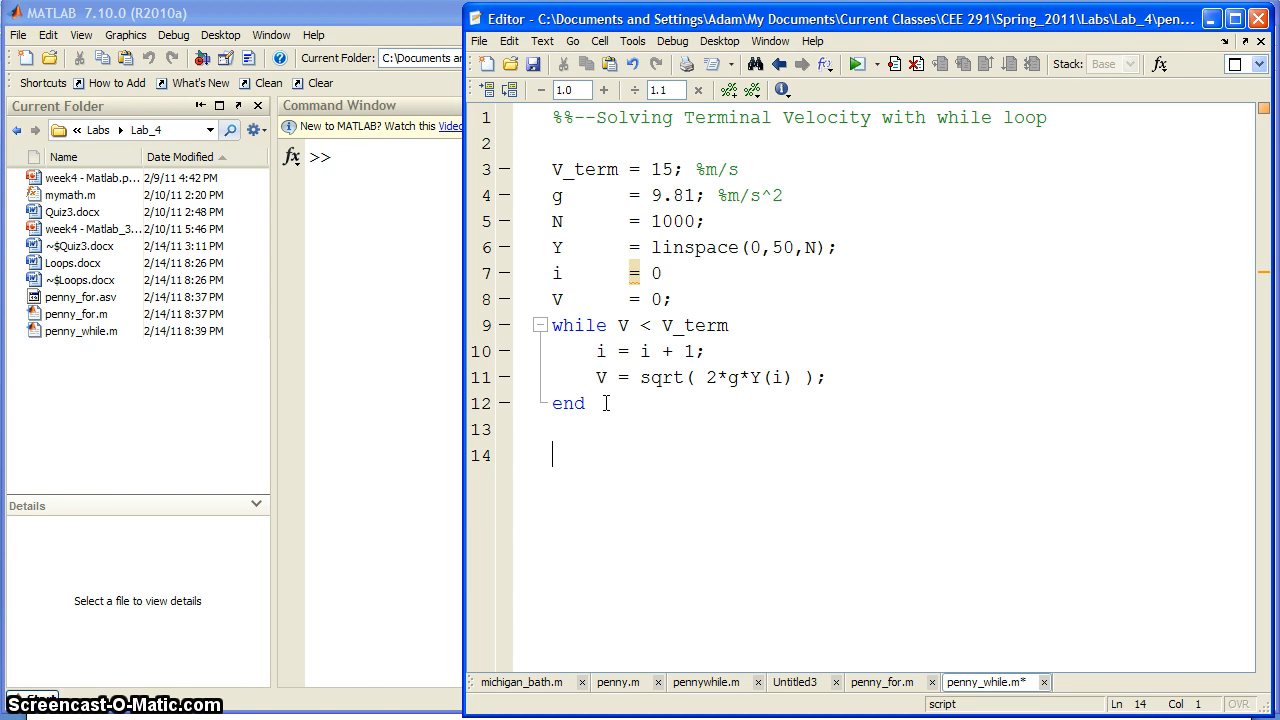
- Add disp('Elevation is') after the loop and run, showing V = 15.0285
type("disp('")
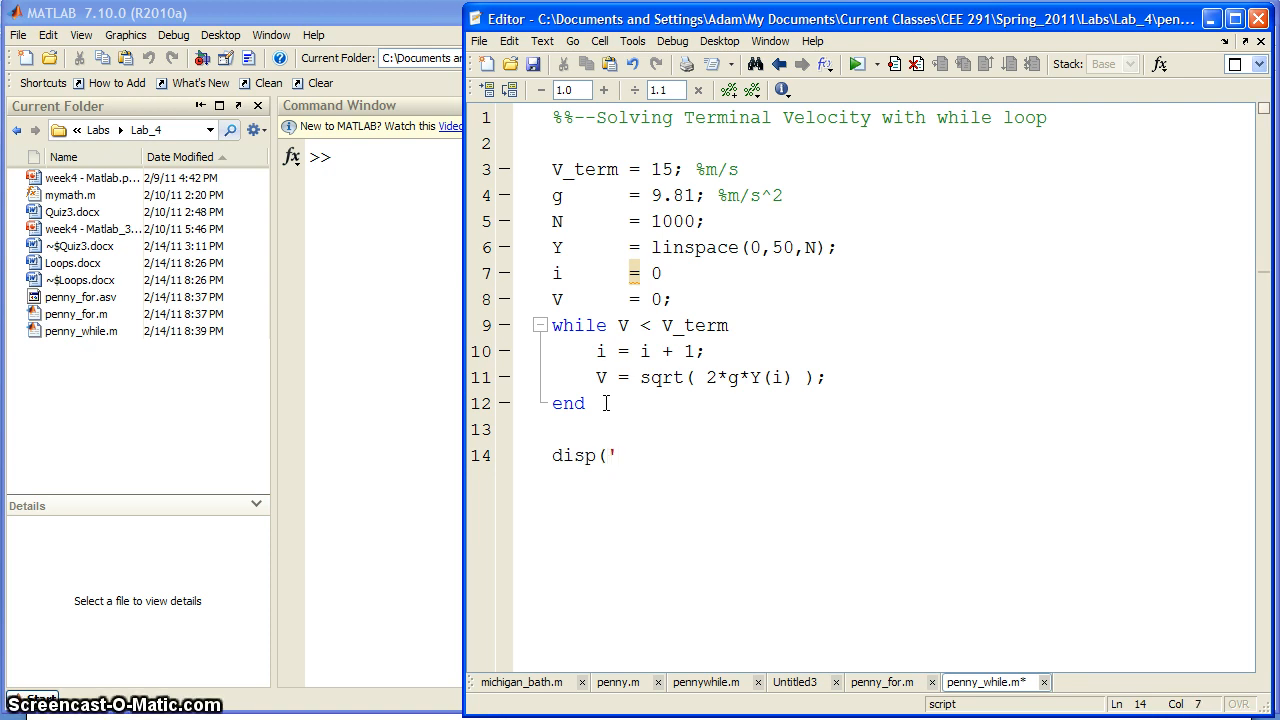
type("E")
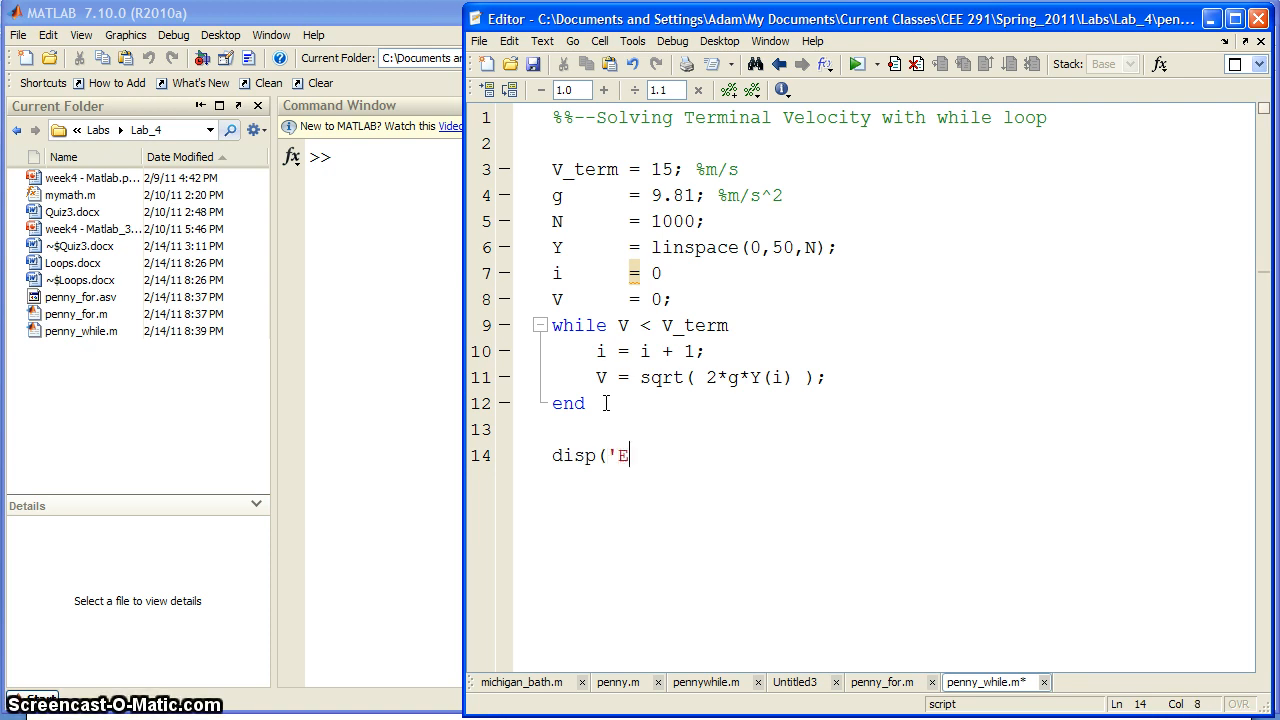
type("levation is")
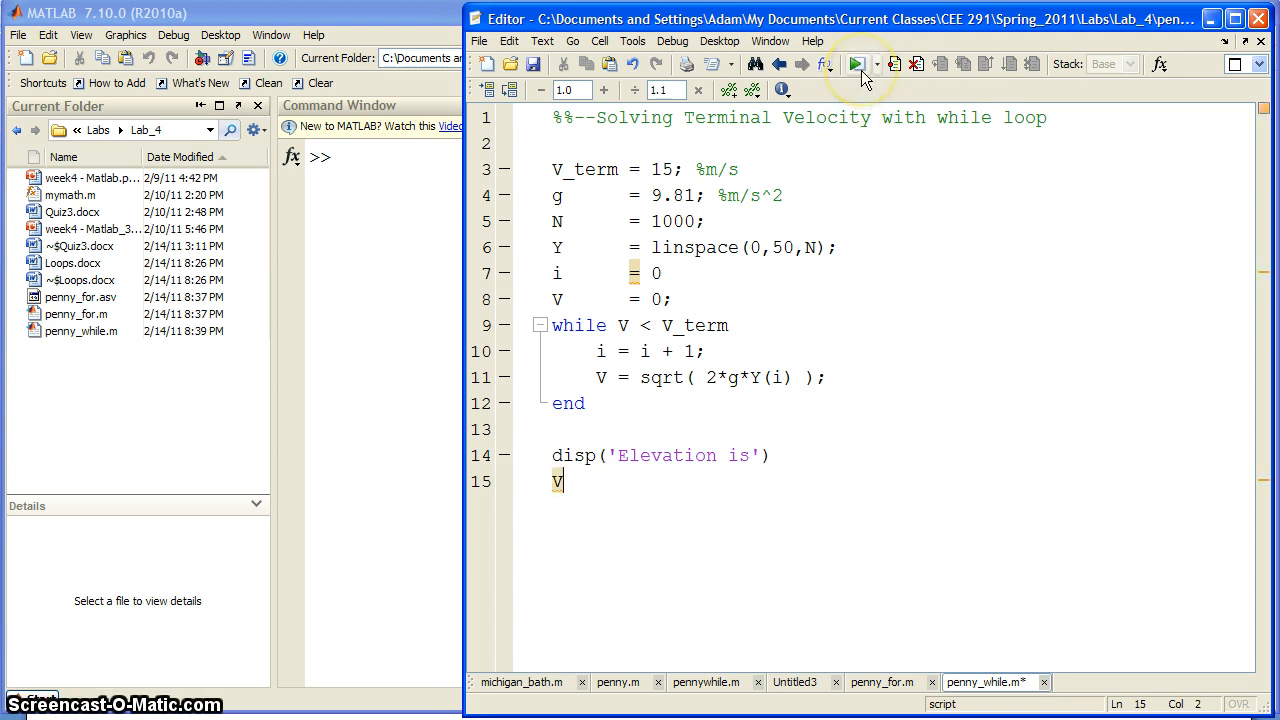
left_click(857, 63)
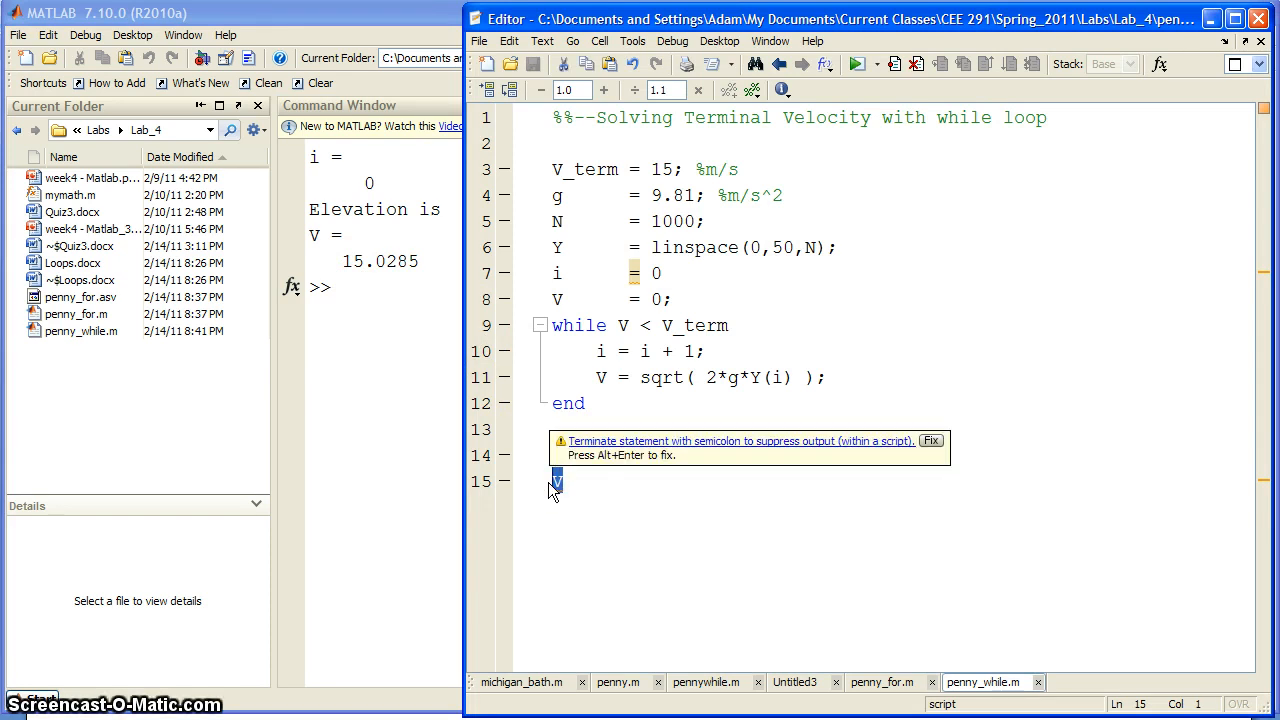
- Display the elevation Y(i) with an 'Elevation is' label and rerun, giving 11.5115
type("disp('Elevation is')")
type("Y(i)")
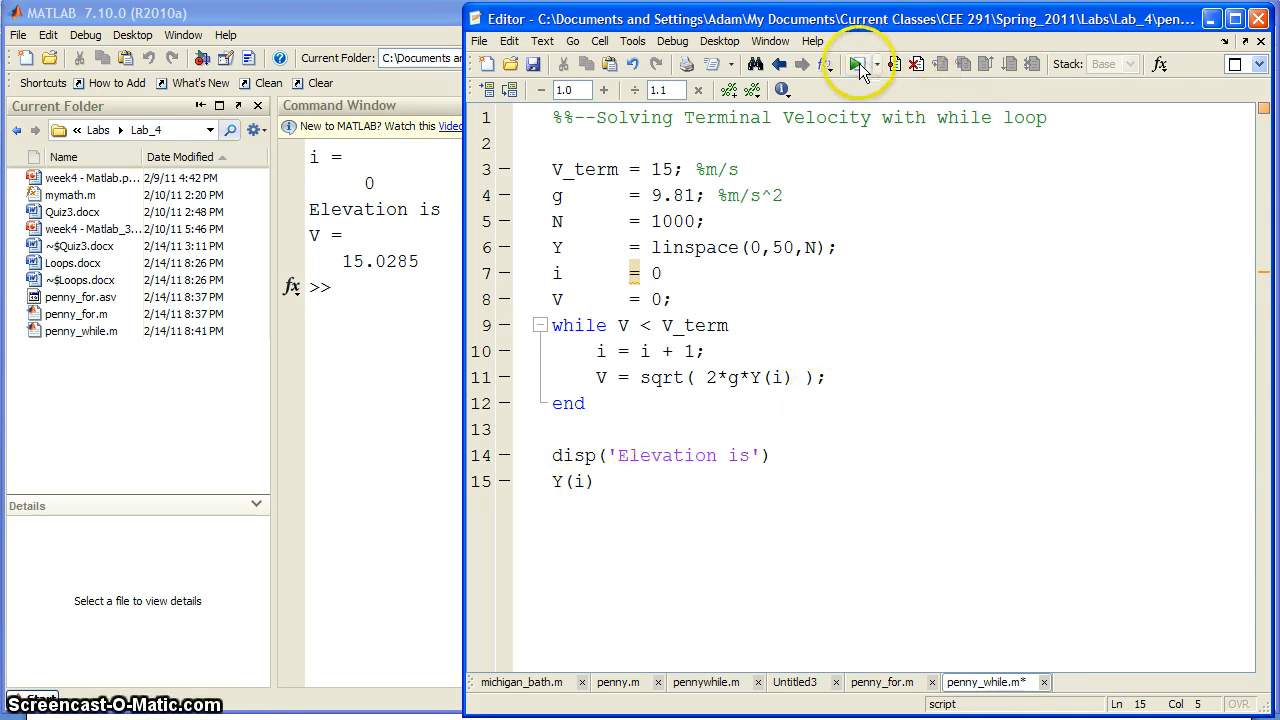
left_click(858, 63)
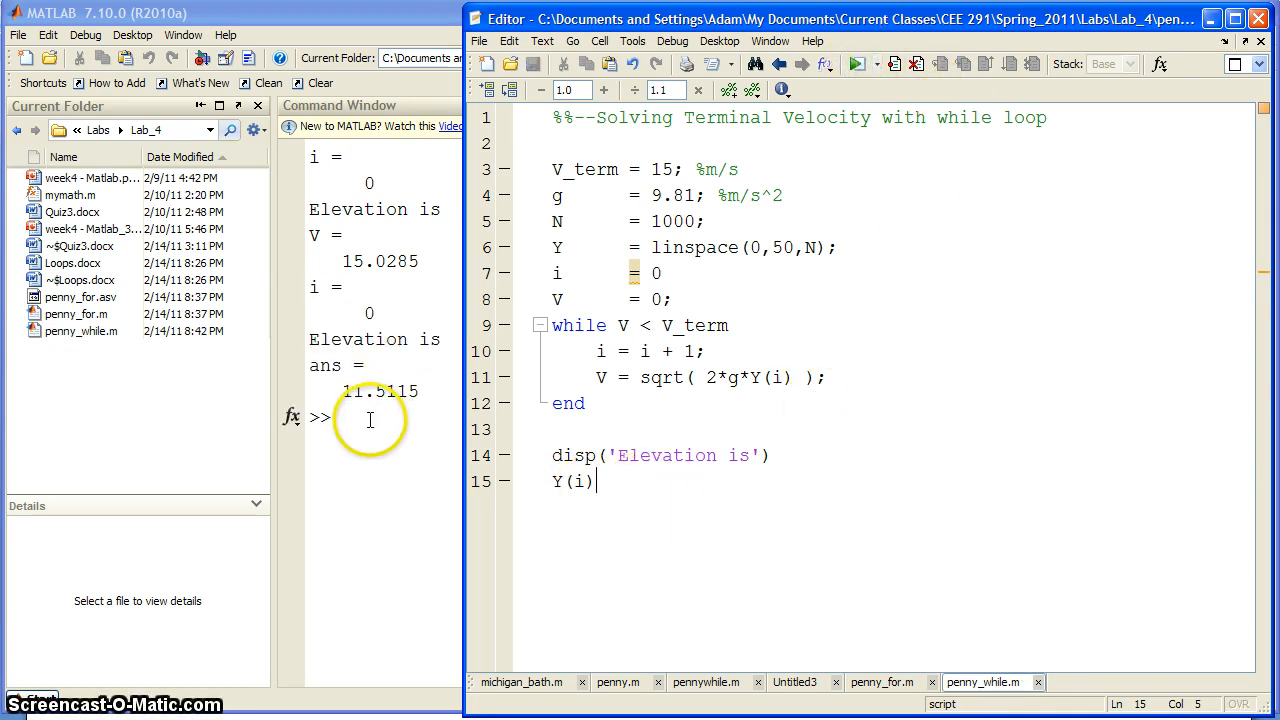